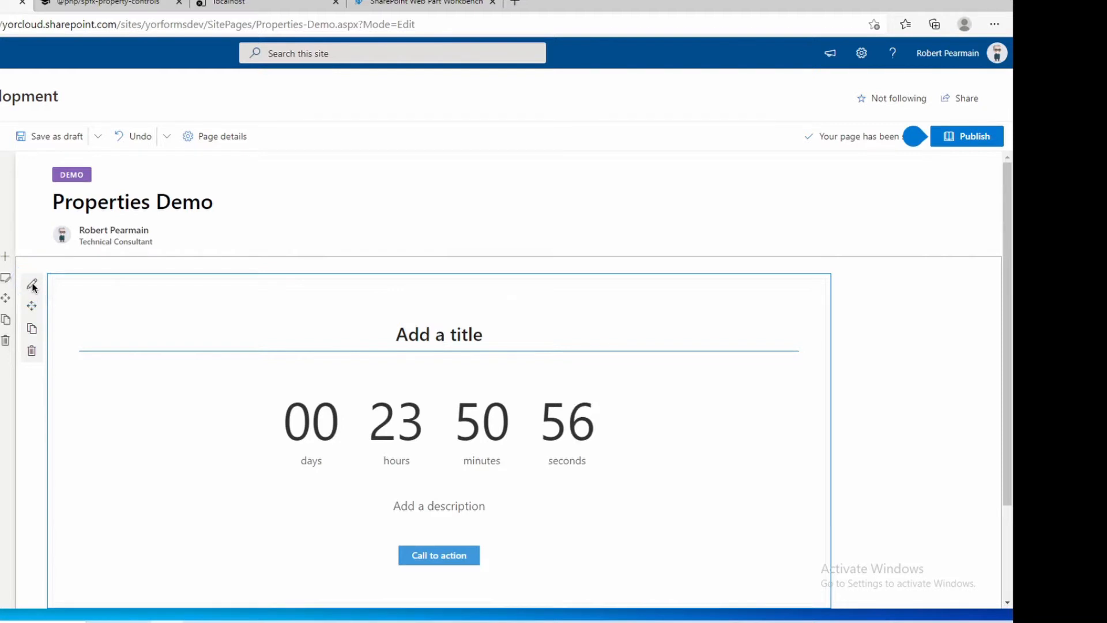
Open the Countdown Timer's settings and switch its call-to-action button off.
left_click(31, 284)
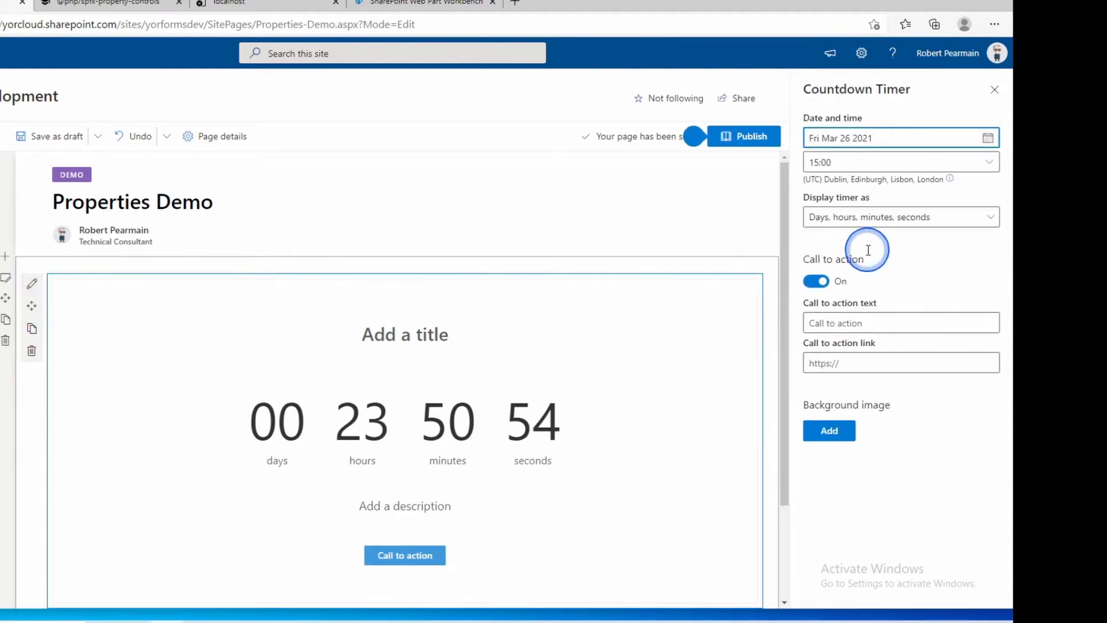
mouse_move(833, 84)
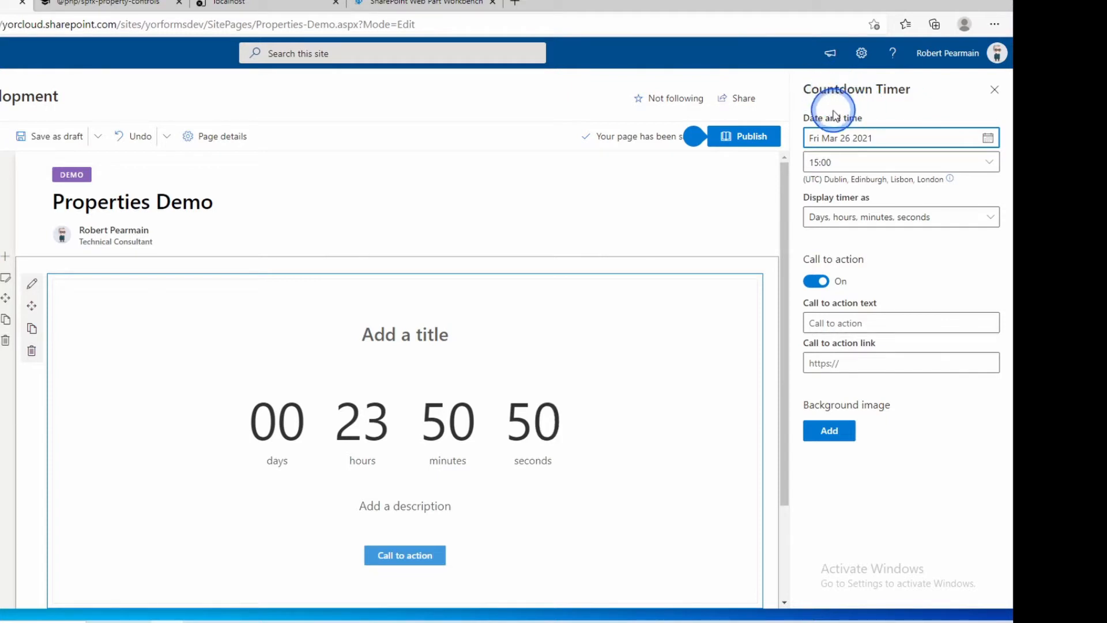
mouse_move(812, 138)
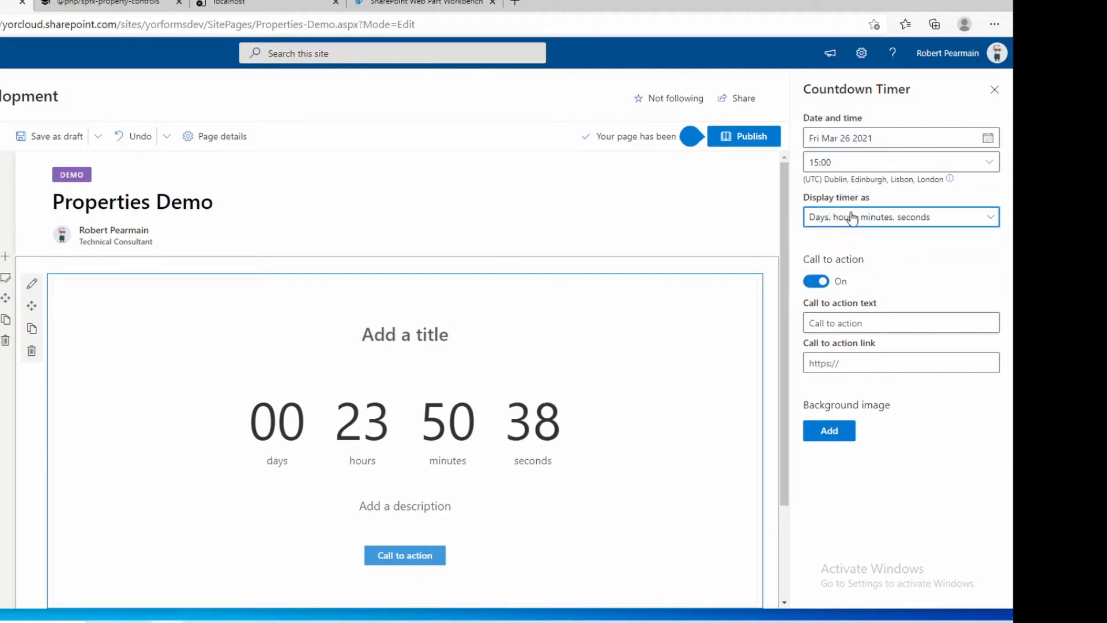
left_click(901, 362)
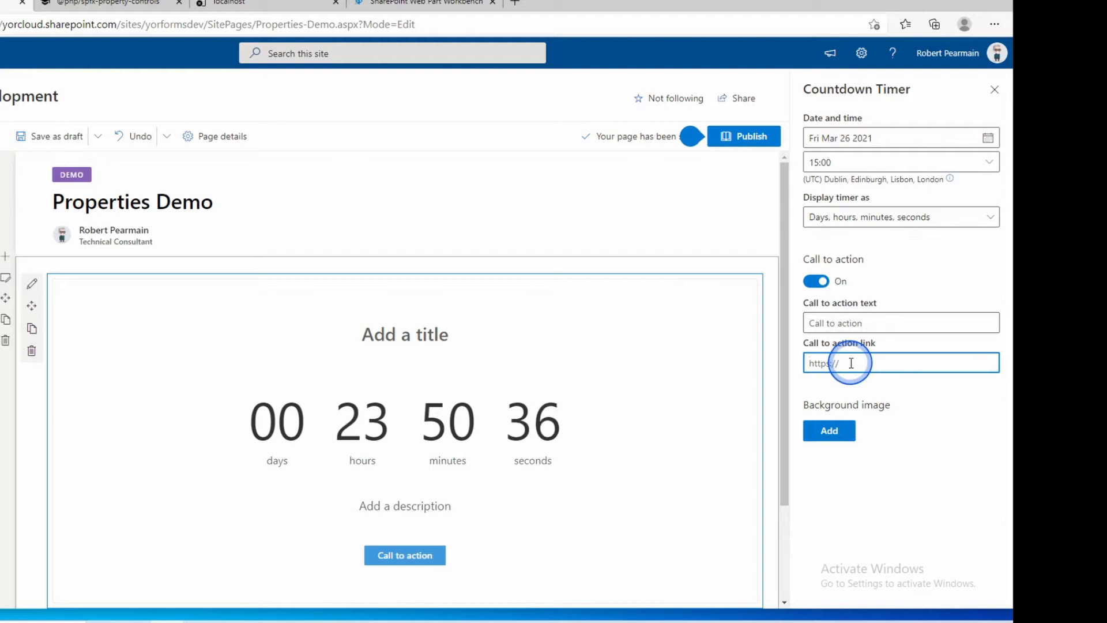
left_click(815, 280)
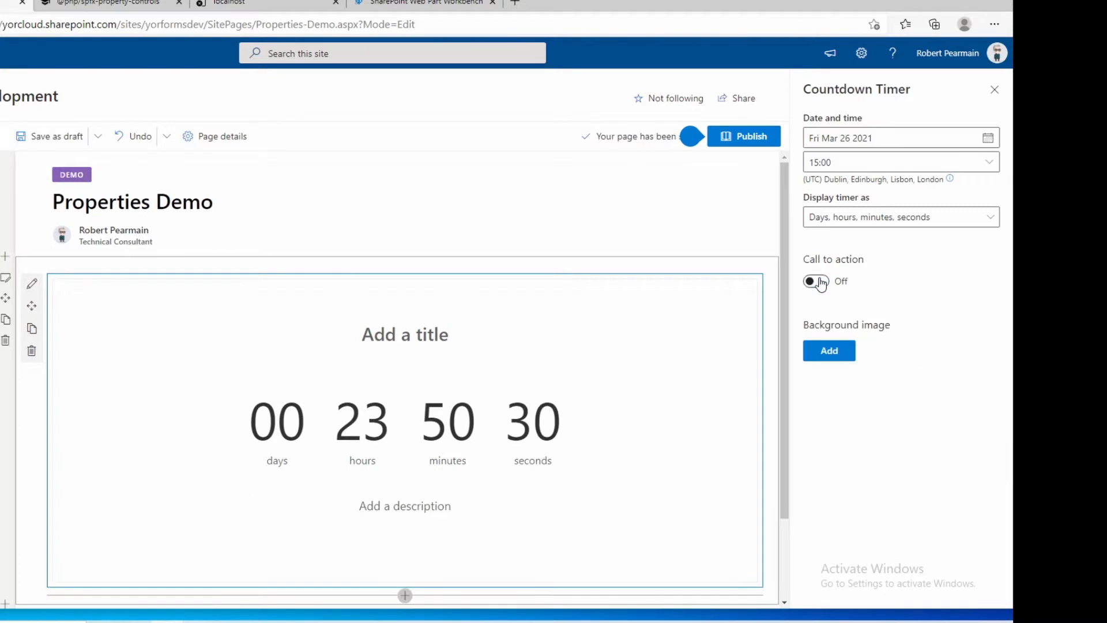
left_click(810, 281)
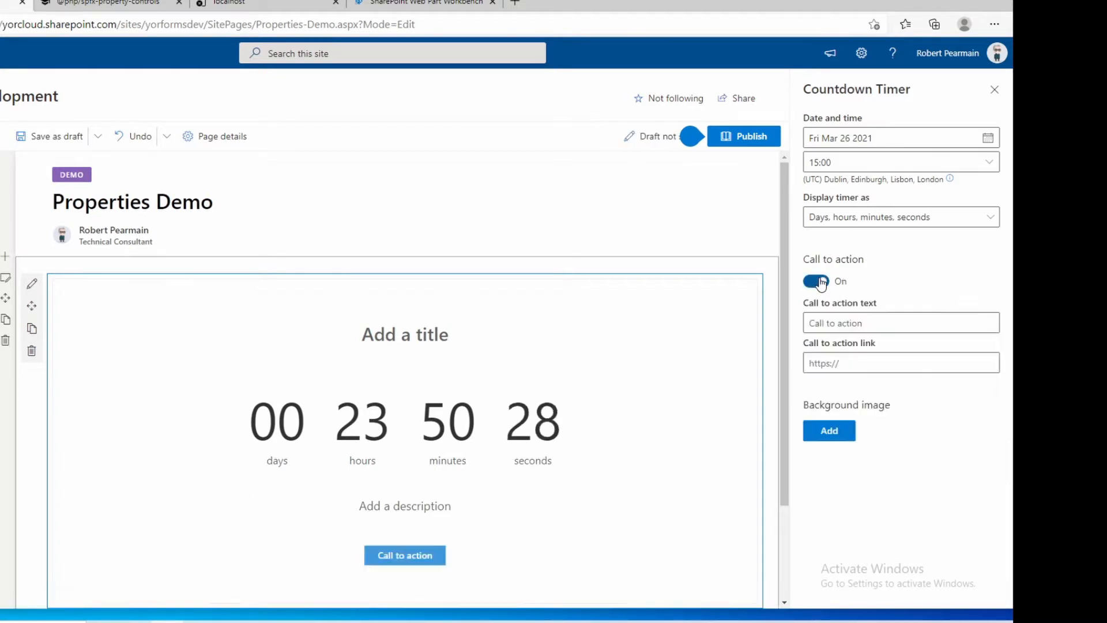
left_click(816, 281)
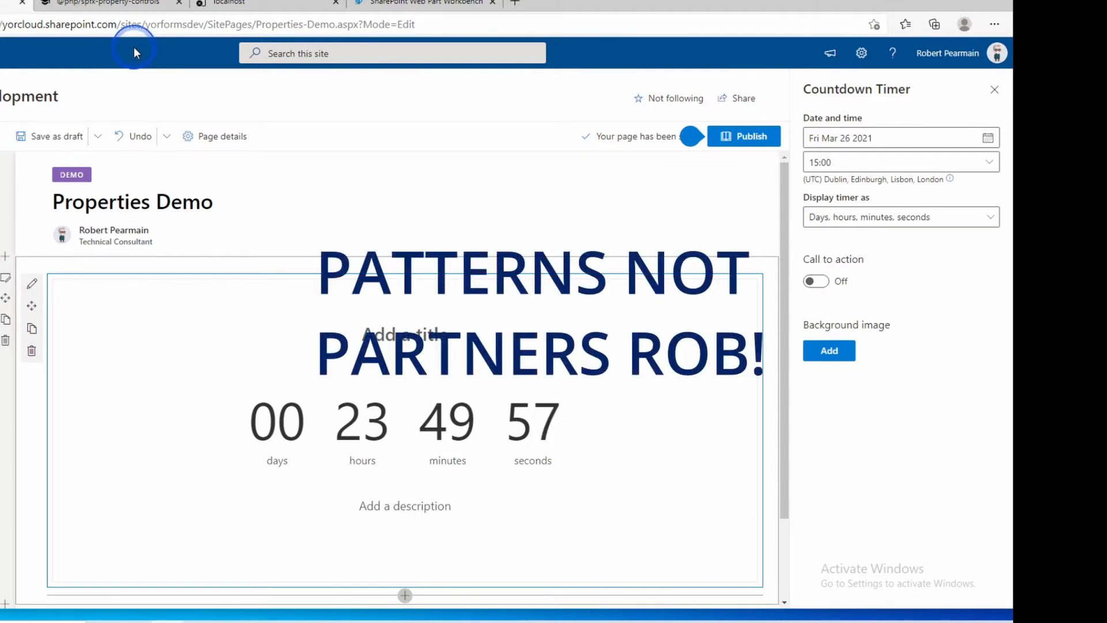
Scroll through the PnP Property Controls list, then go back to the SharePoint Workbench tab.
left_click(106, 4)
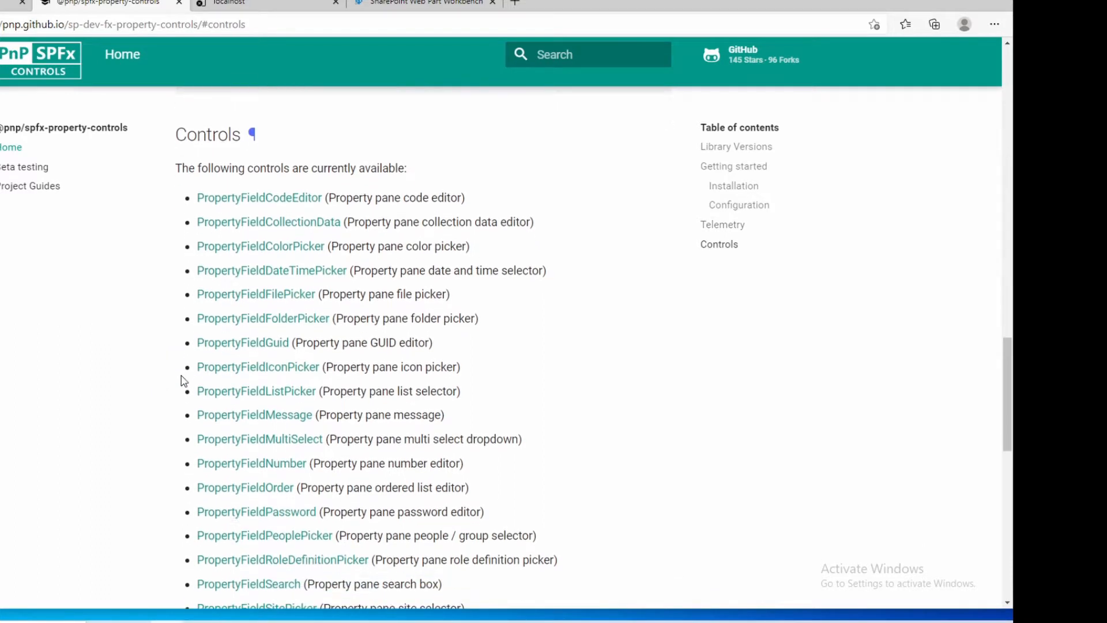
scroll("up", 3)
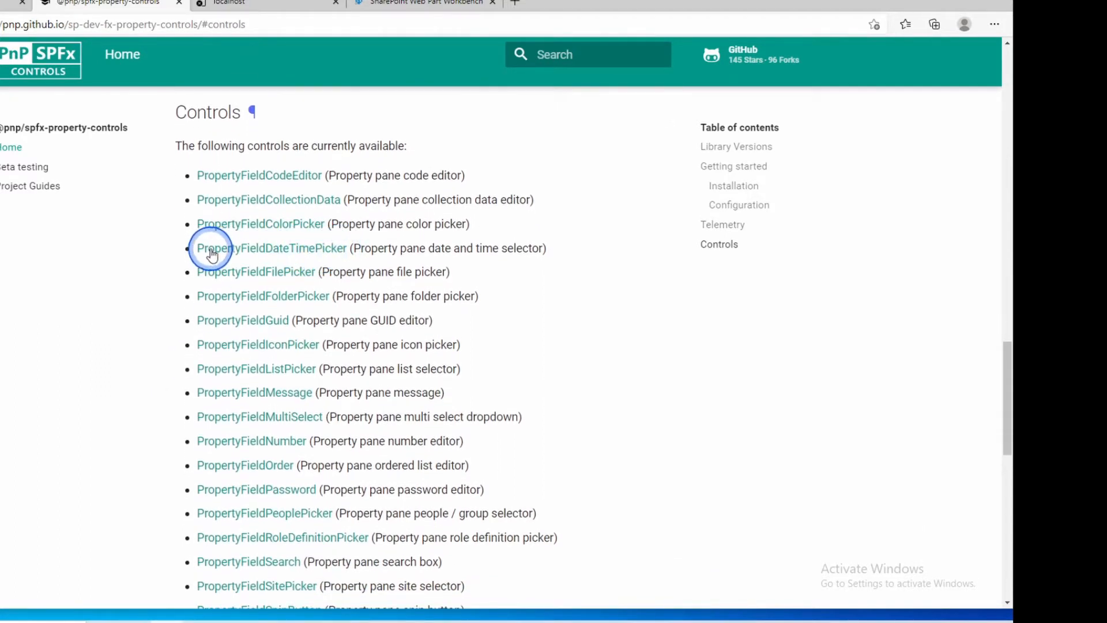
scroll("down", 3)
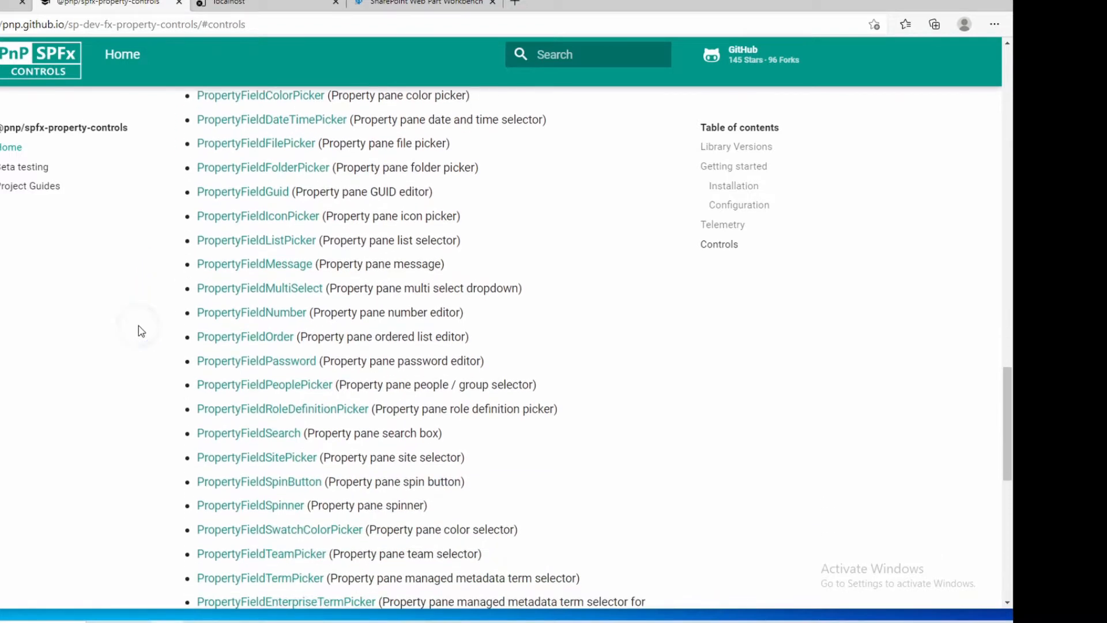
scroll("down", 3)
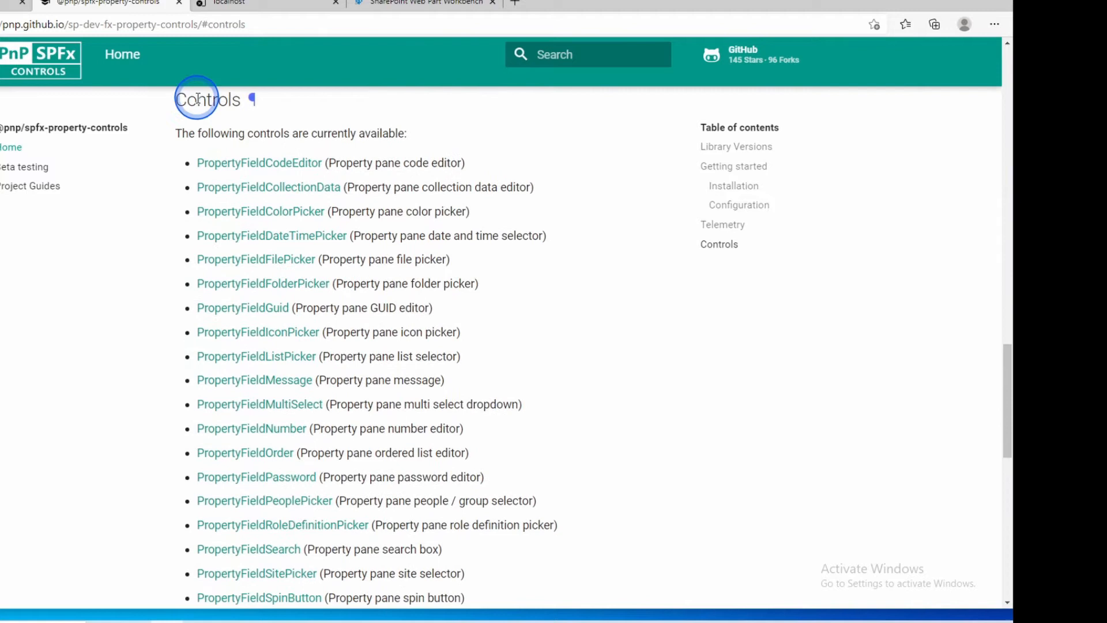
left_click(424, 3)
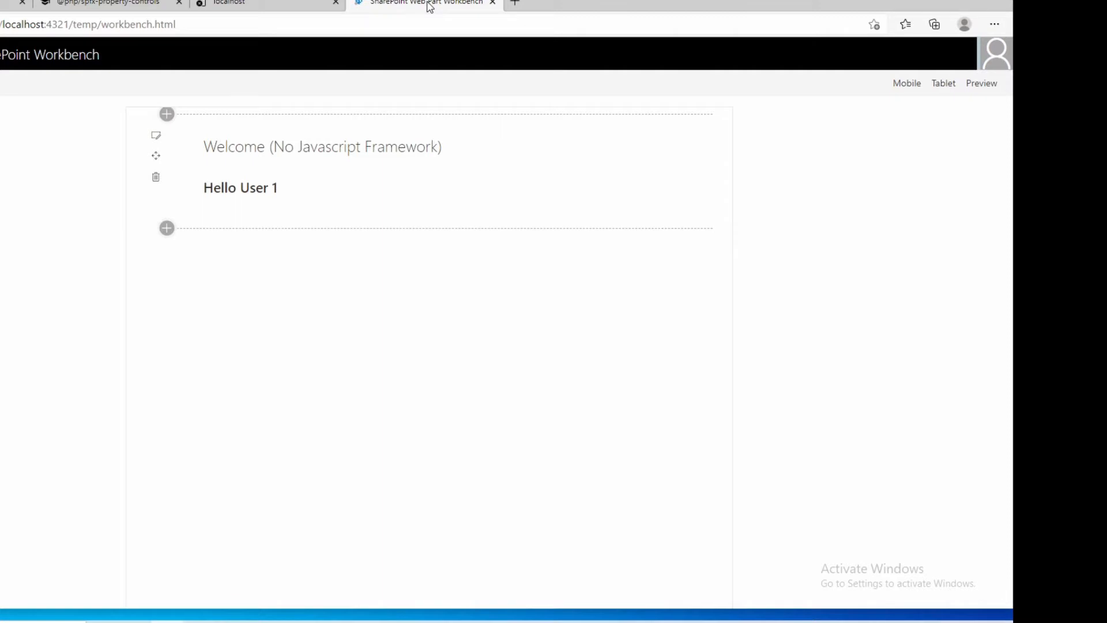
In the Welcome web part's property pane, choose No name and turn on time-based messages.
left_click(183, 139)
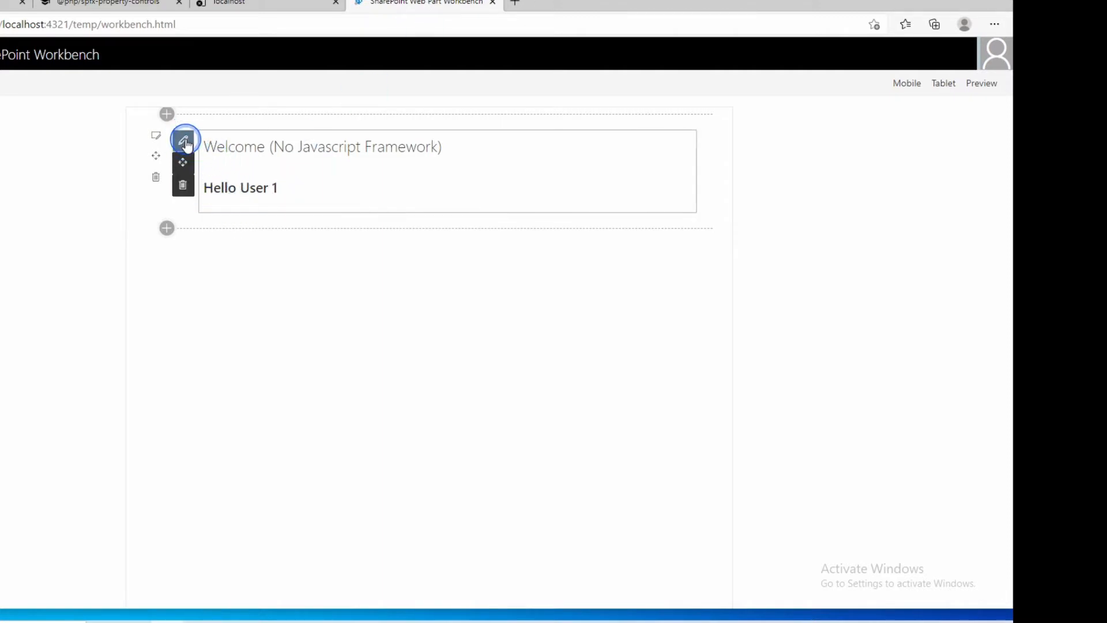
left_click(185, 139)
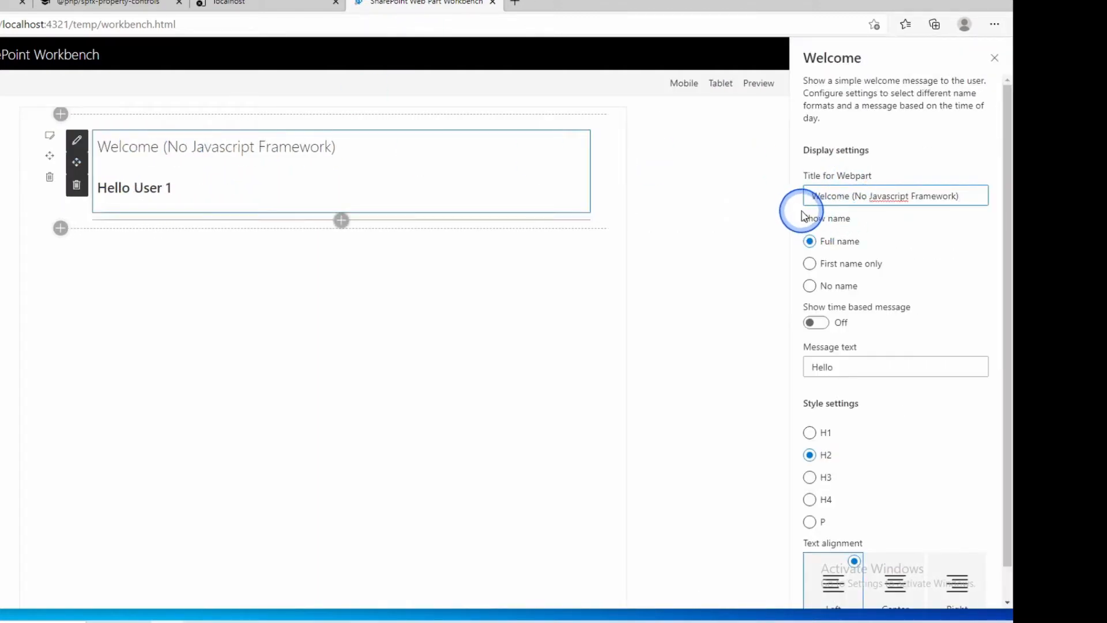
mouse_move(328, 139)
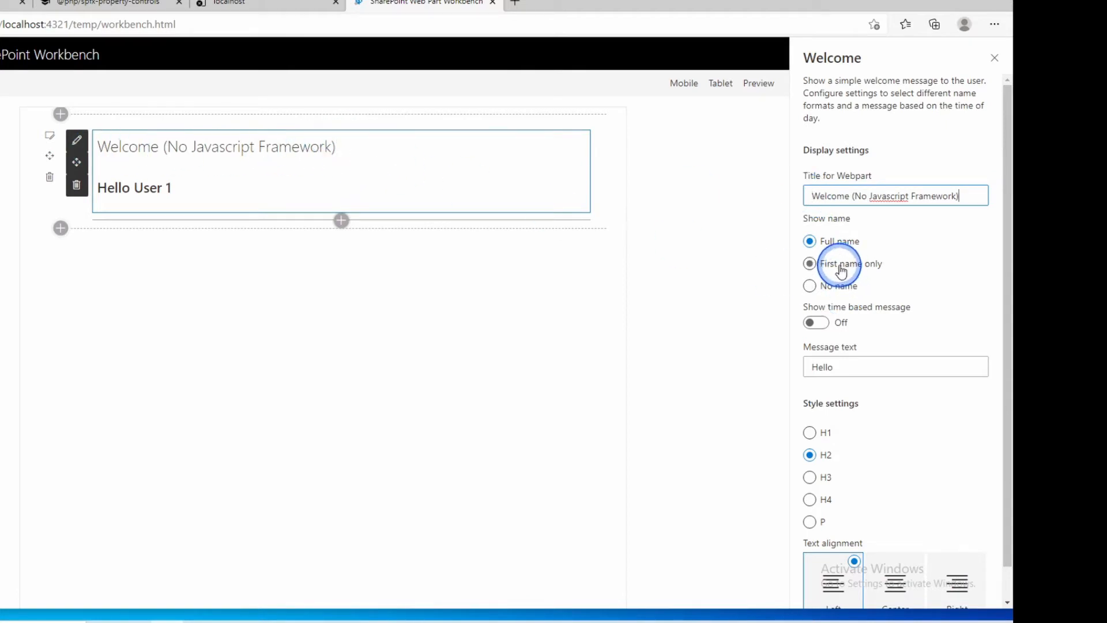
left_click(810, 263)
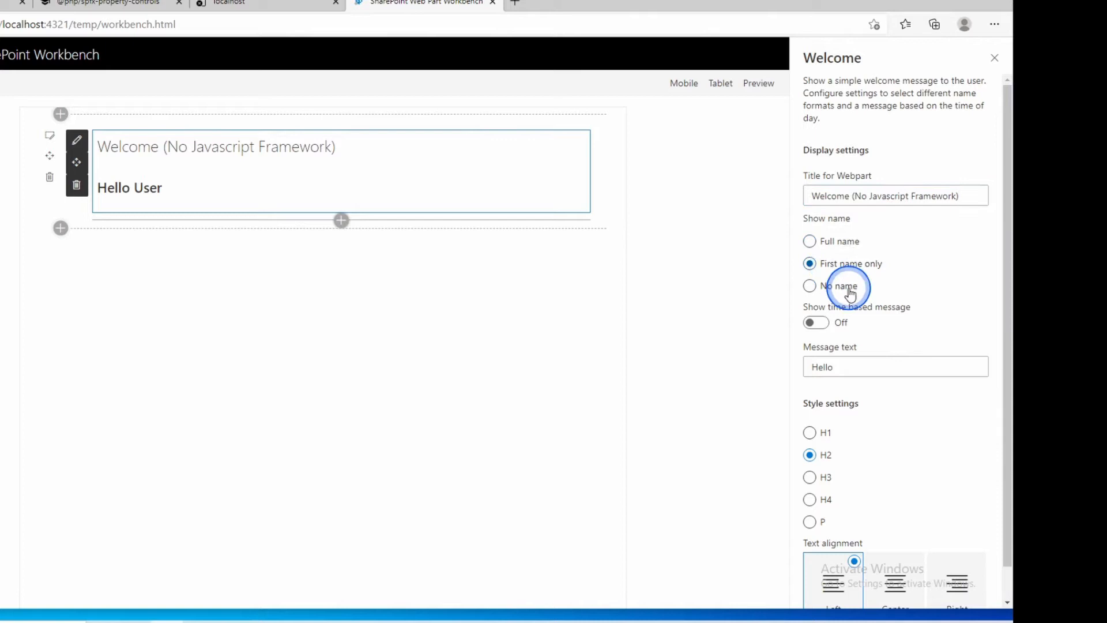
left_click(809, 285)
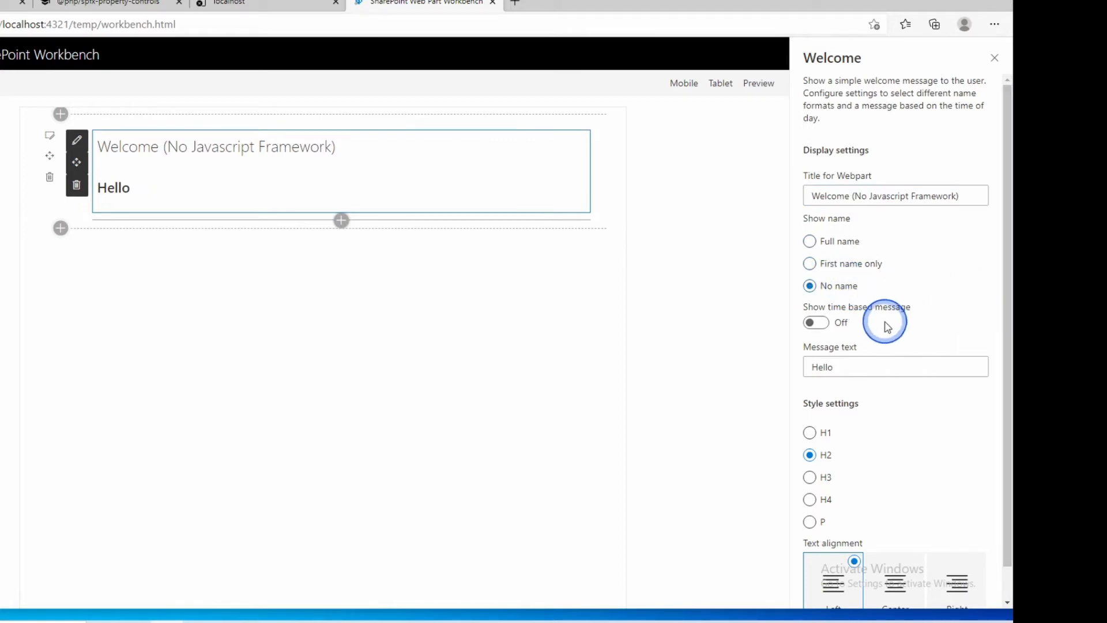
left_click(815, 323)
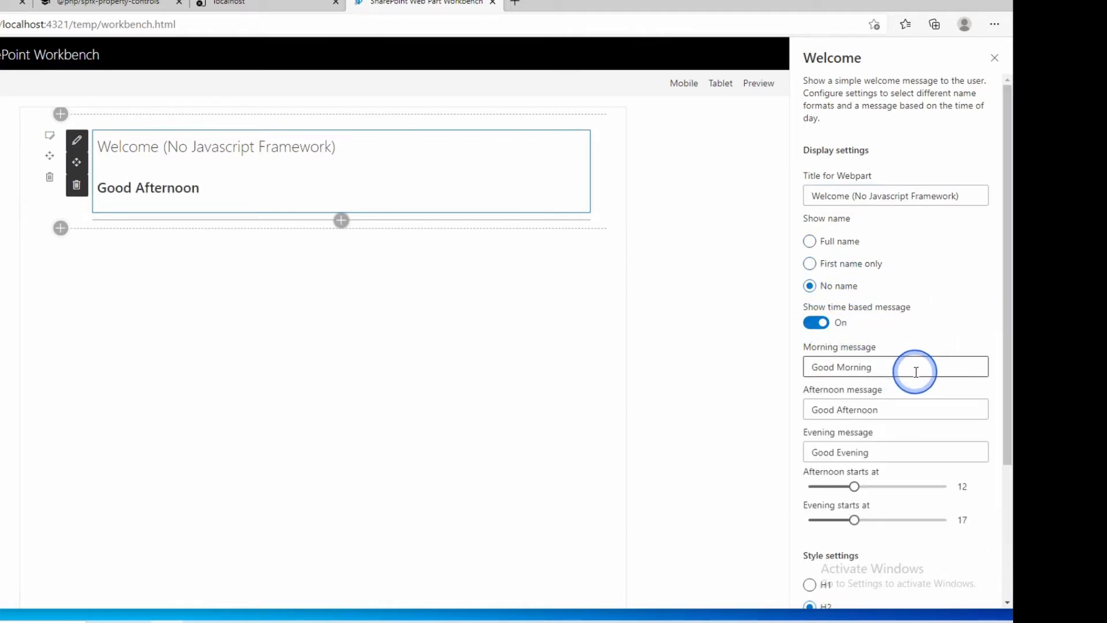
mouse_move(944, 471)
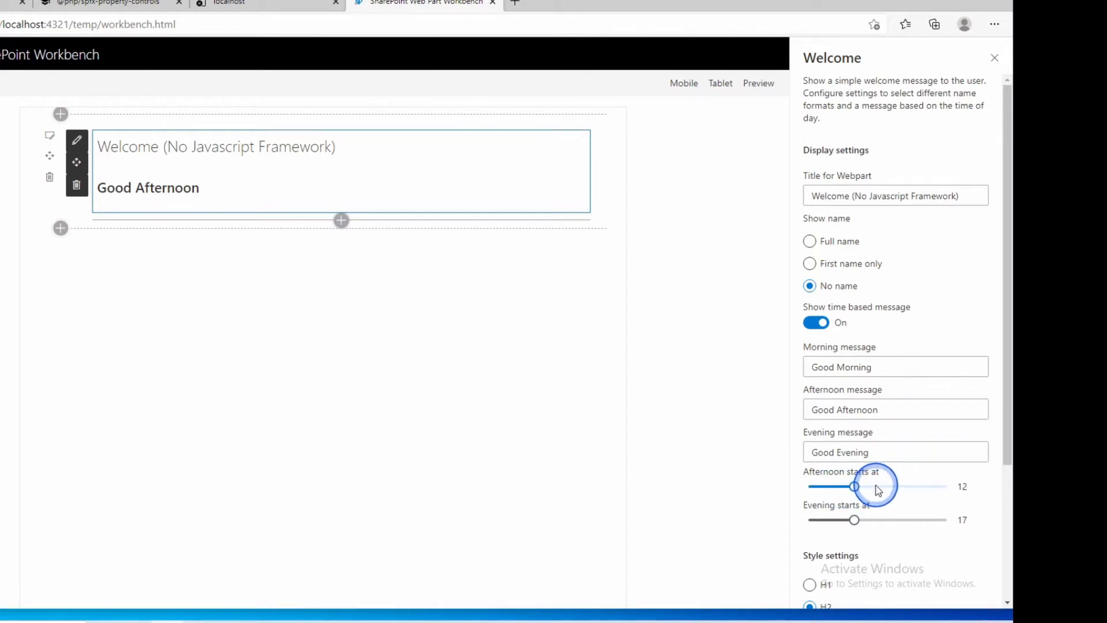
Make the greeting an H1 heading with Center alignment.
scroll("down", 3)
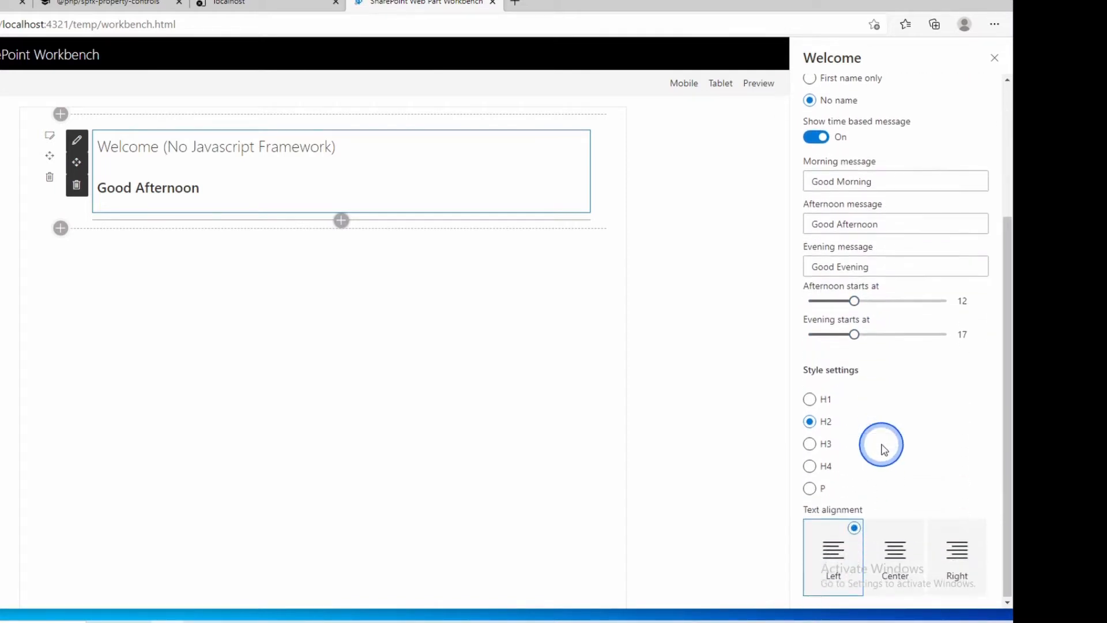
left_click(810, 443)
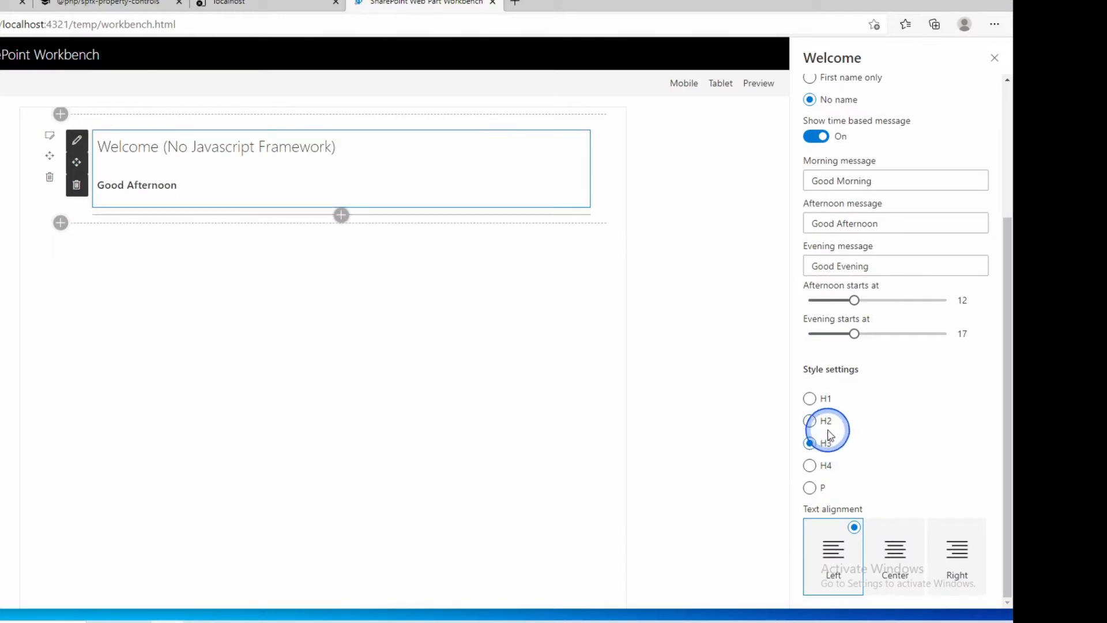
left_click(810, 398)
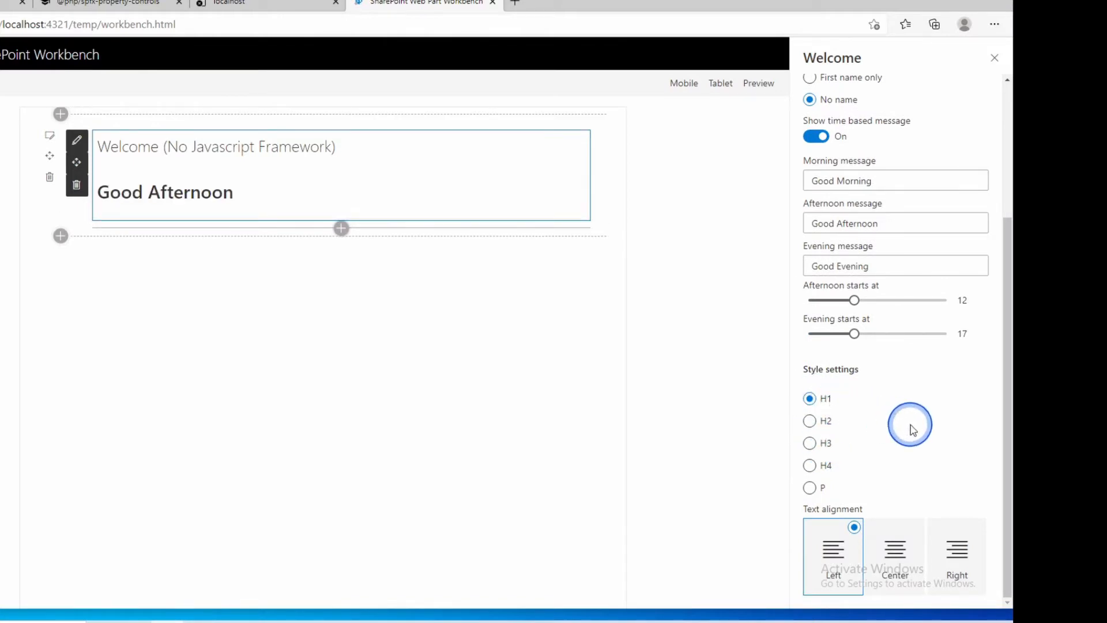
left_click(894, 554)
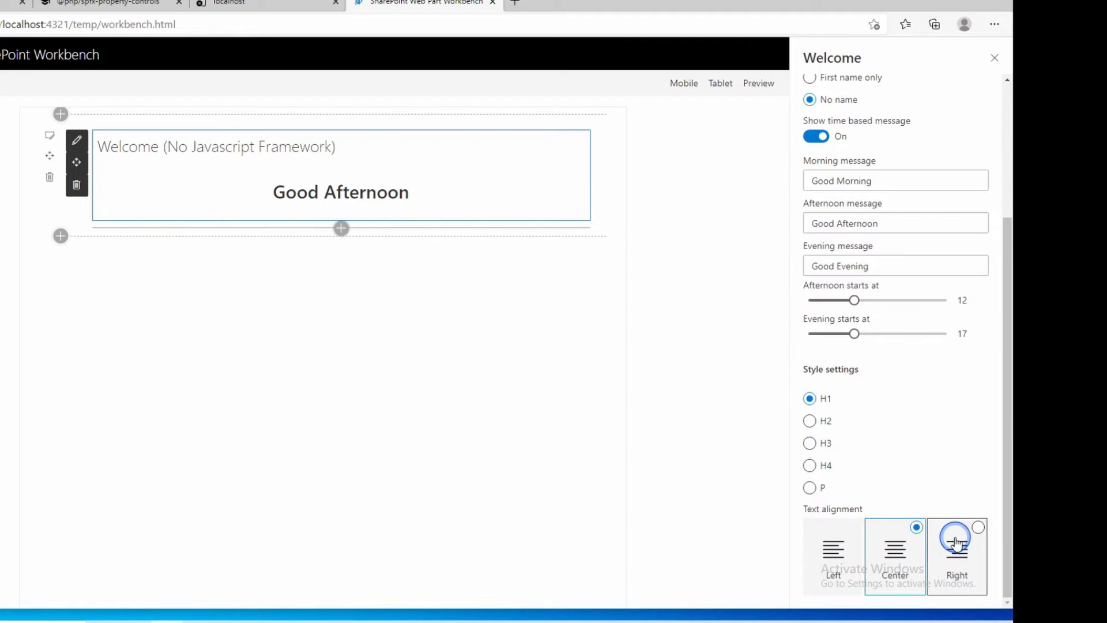
left_click(834, 551)
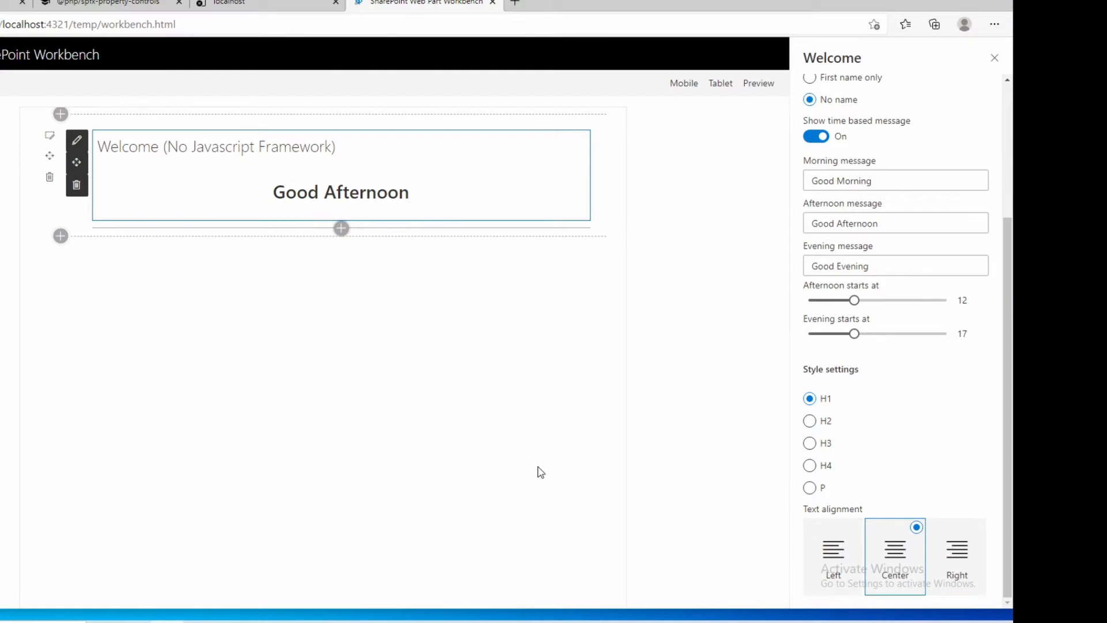
Leave the workbench browser to show the Command Prompt in welcome\js.
left_click(537, 466)
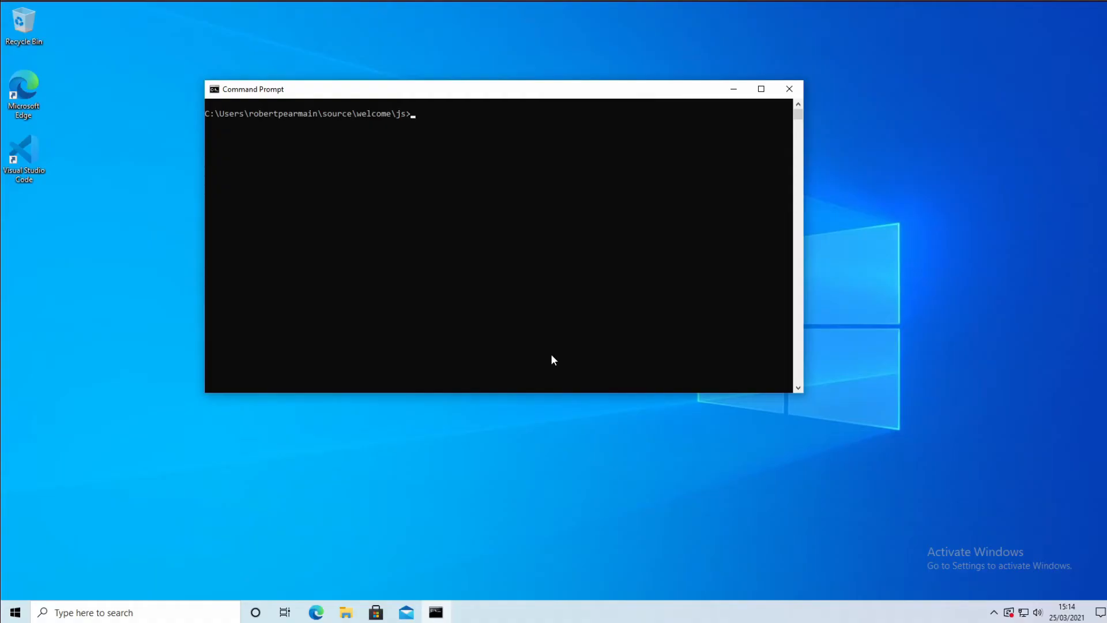
Bring up WelcomeWebpartJsWebPart.ts in Visual Studio Code.
left_click(465, 177)
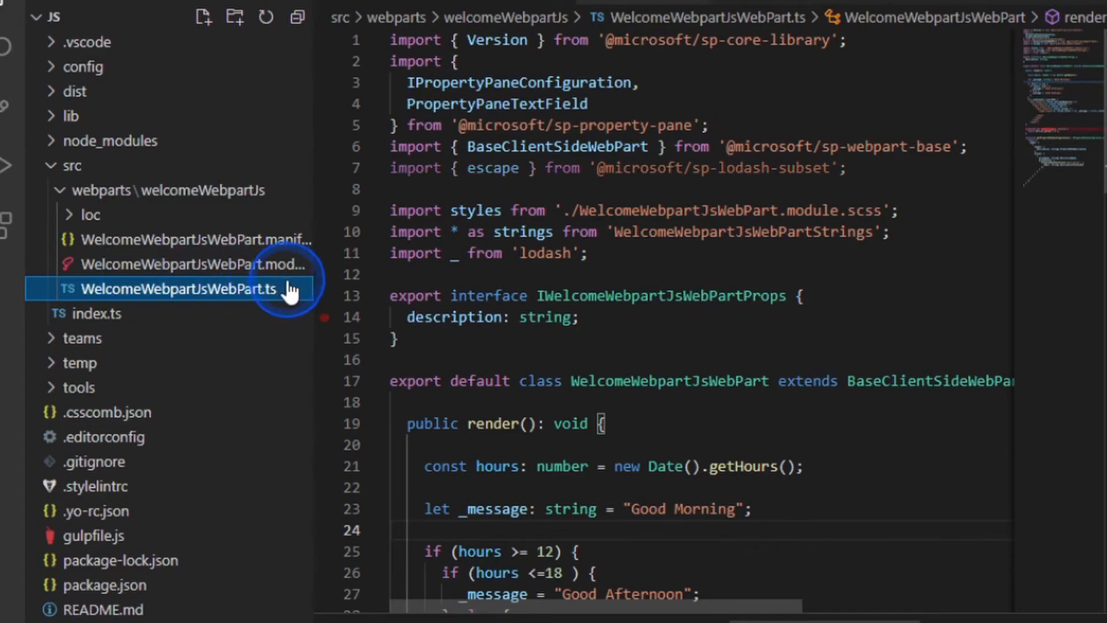
scroll("down", 3)
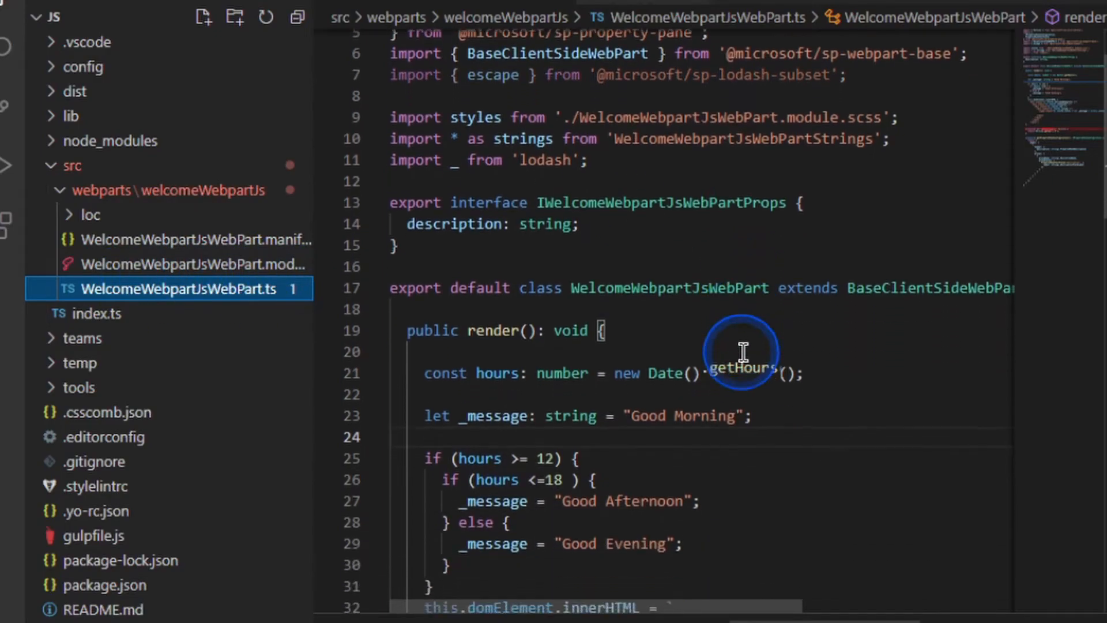
scroll("down", 3)
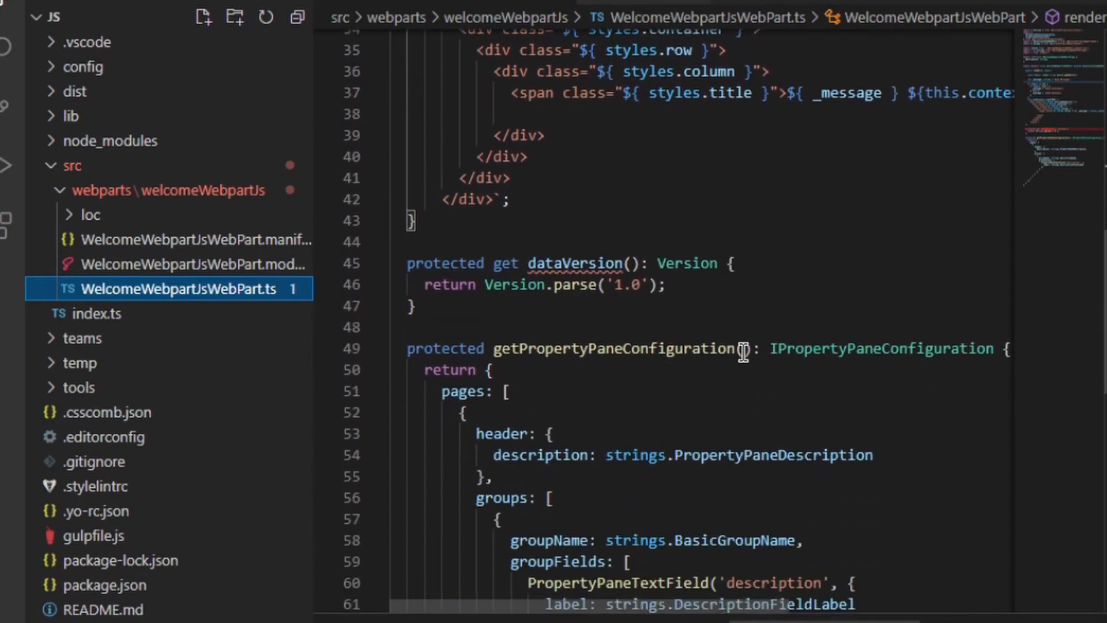
scroll("down", 3)
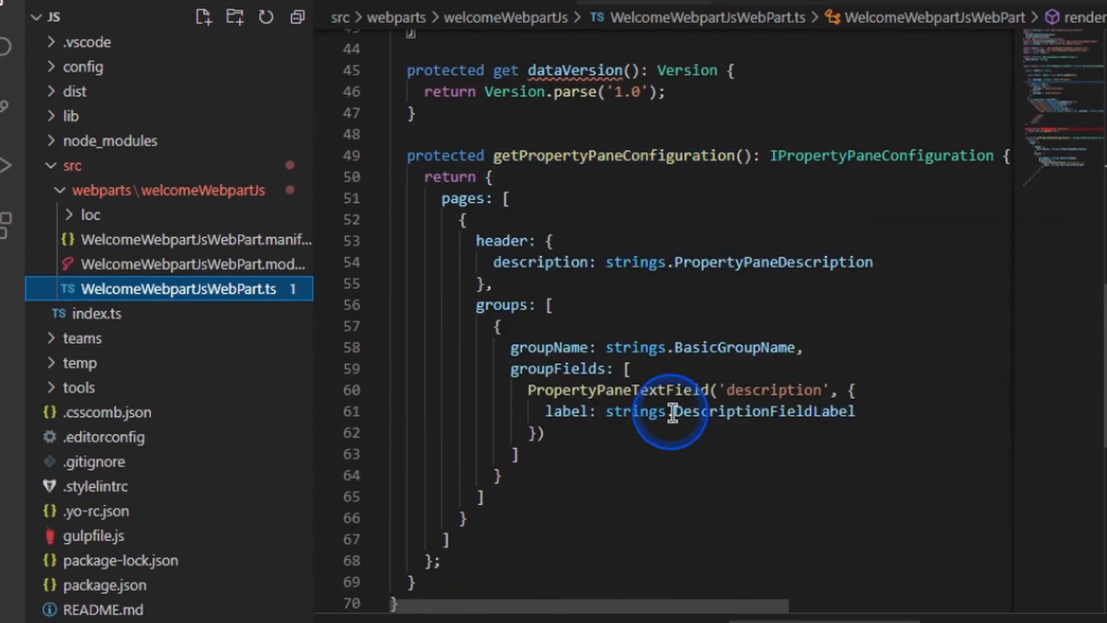
mouse_move(636, 411)
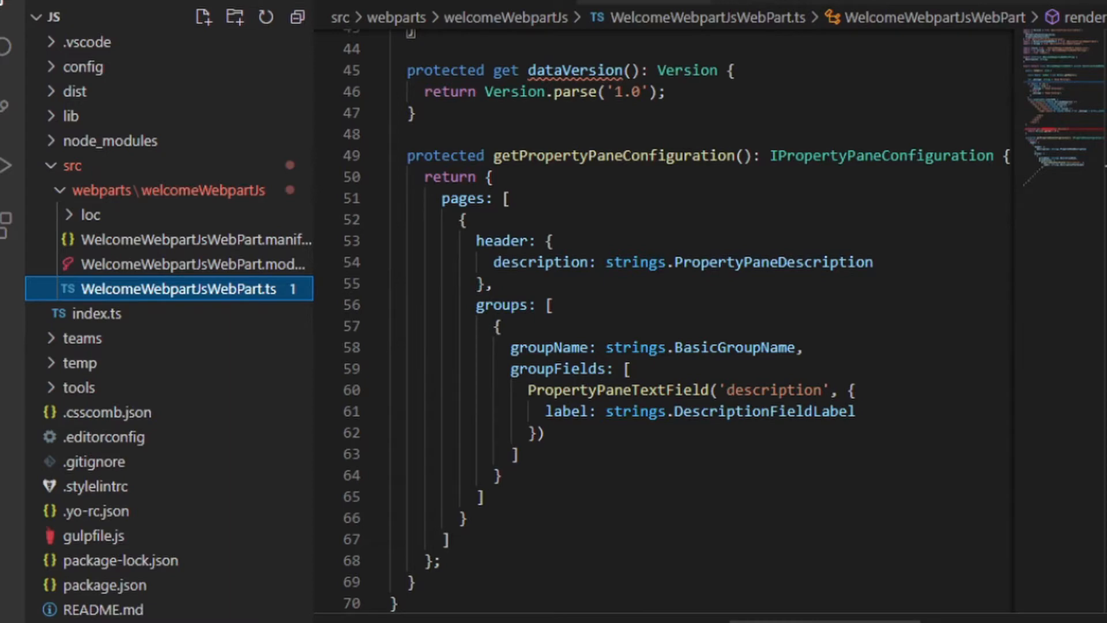
scroll("up", 3)
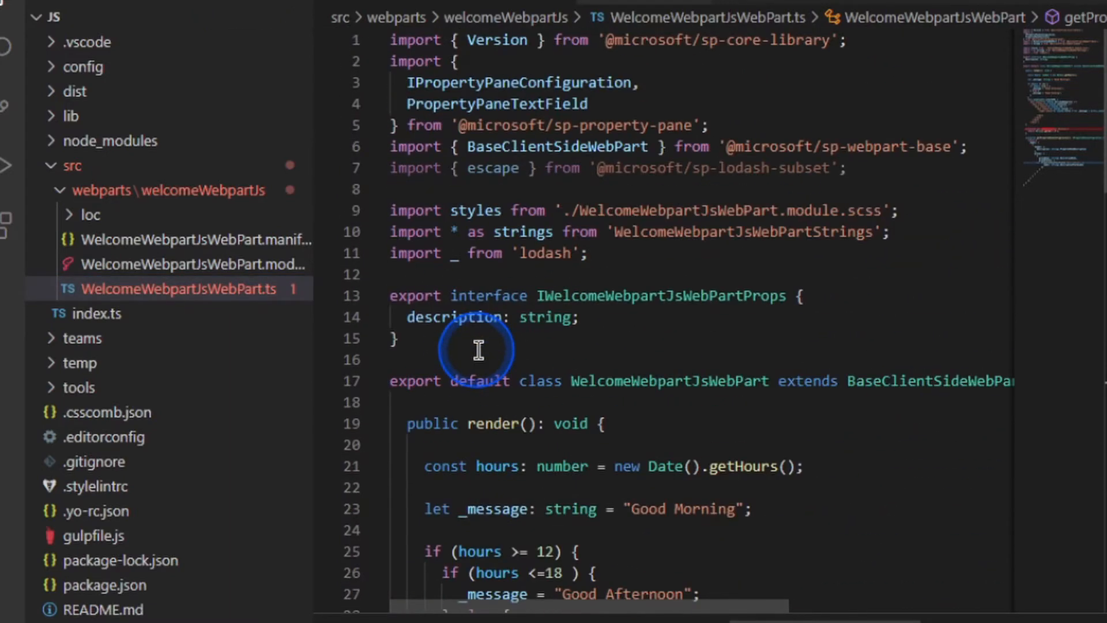
Swap description for title, messagestyle, textalignment, message, time and name properties.
scroll("up", 3)
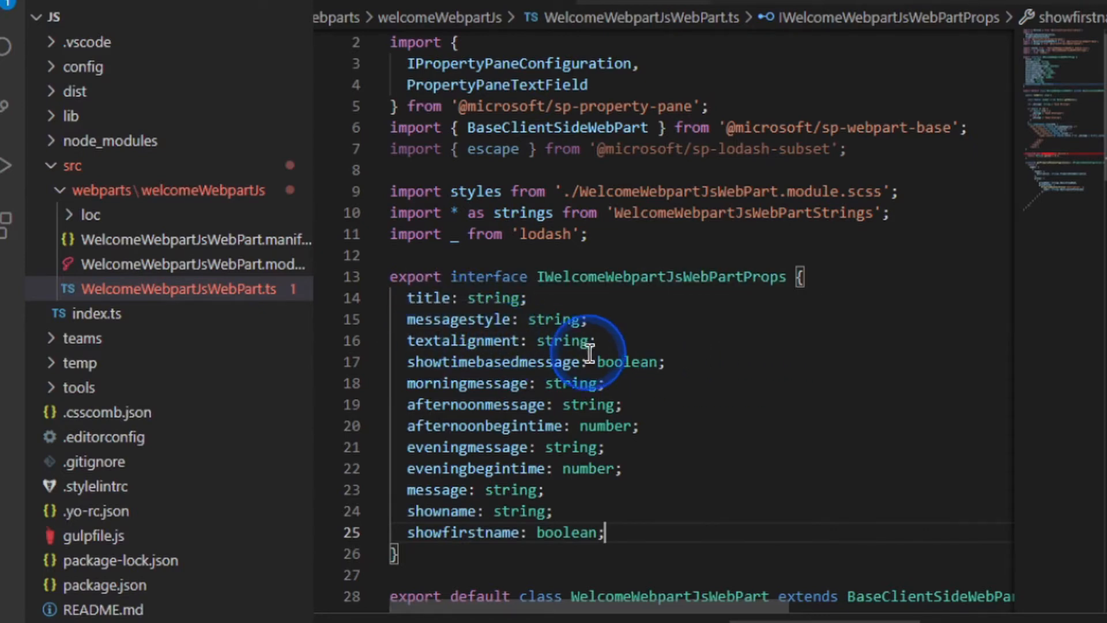
mouse_move(592, 468)
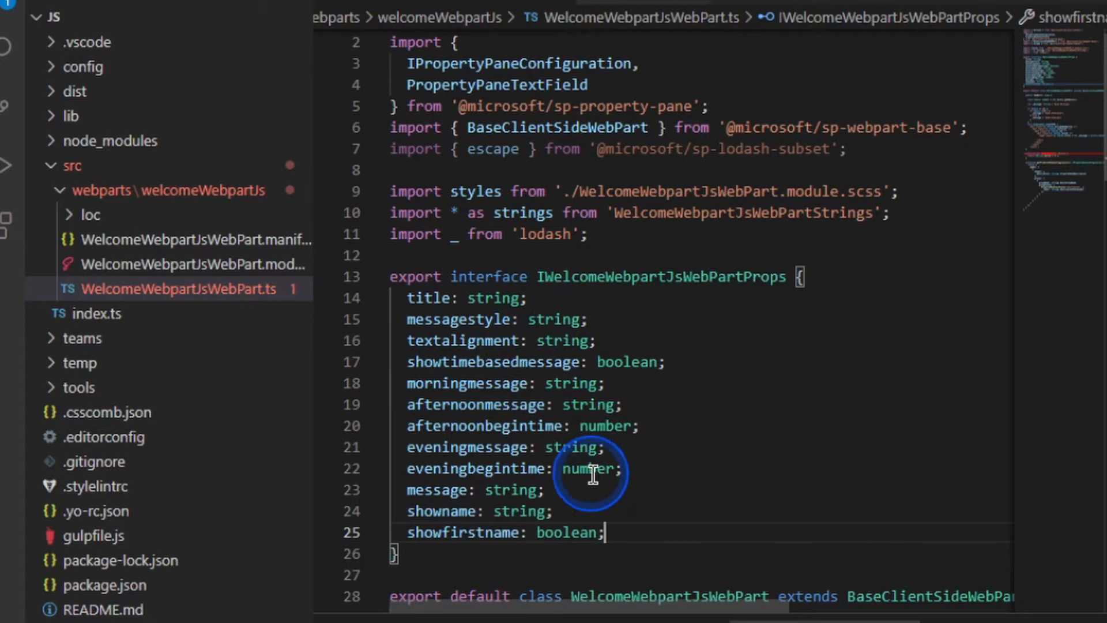
scroll("down", 3)
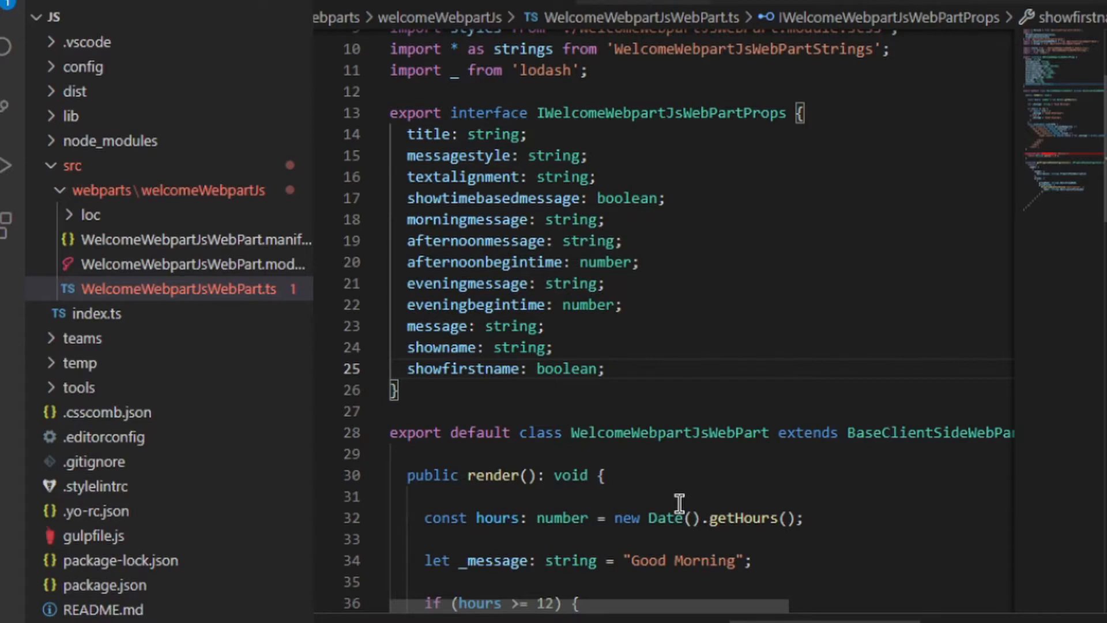
scroll("down", 3)
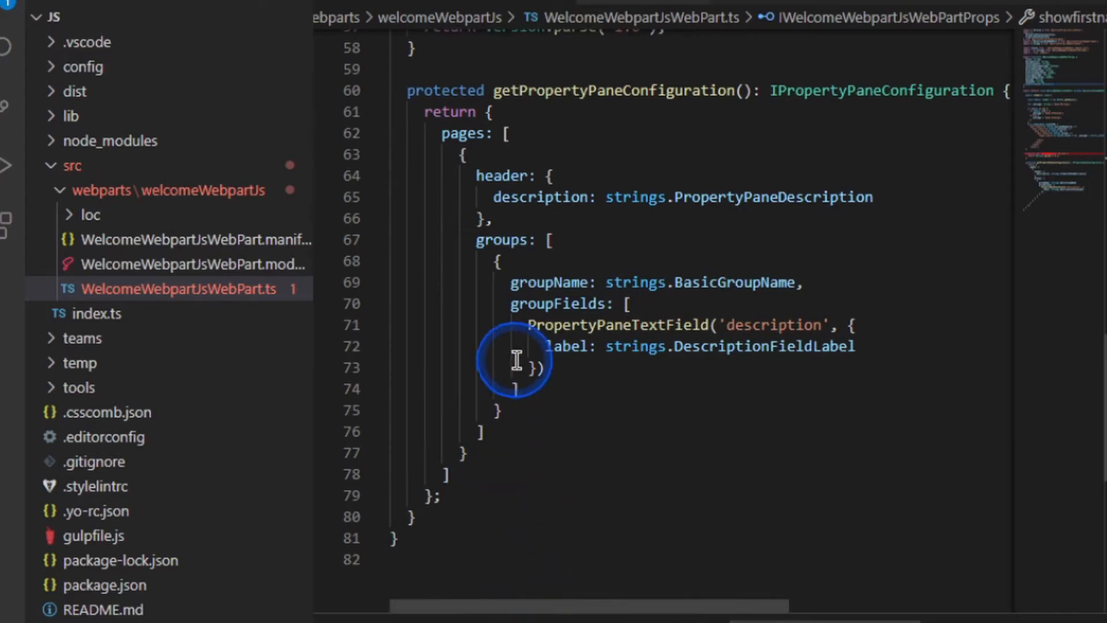
mouse_move(664, 273)
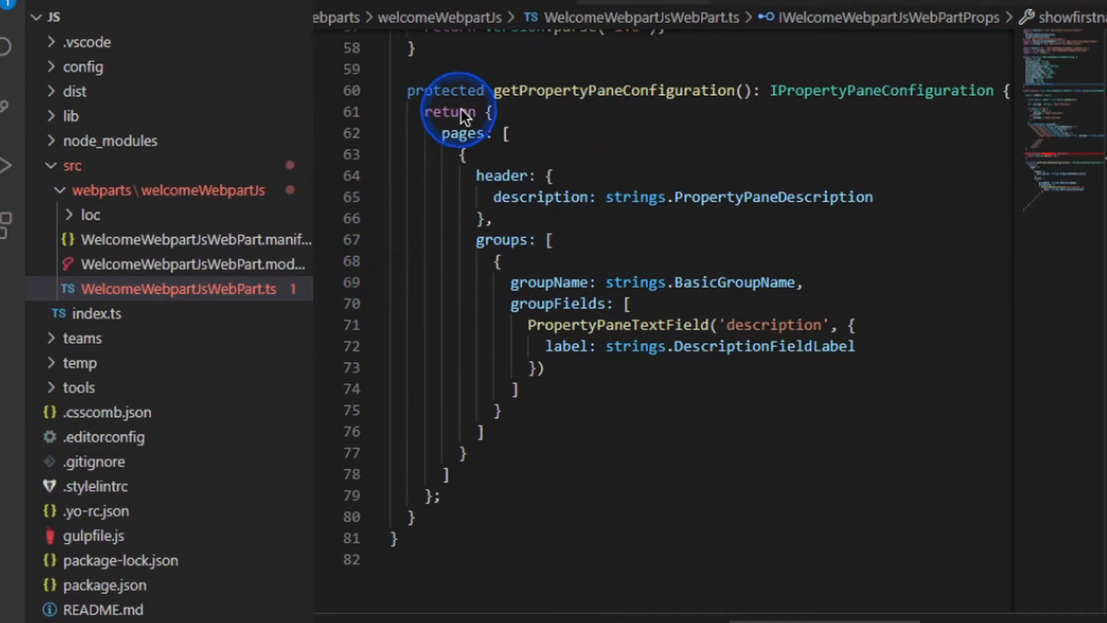
mouse_move(775, 197)
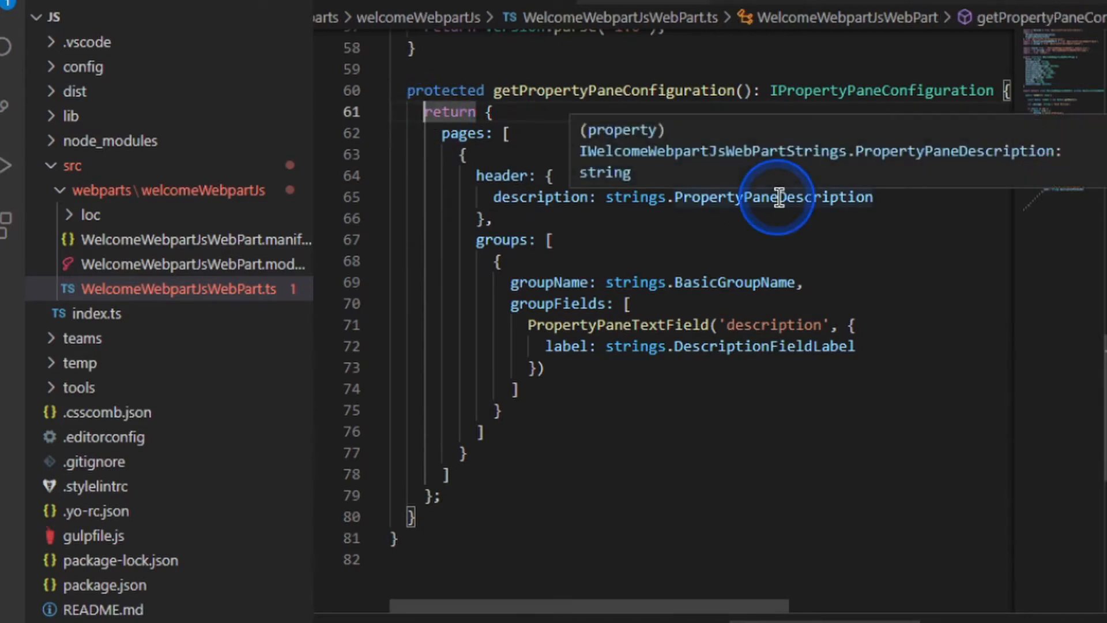
Add let messagefields = []; with time-based fields and sliders, plus an else branch.
type("let messagefields = [];")
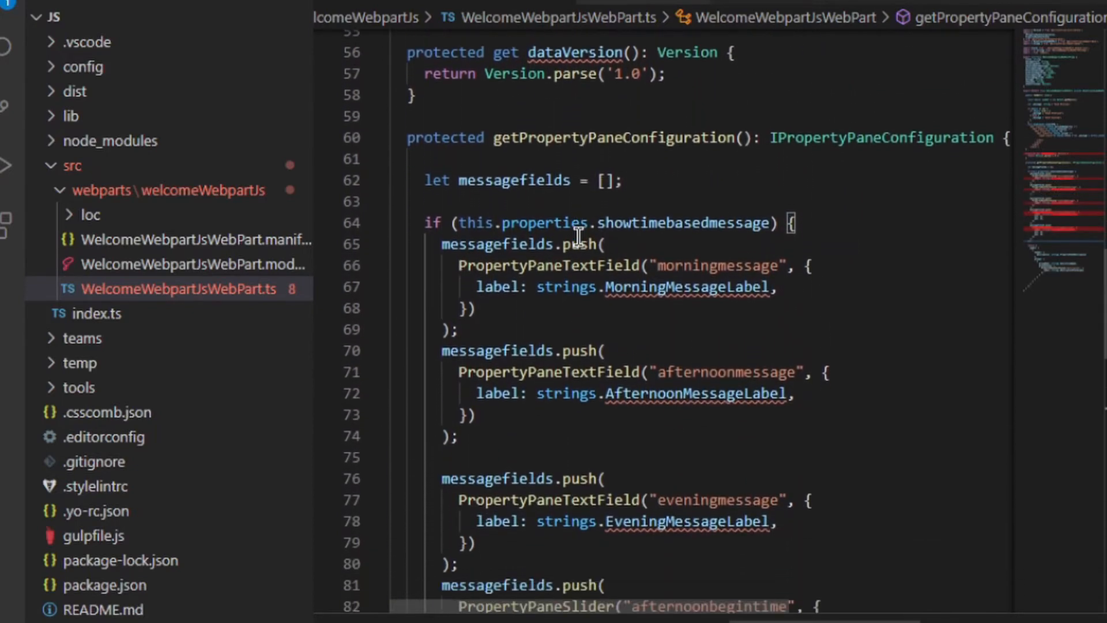
mouse_move(566, 286)
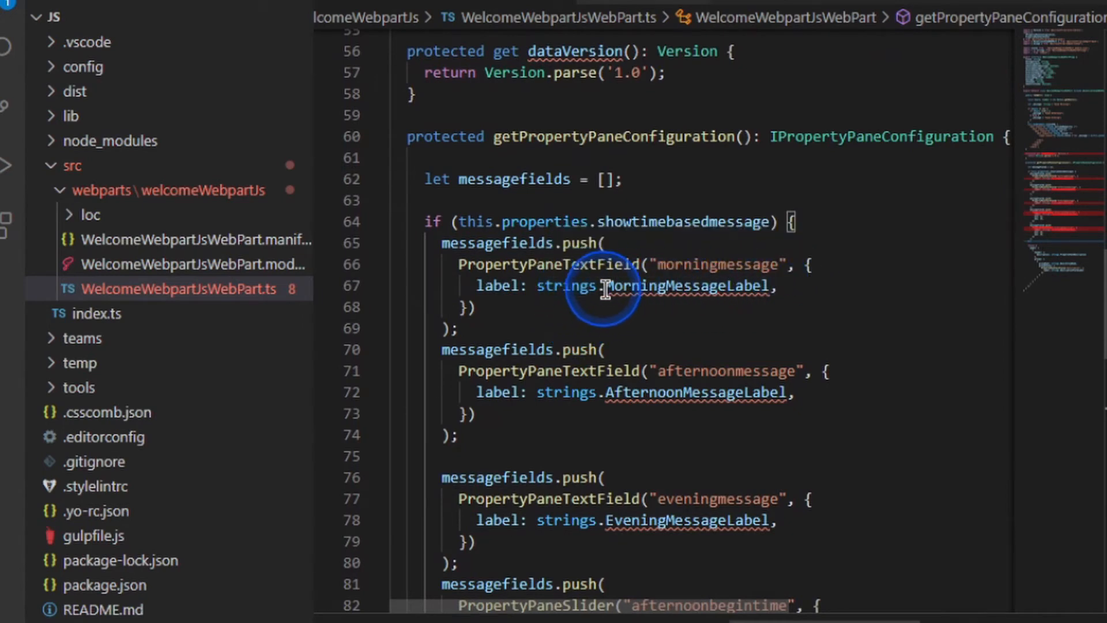
mouse_move(565, 286)
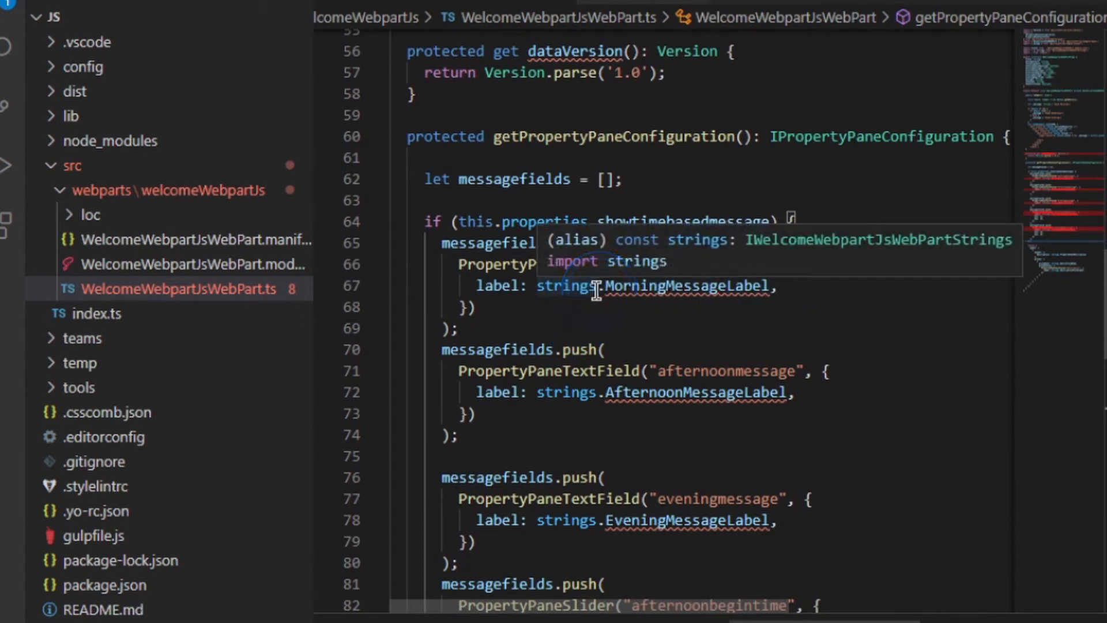
scroll("down", 3)
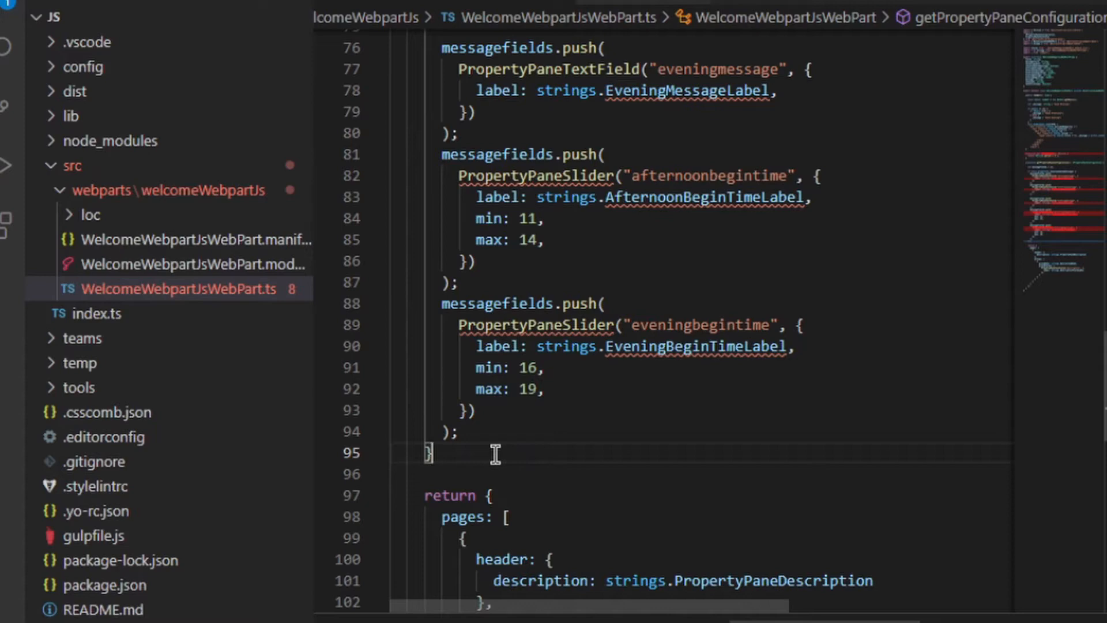
left_click(438, 452)
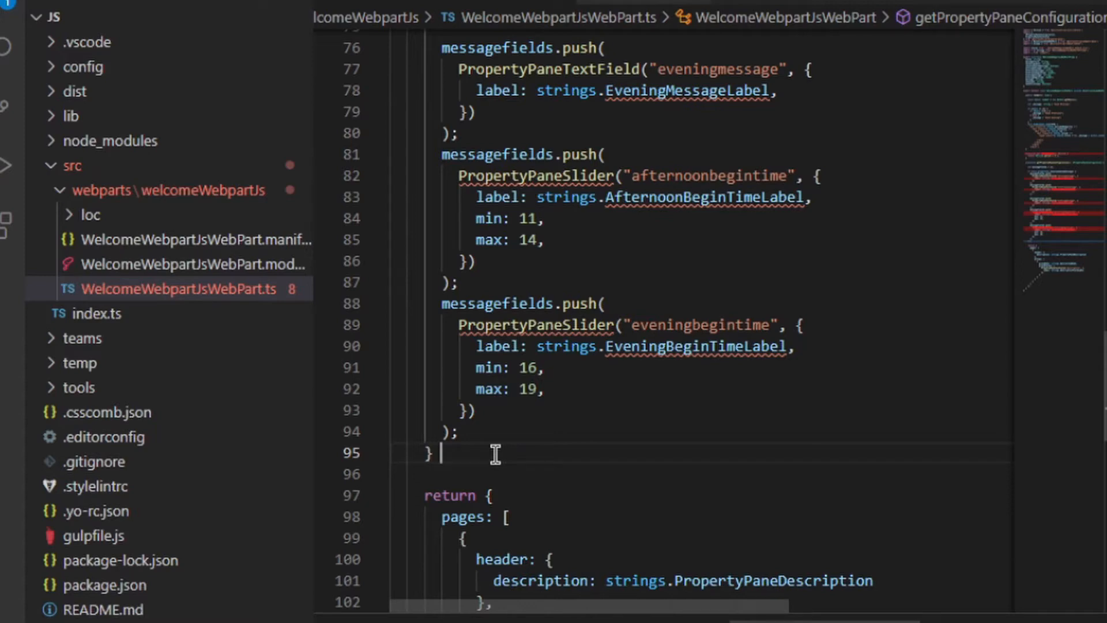
type("else {")
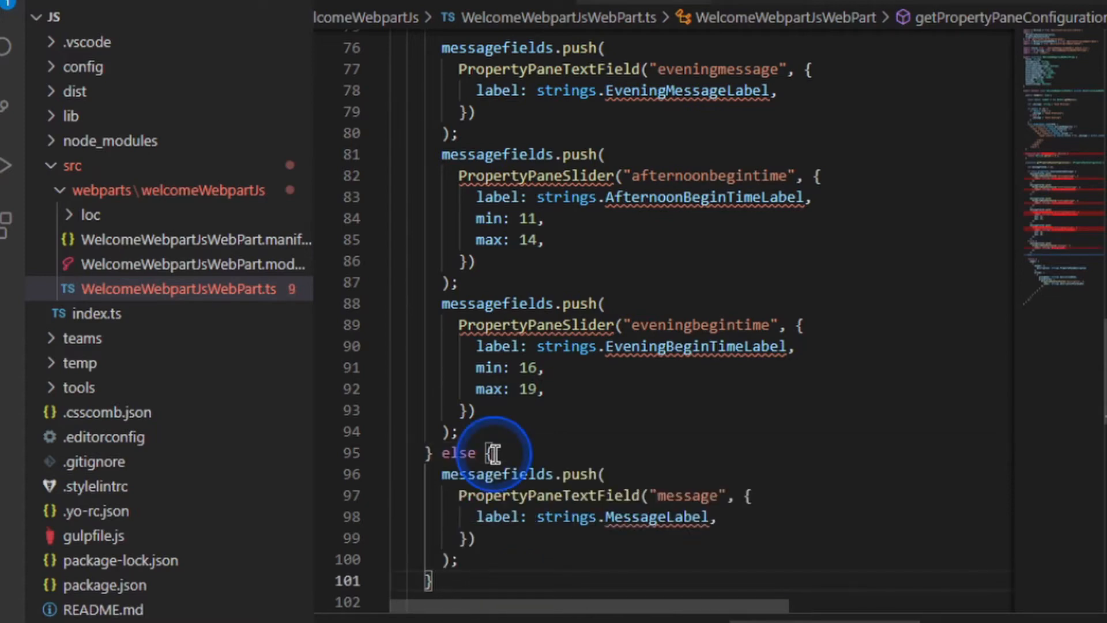
scroll("up", 3)
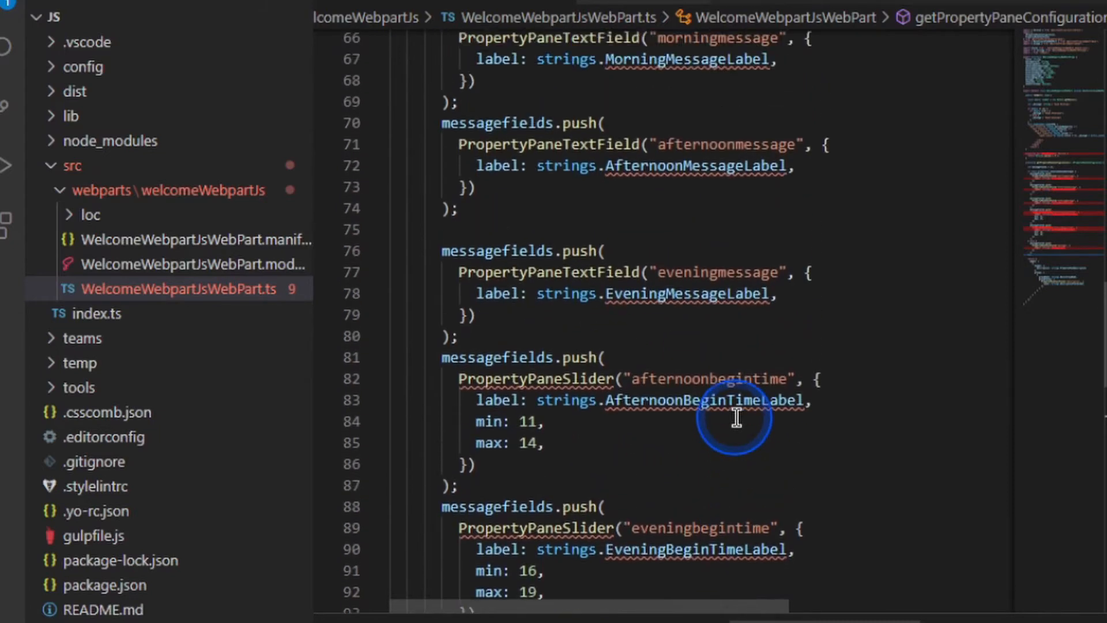
scroll("down", 3)
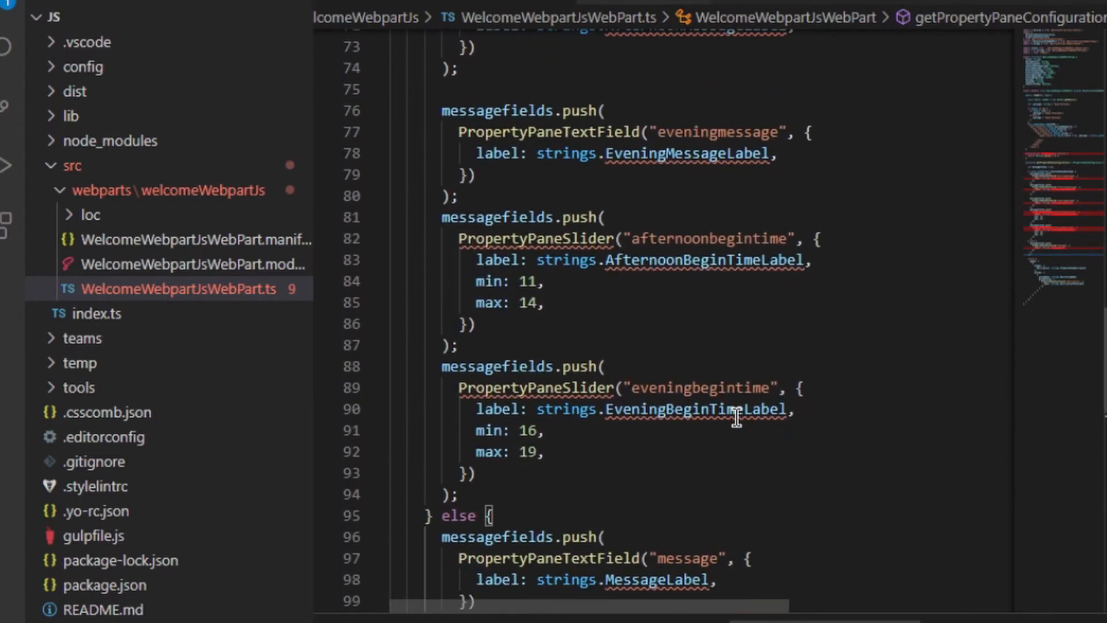
scroll("down", 3)
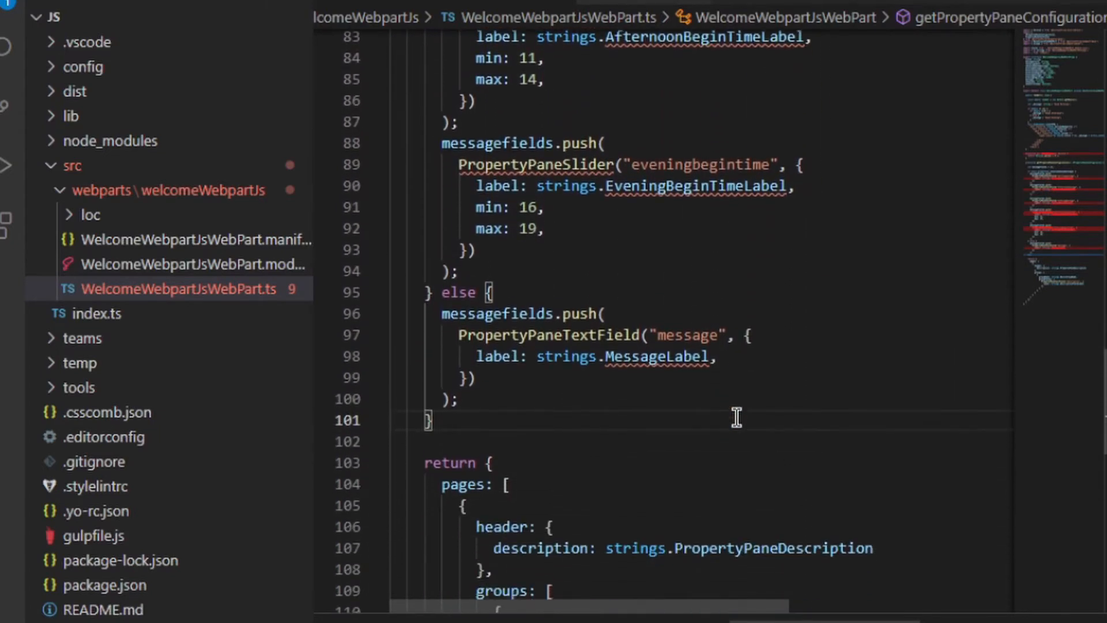
scroll("up", 3)
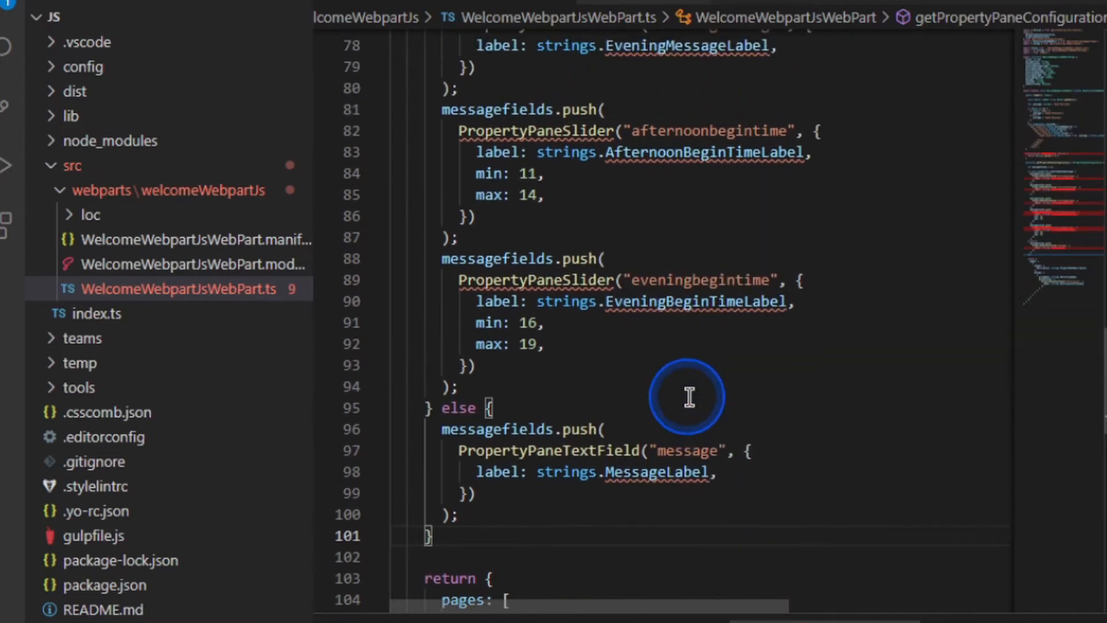
scroll("up", 3)
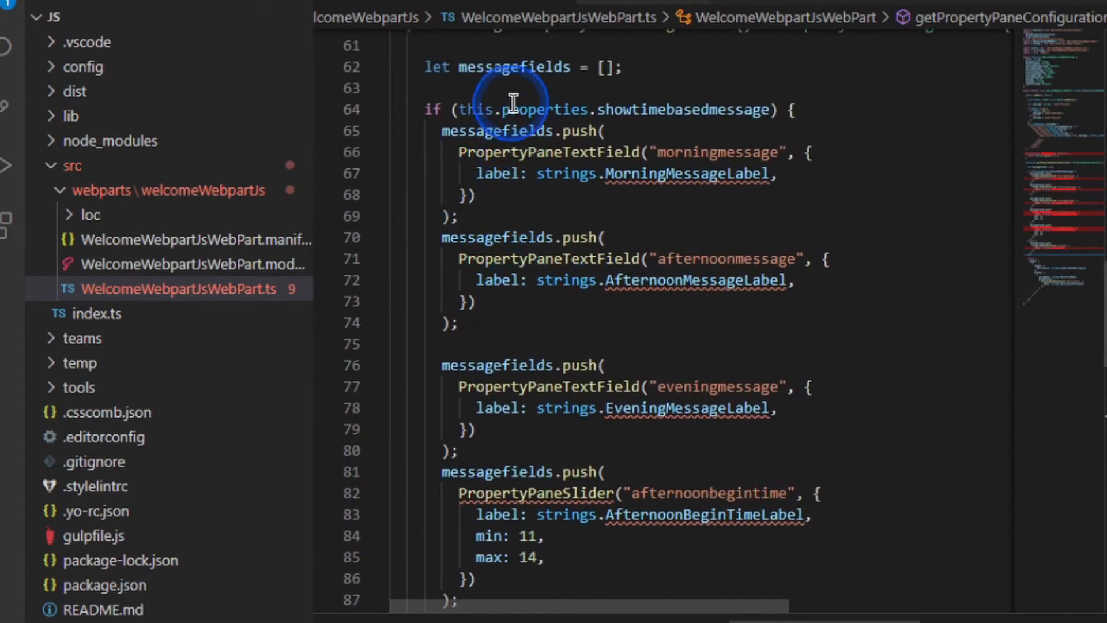
scroll("down", 3)
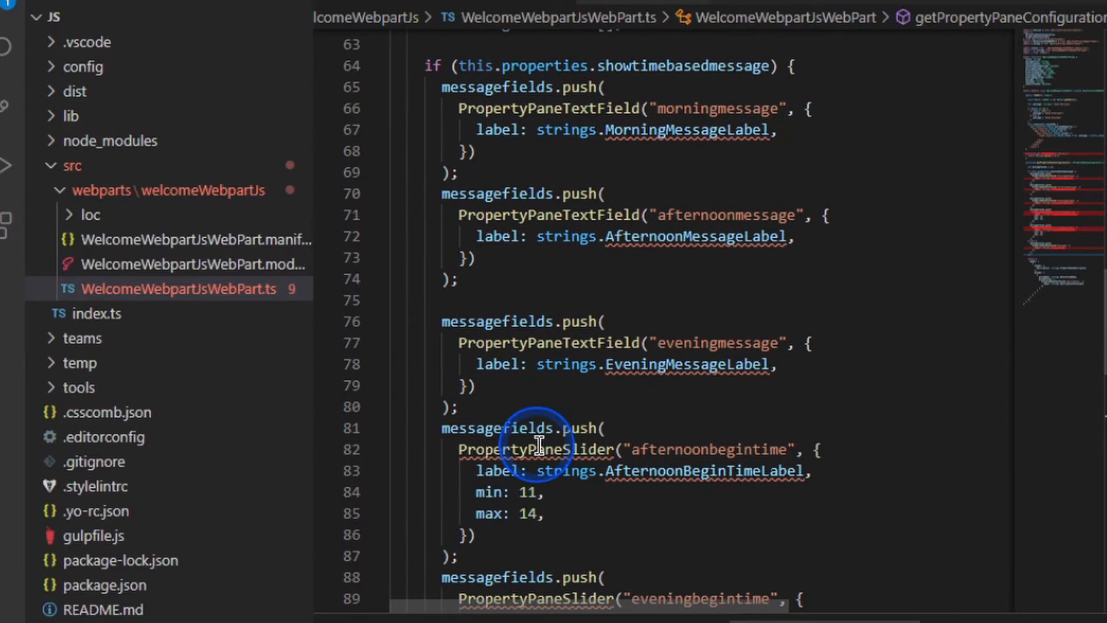
left_click(398, 449)
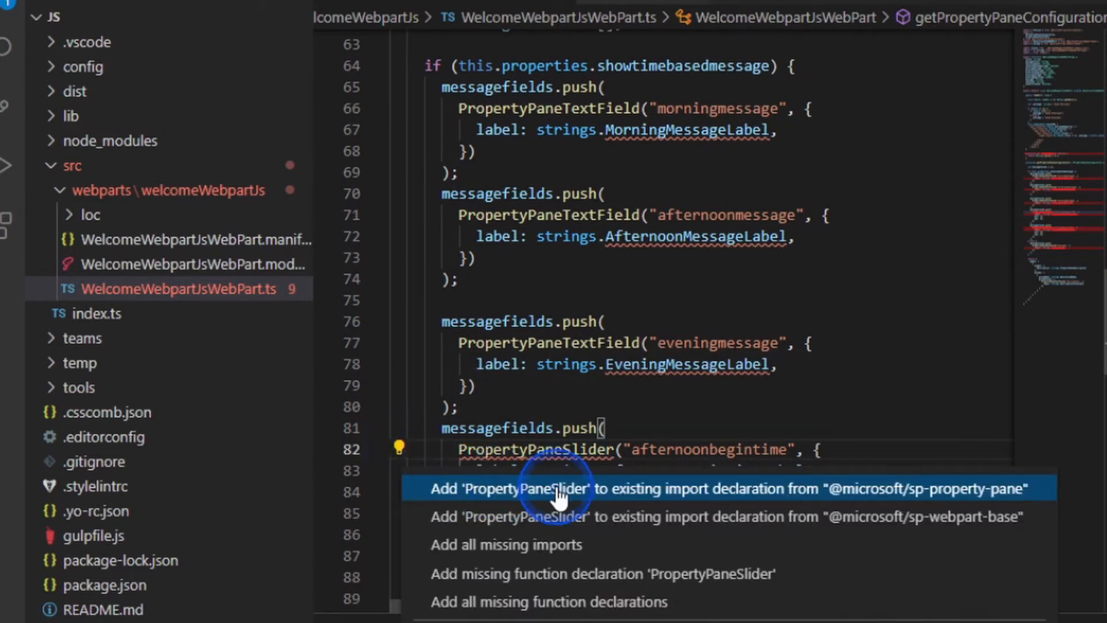
mouse_move(625, 501)
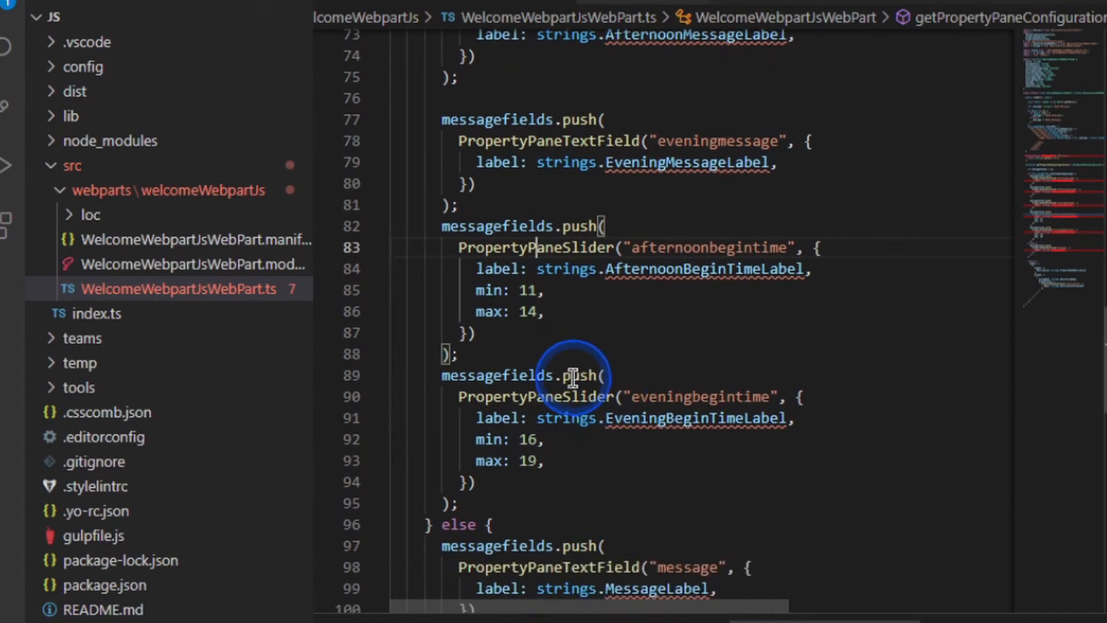
scroll("down", 3)
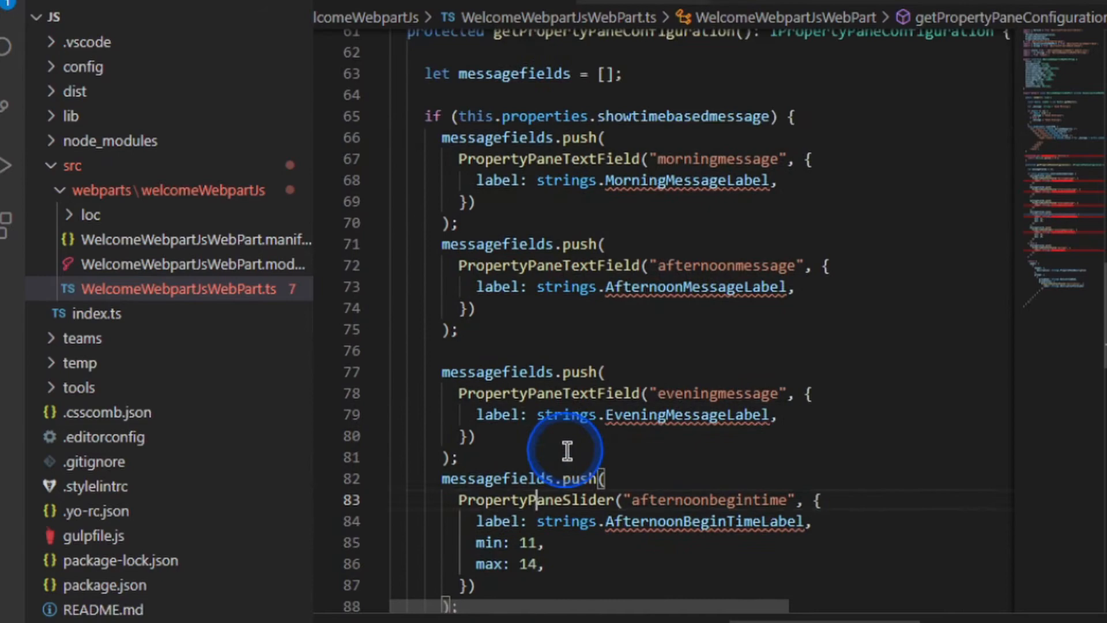
scroll("up", 3)
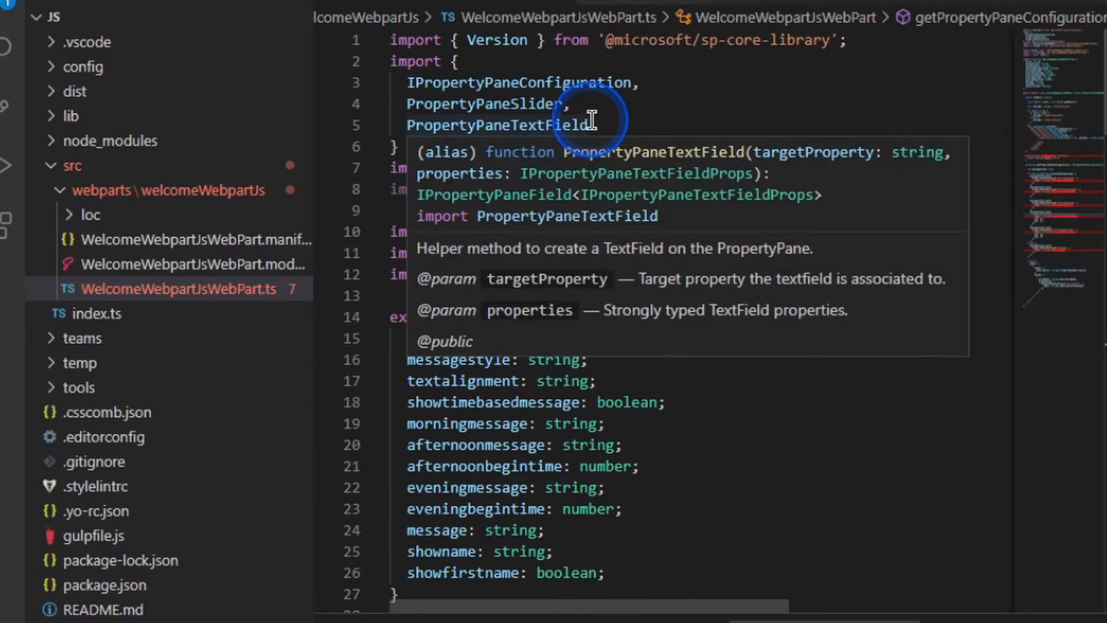
scroll("down", 3)
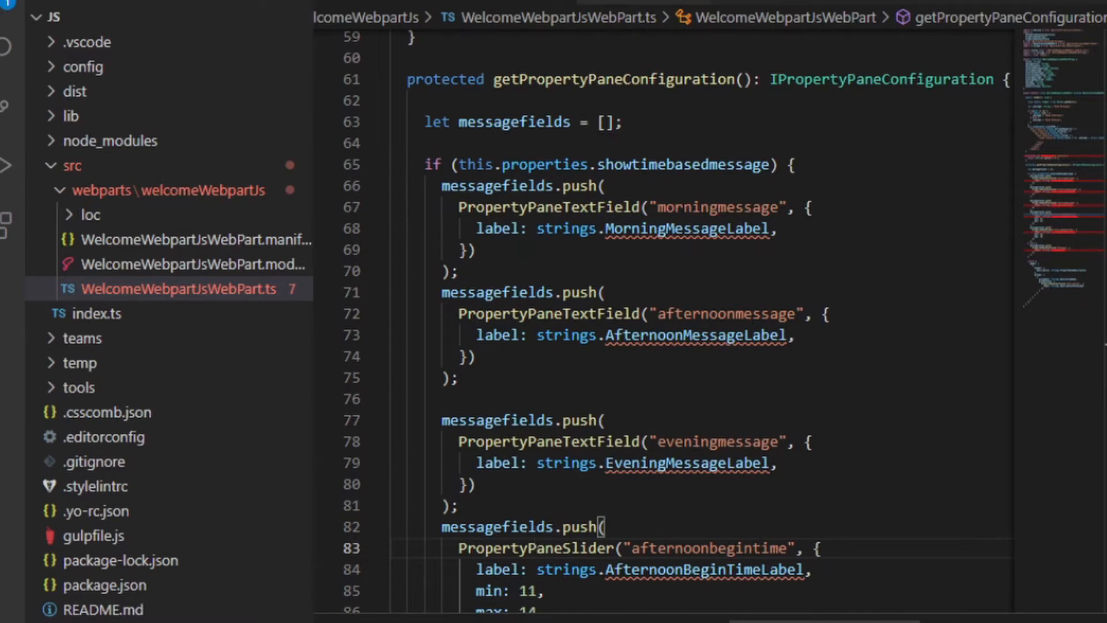
Expand the loc folder, view en-us.js, then open mystrings.d.ts.
left_click(91, 215)
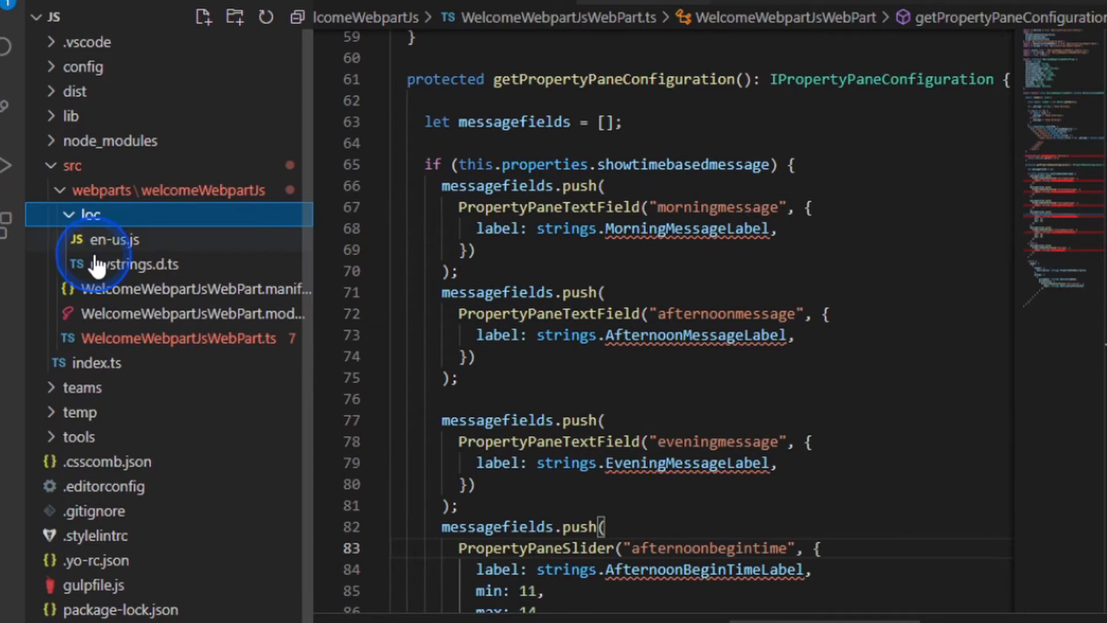
mouse_move(110, 248)
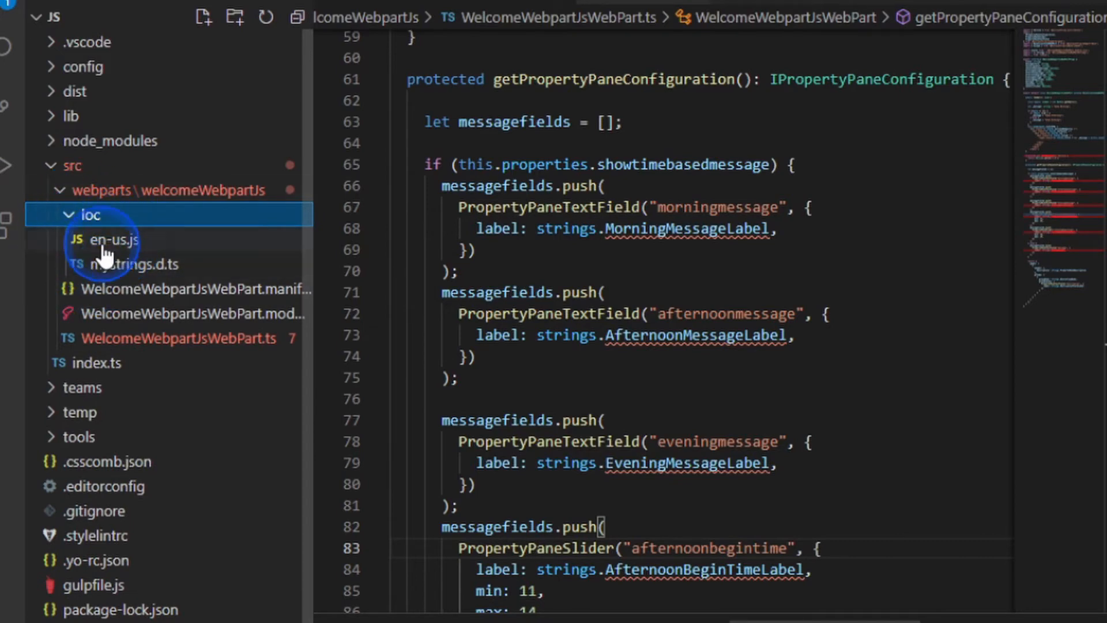
mouse_move(106, 264)
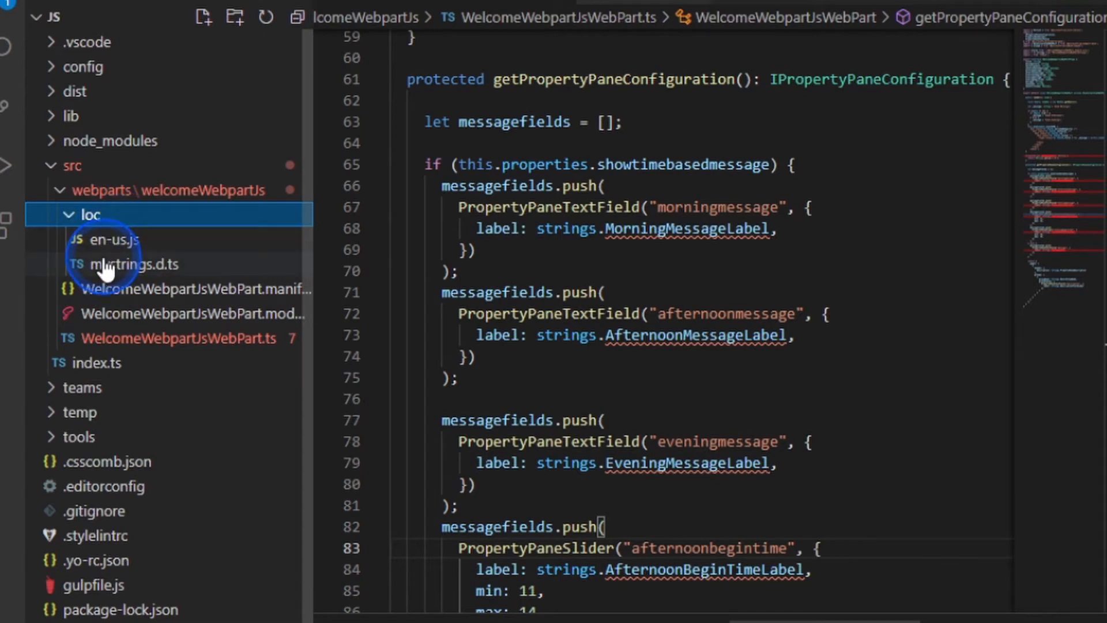
left_click(113, 240)
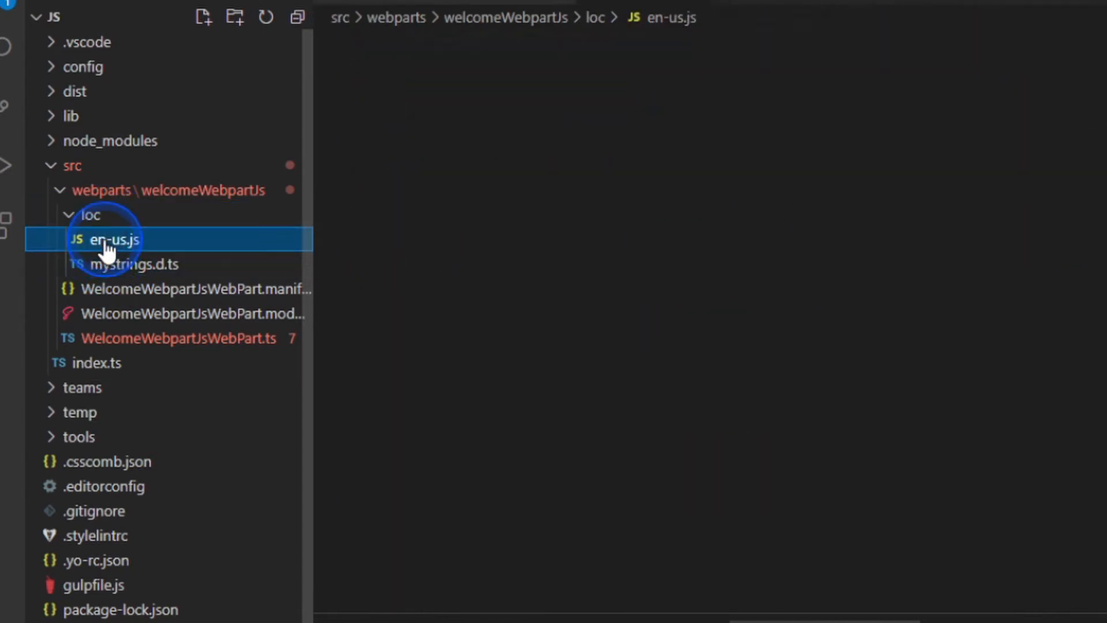
left_click(114, 239)
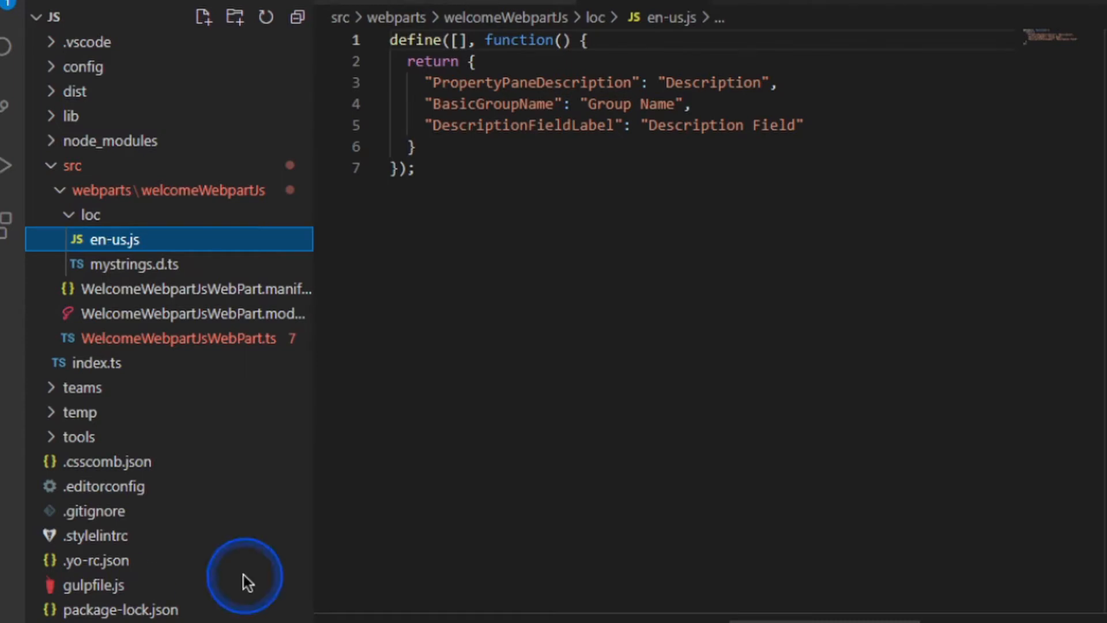
left_click(133, 264)
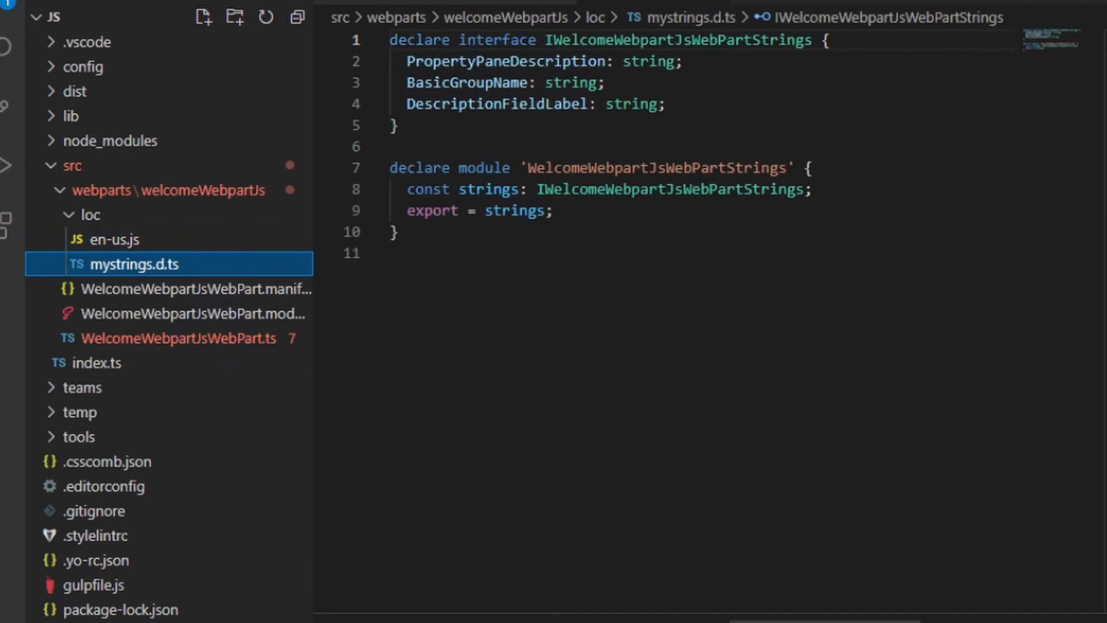
Add new label declarations like TitleLabel in mystrings.d.ts, replacing DescriptionFieldLabel.
key("Enter")
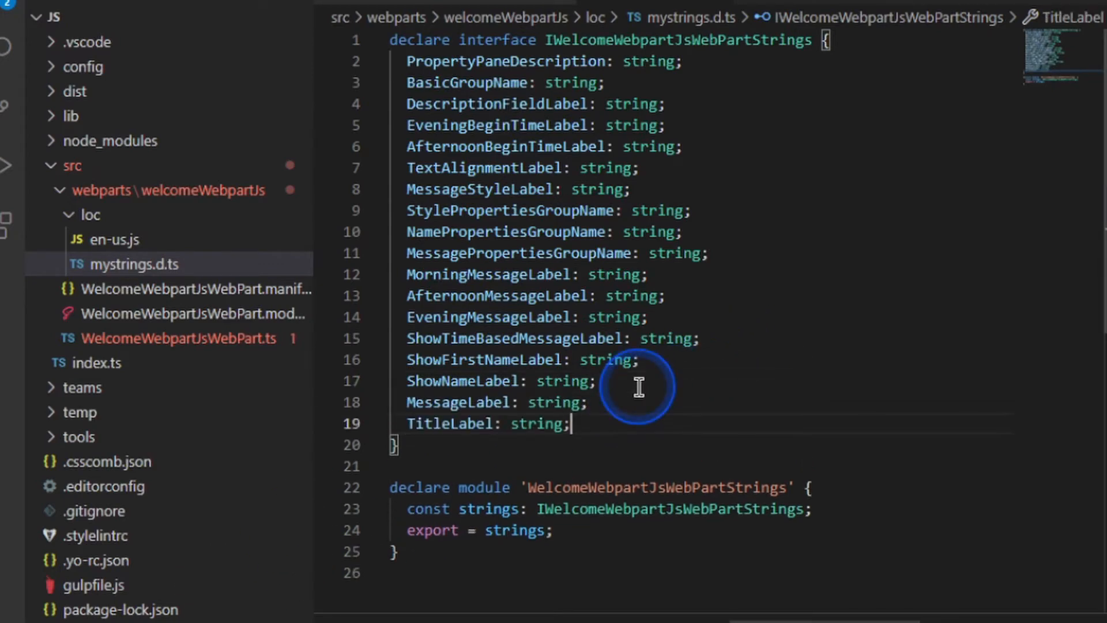
mouse_move(482, 62)
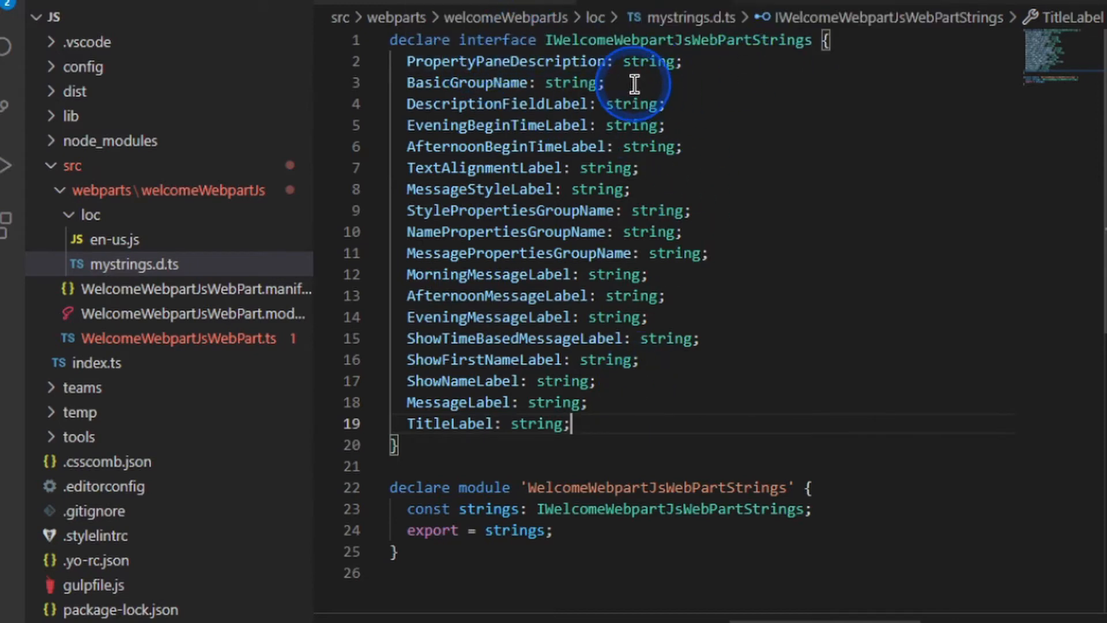
mouse_move(677, 86)
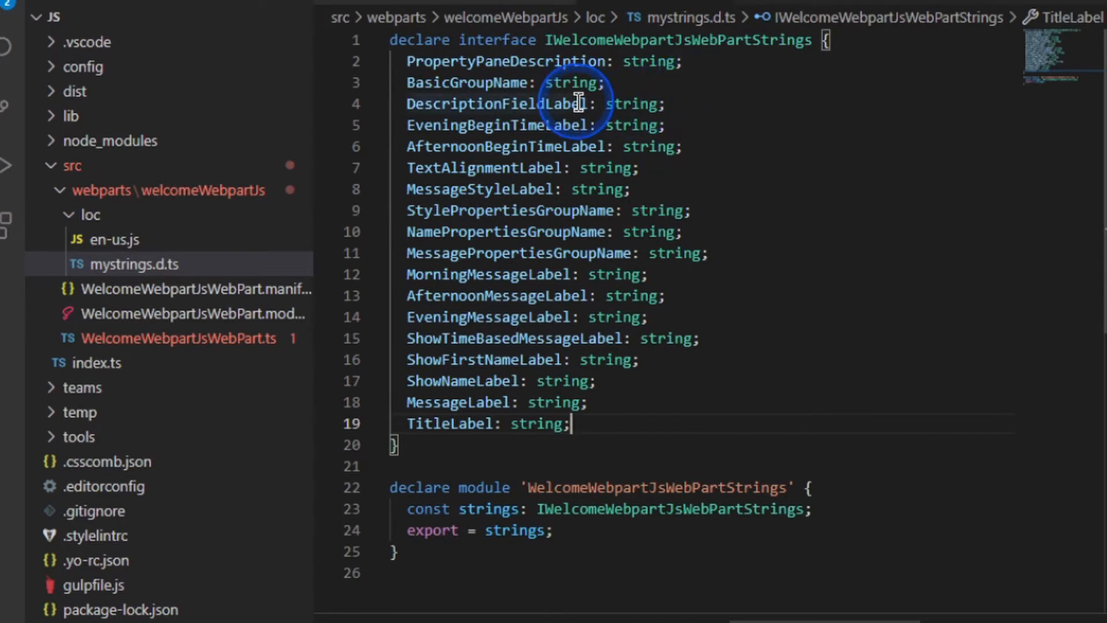
mouse_move(572, 104)
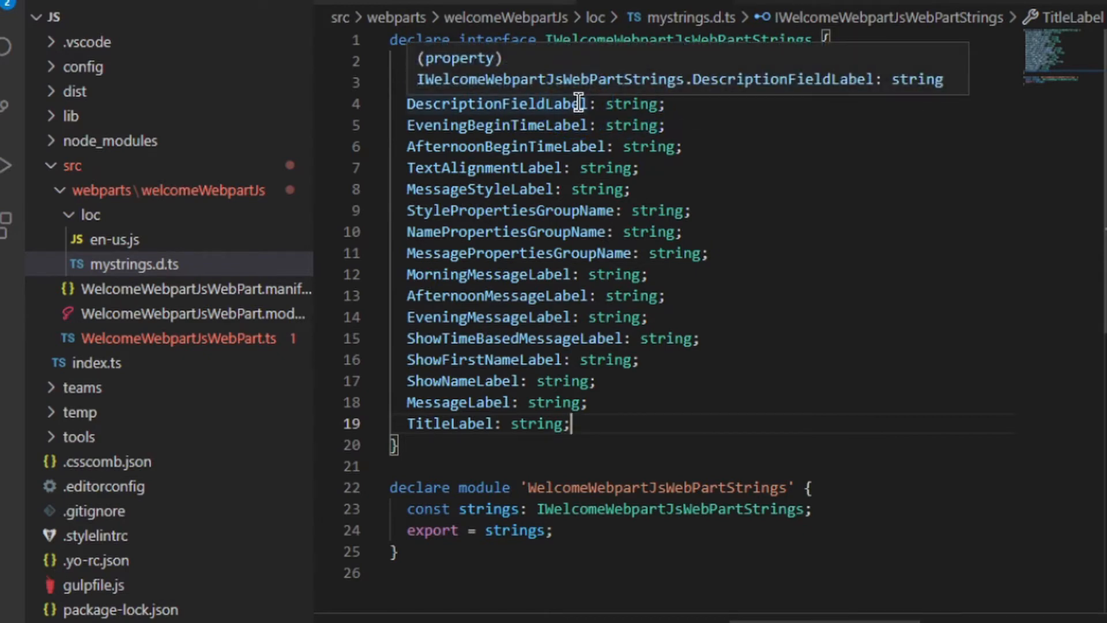
left_click(675, 104)
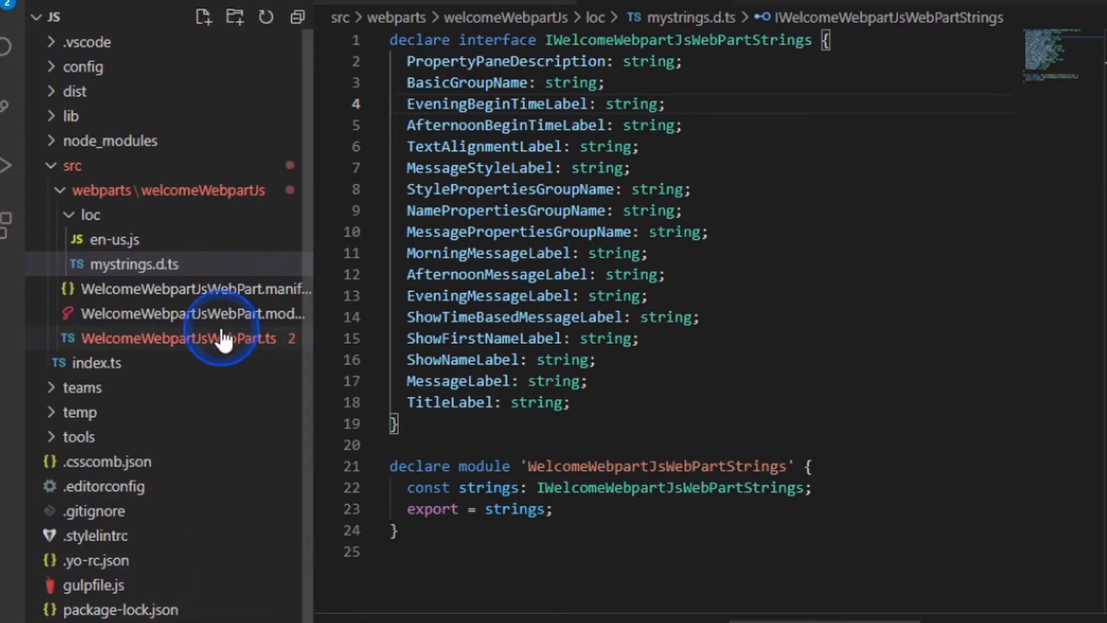
left_click(114, 239)
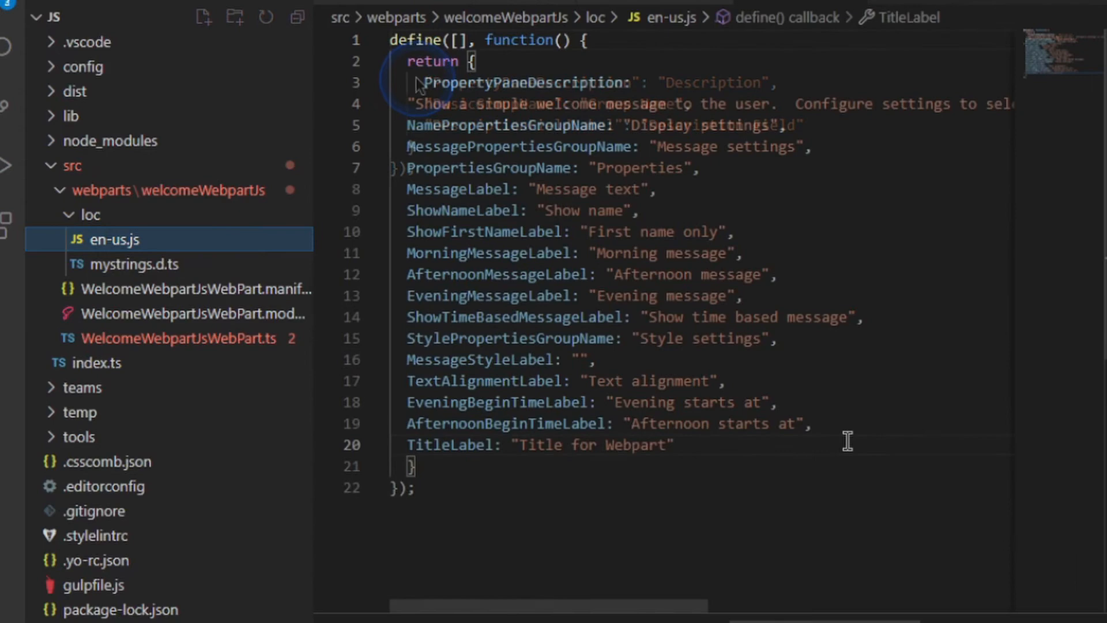
mouse_move(546, 82)
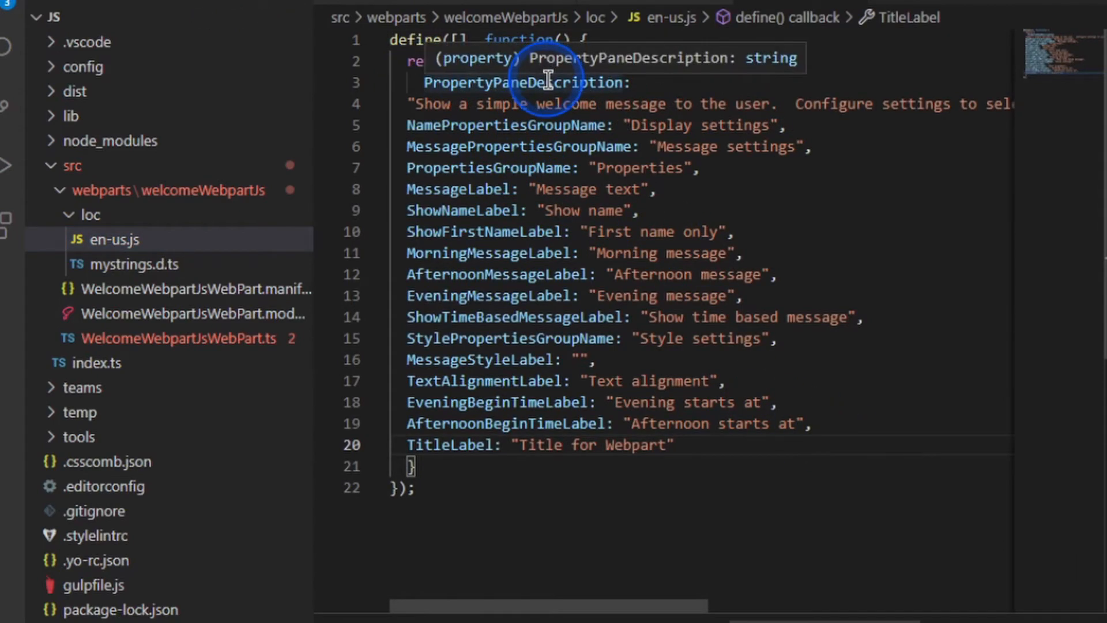
mouse_move(604, 106)
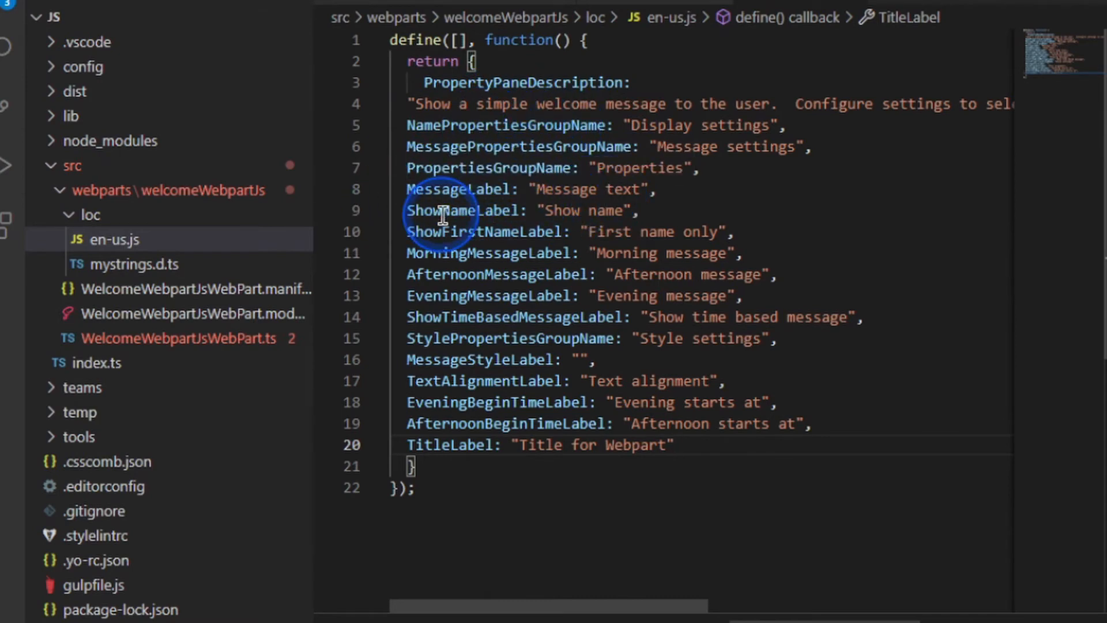
mouse_move(613, 231)
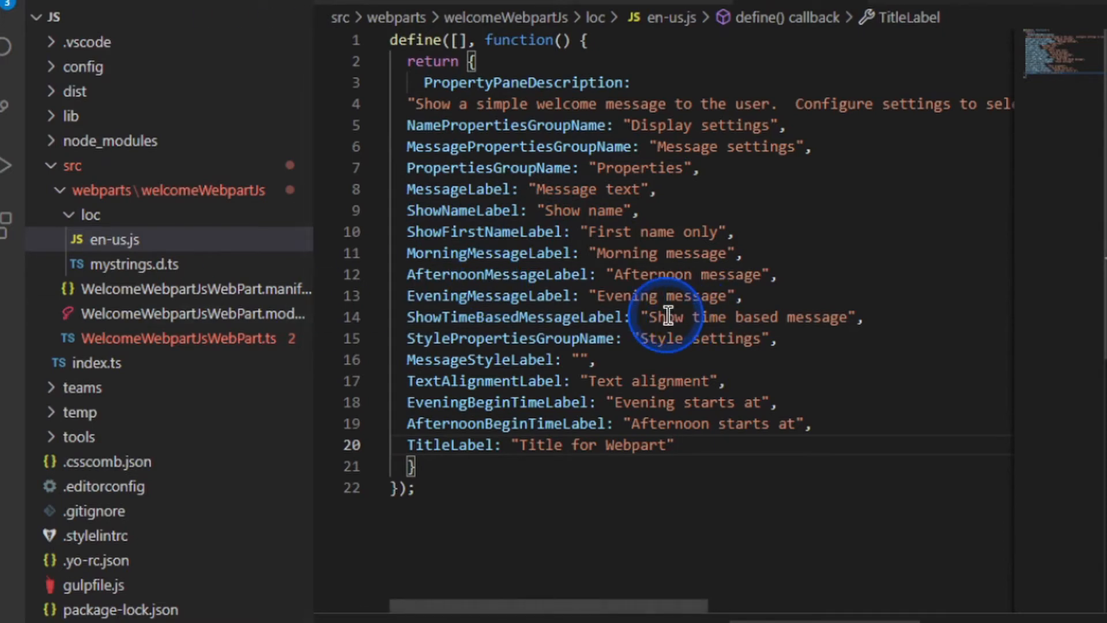
Switch from en-us.js back to WelcomeWebpartJsWebPart.ts in the Explorer.
left_click(168, 338)
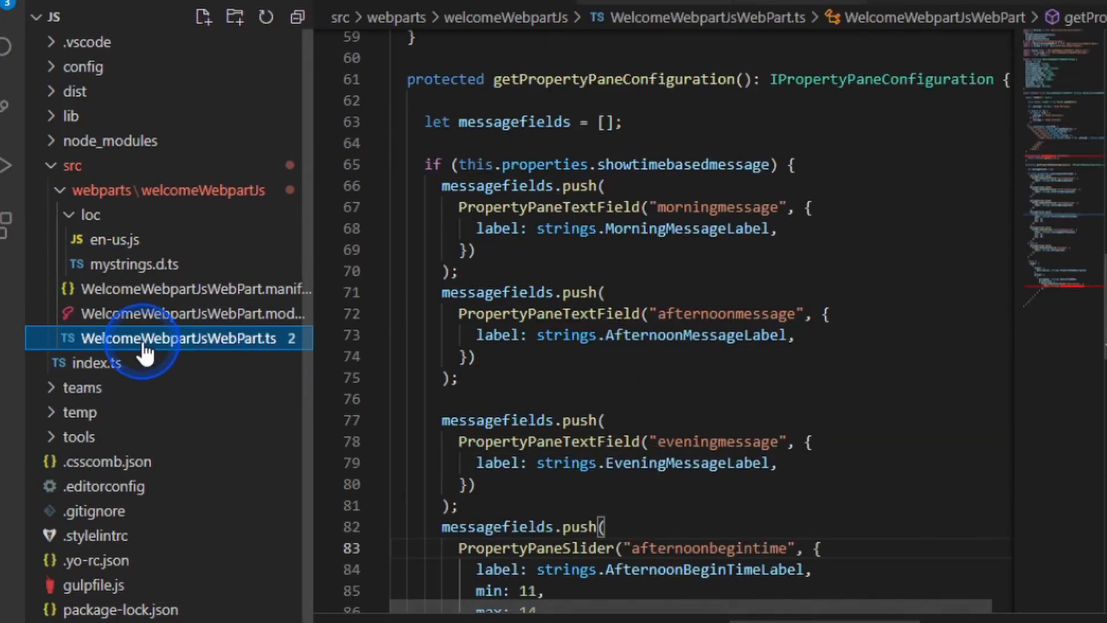
Paste the pages and groups return block, ending with Left, Center and Right choices.
scroll("down", 3)
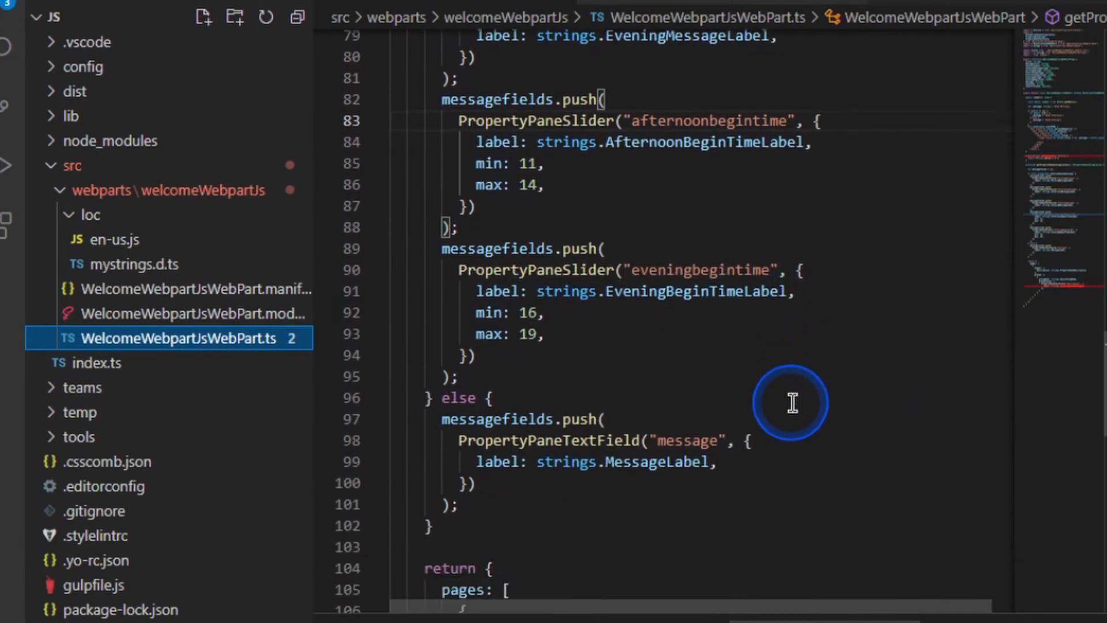
scroll("up", 3)
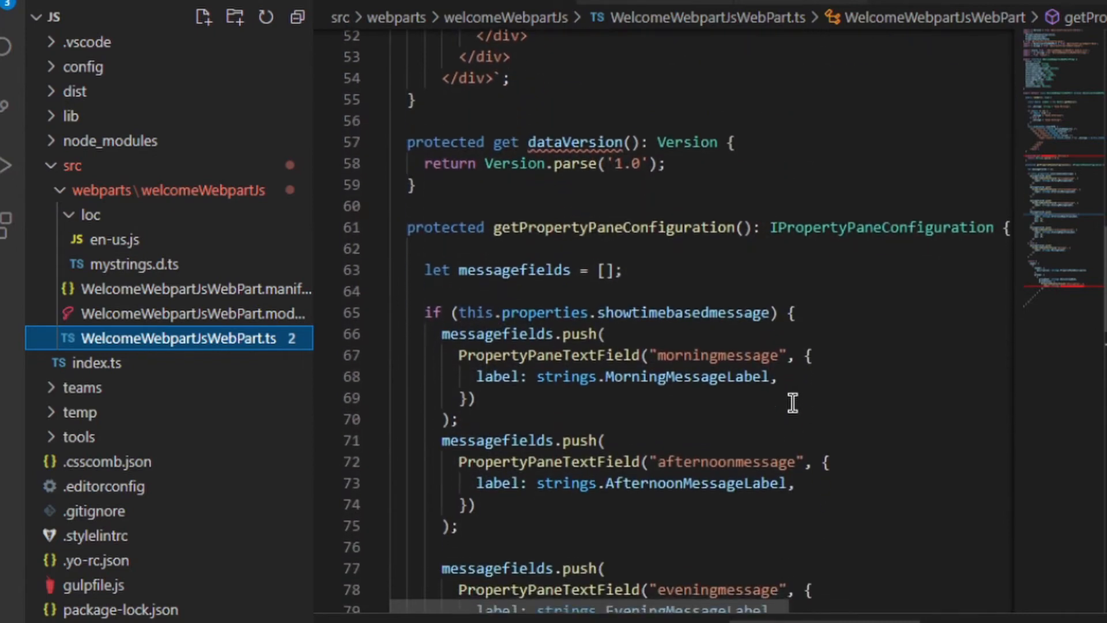
scroll("down", 3)
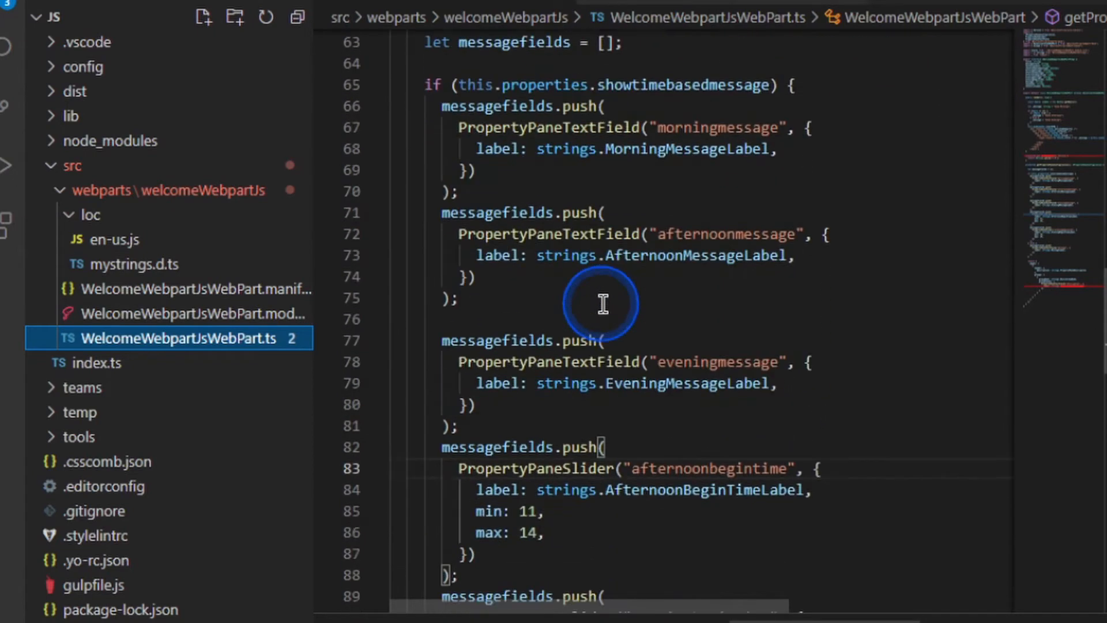
scroll("down", 3)
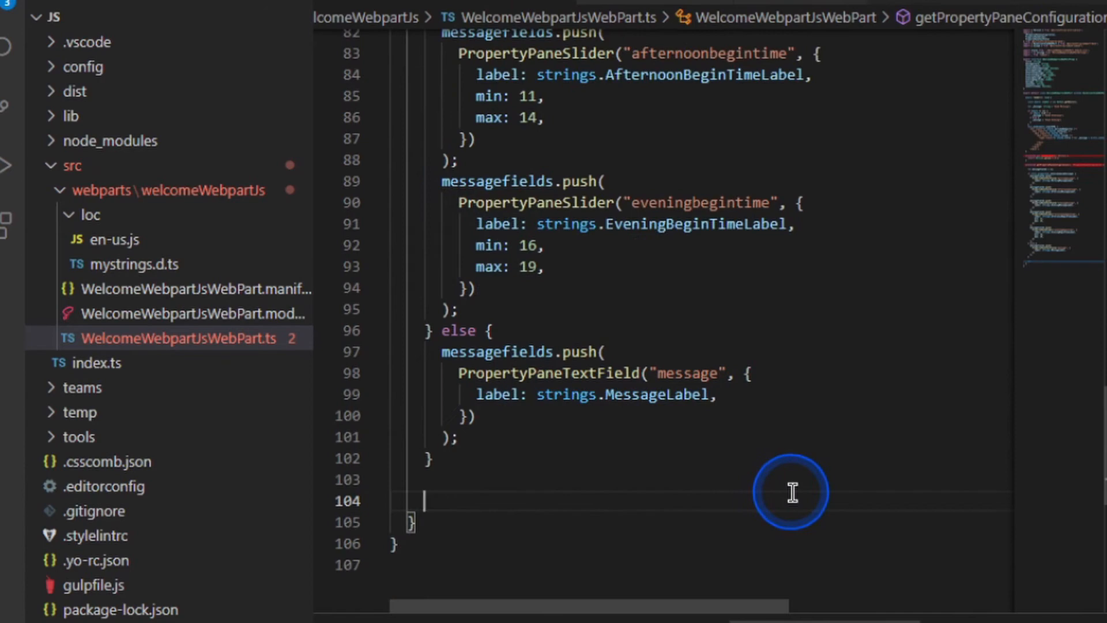
scroll("down", 3)
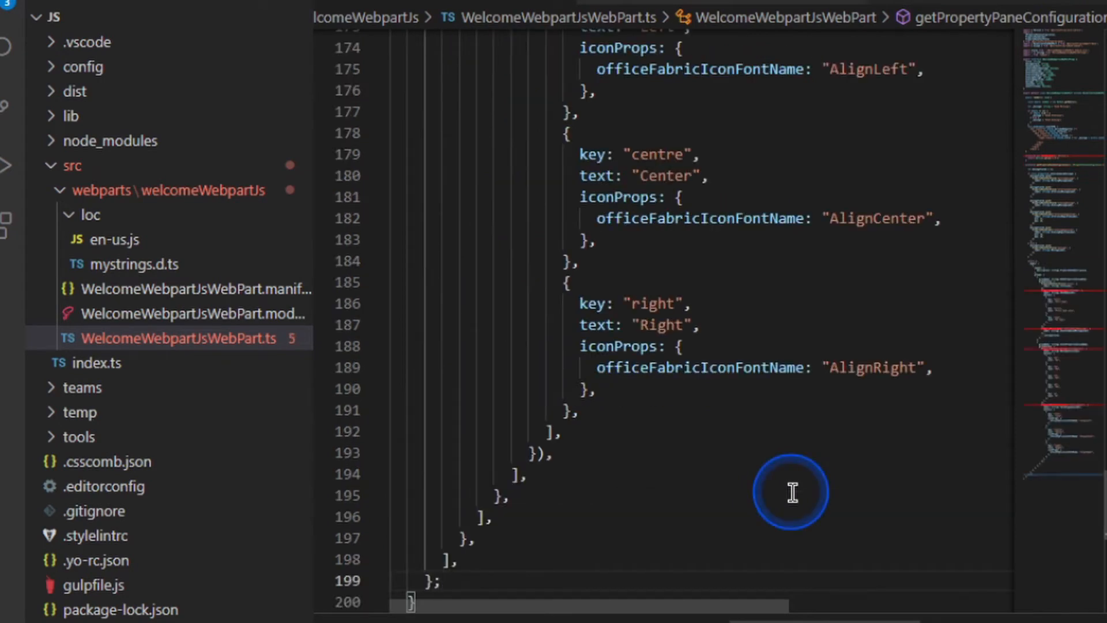
Fix the missing property pane imports at the top of the web part file.
scroll("up", 3)
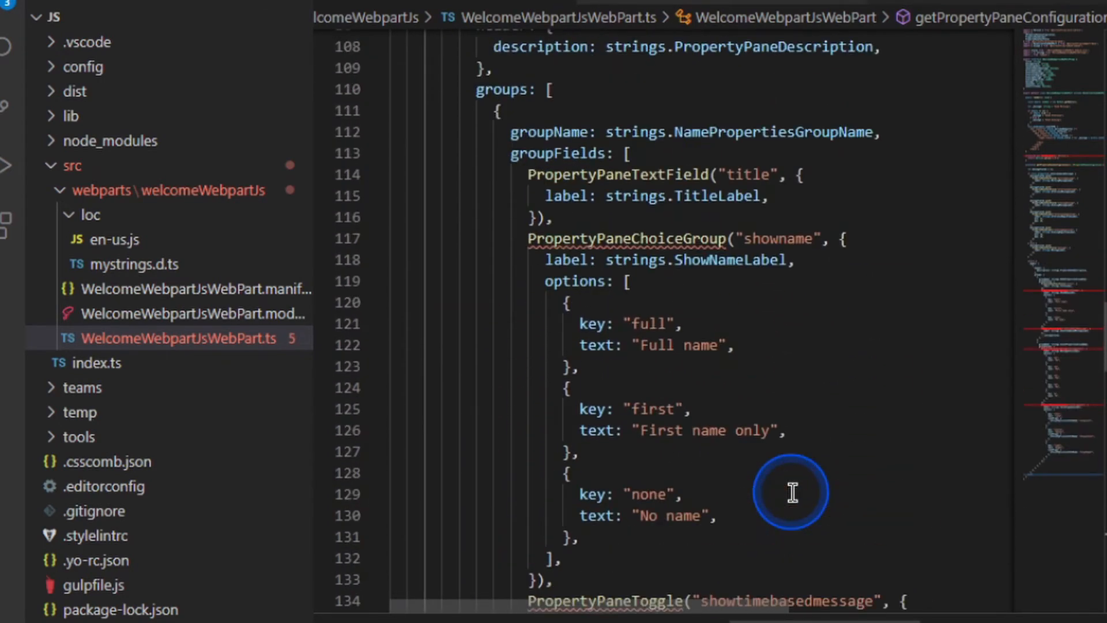
scroll("up", 3)
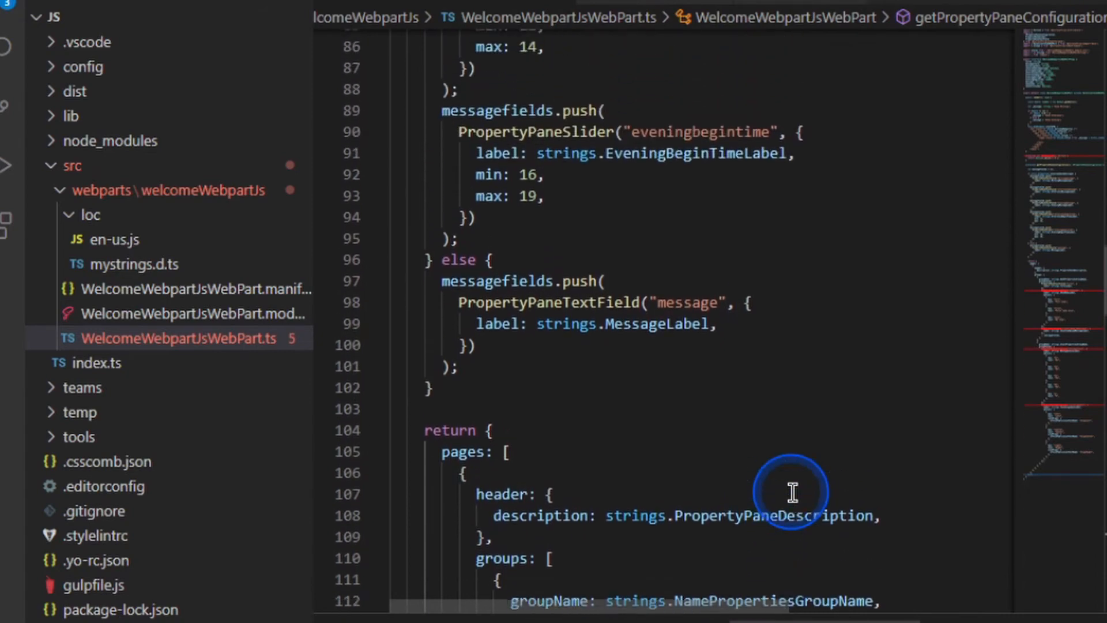
scroll("up", 3)
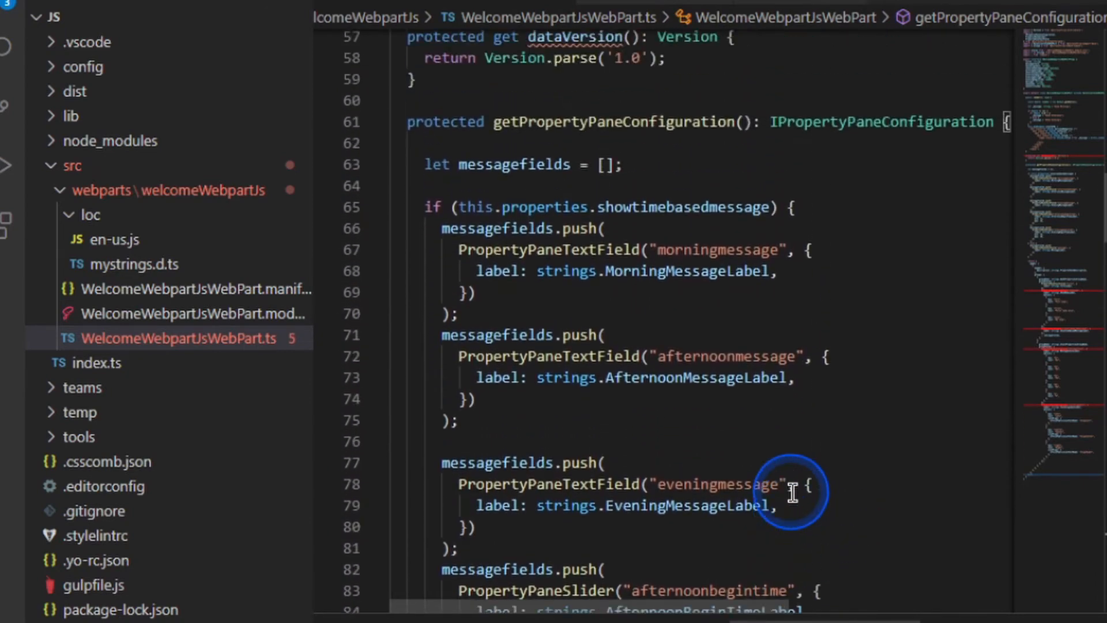
scroll("up", 3)
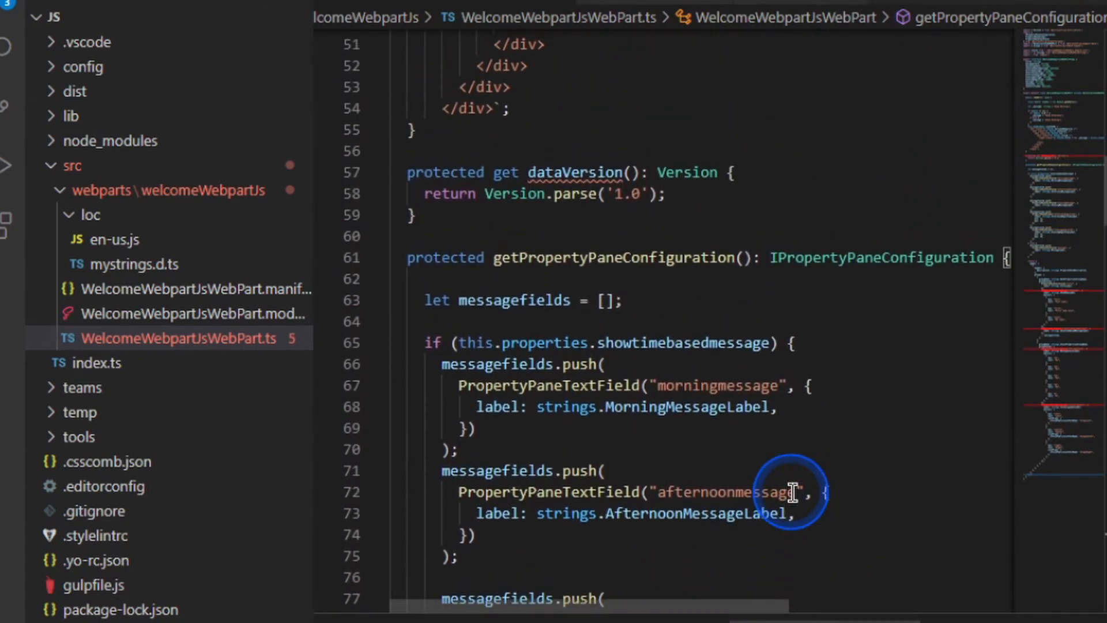
left_click(459, 299)
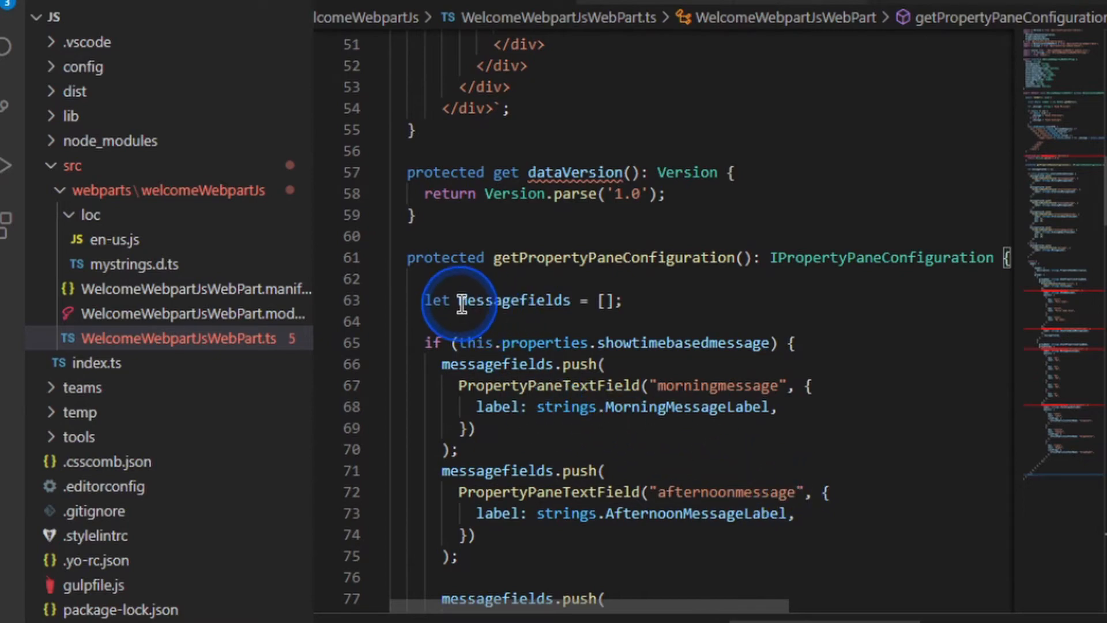
Review the property pane description string in getPropertyPaneConfiguration.
scroll("down", 3)
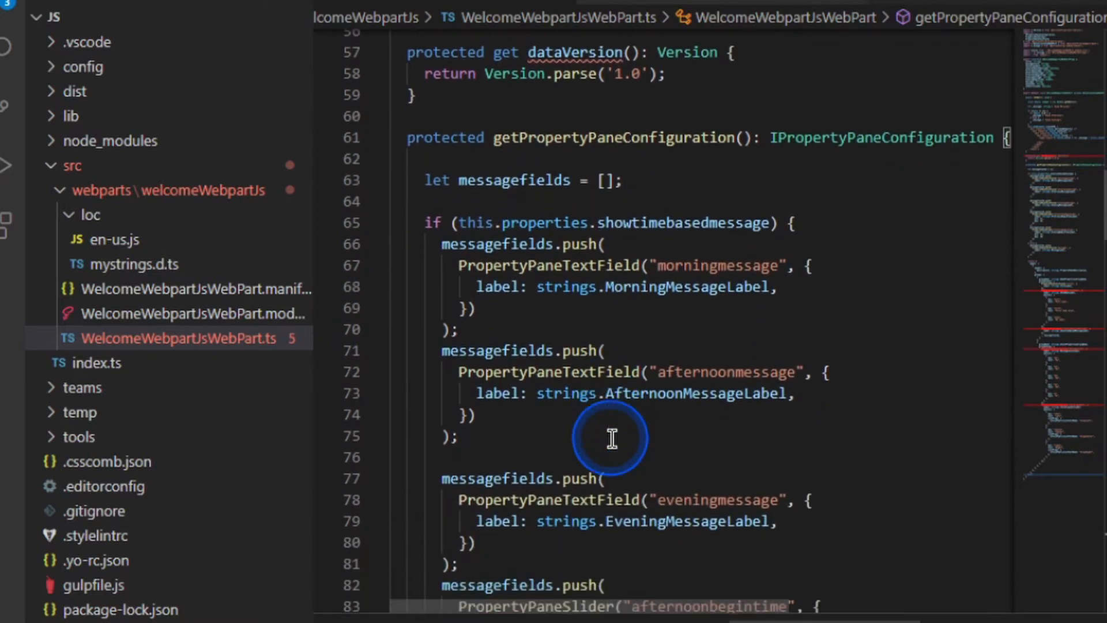
scroll("down", 3)
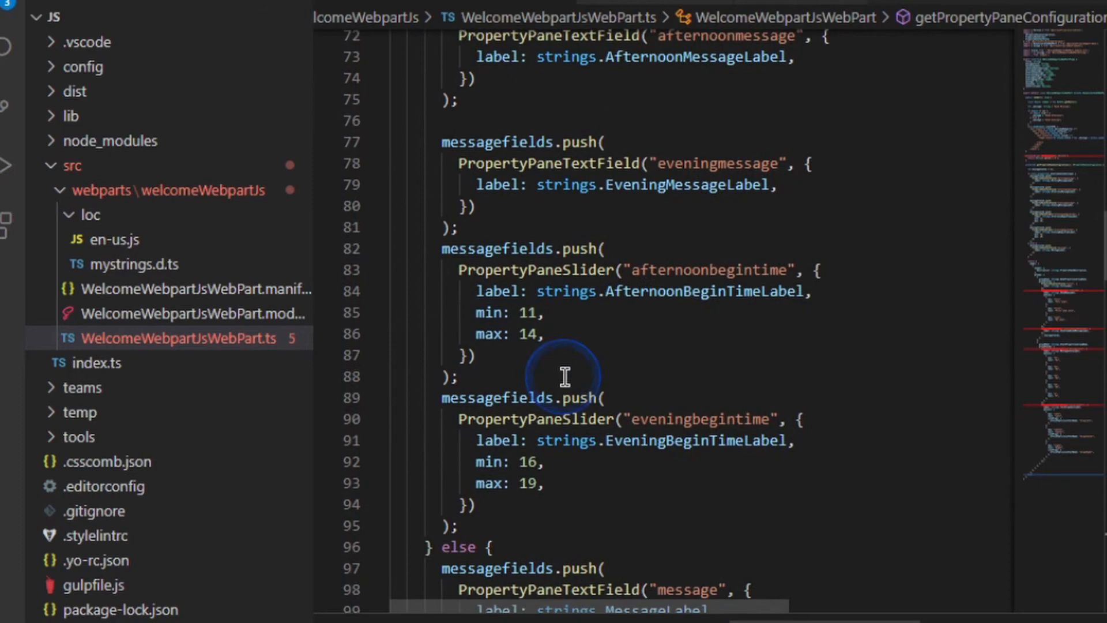
scroll("down", 3)
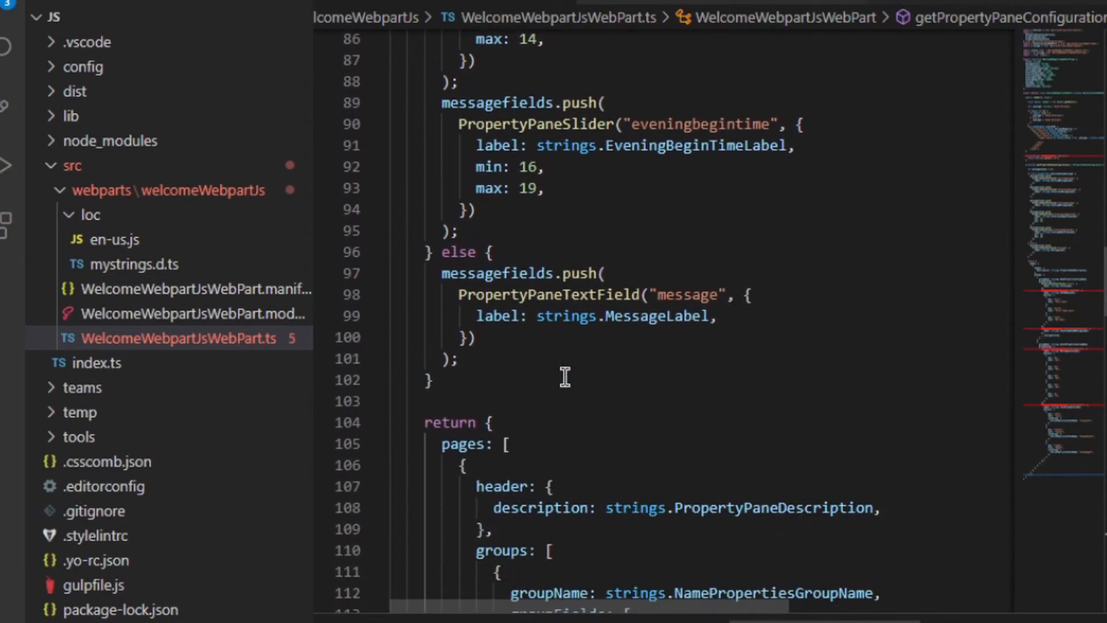
scroll("down", 3)
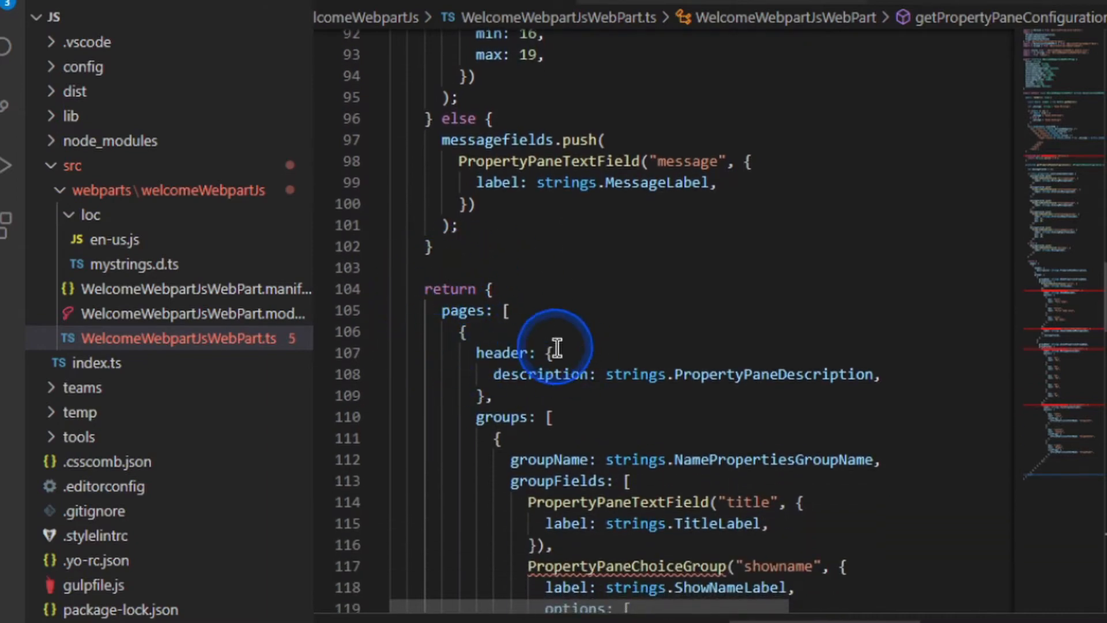
double_click(462, 311)
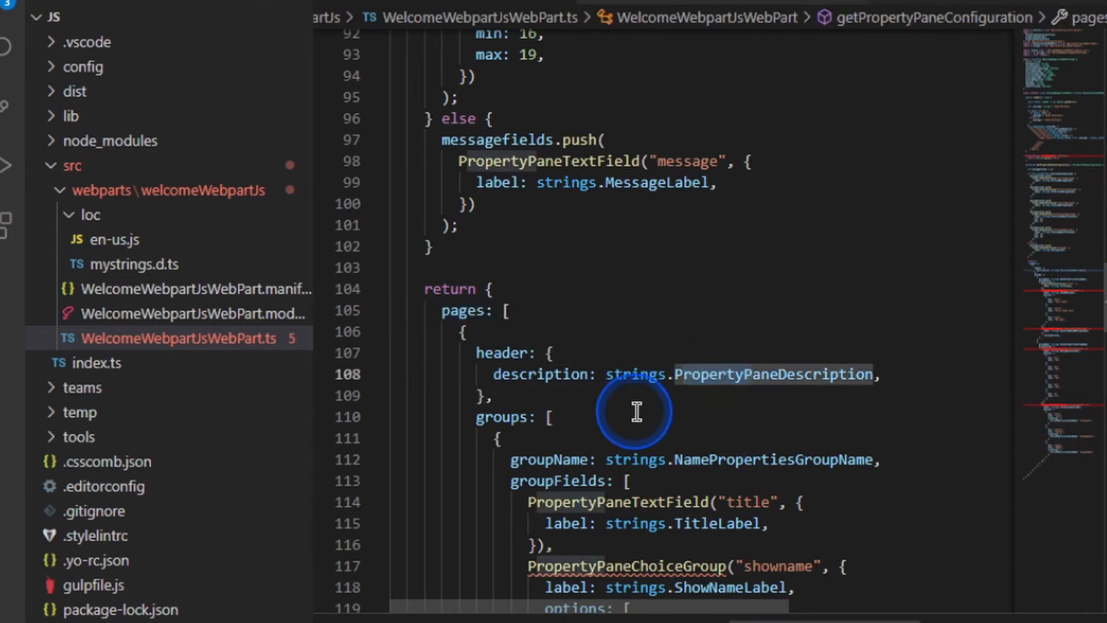
scroll("down", 3)
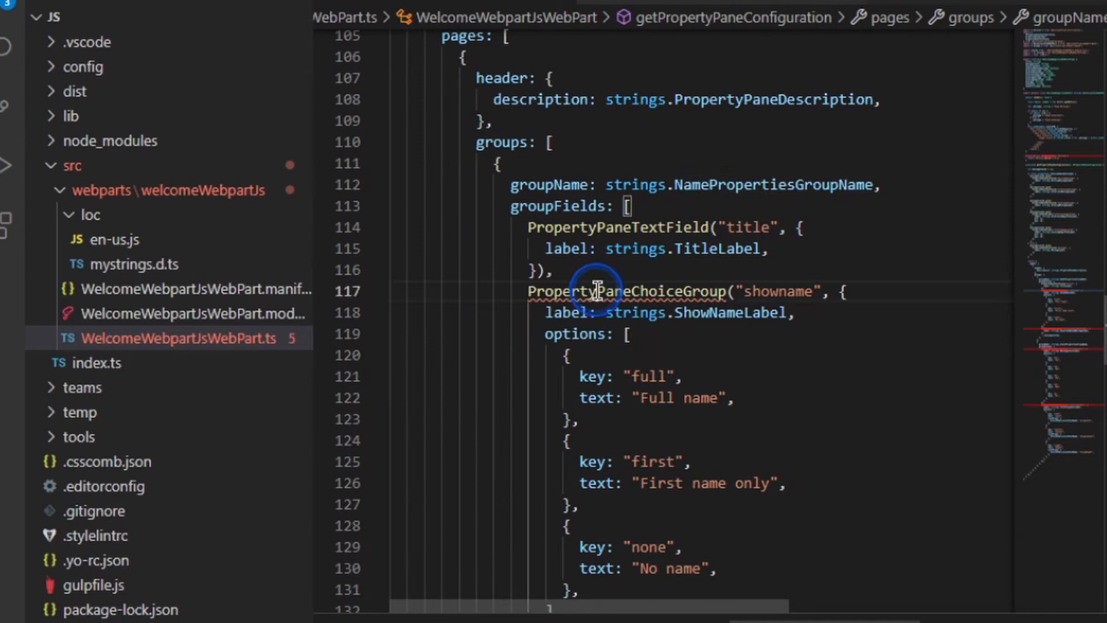
Inspect the underlined choice group field and the remaining name, message and style fields.
left_click(399, 290)
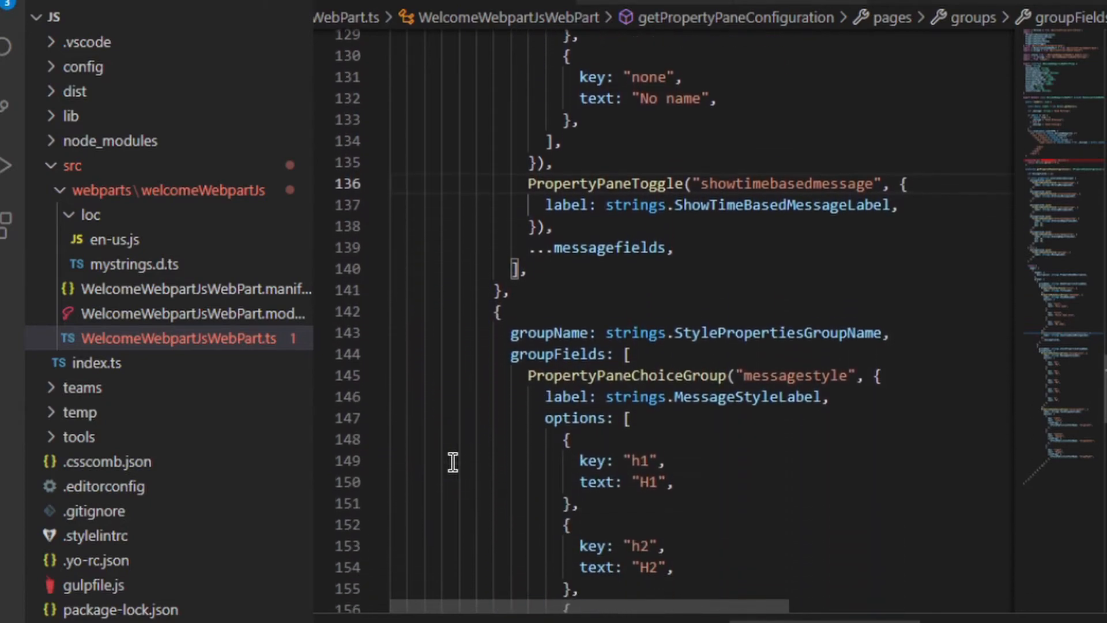
scroll("down", 3)
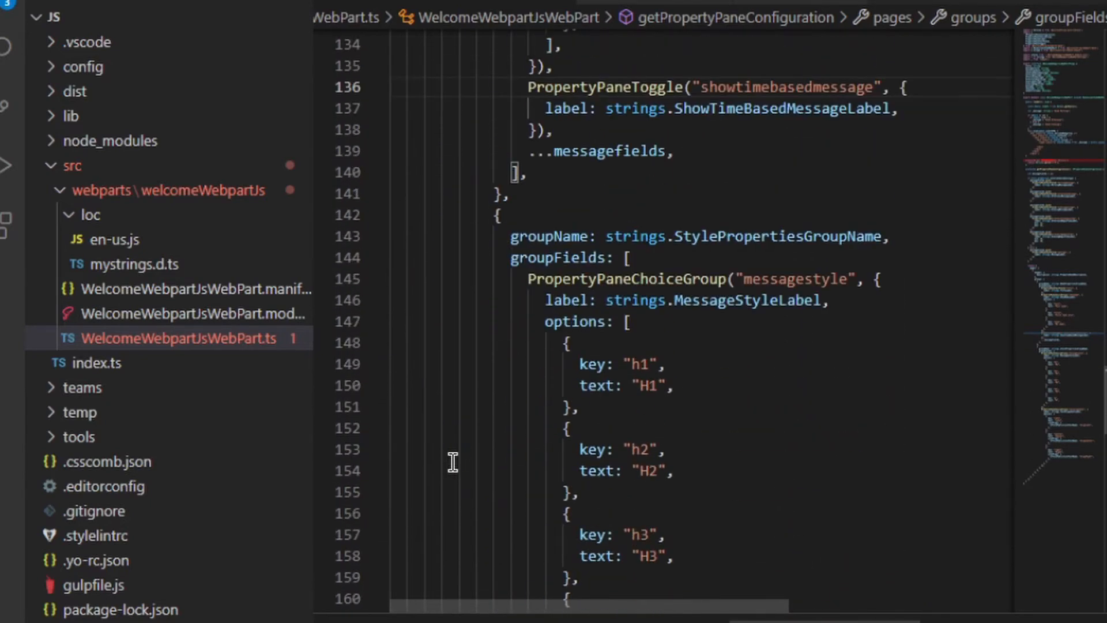
scroll("down", 3)
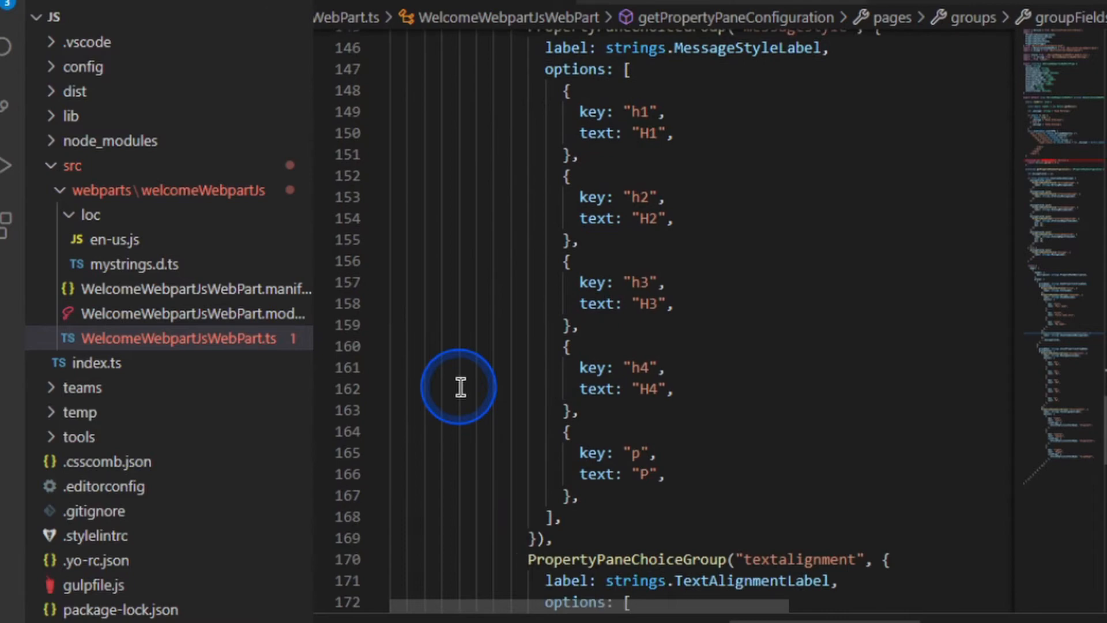
scroll("down", 3)
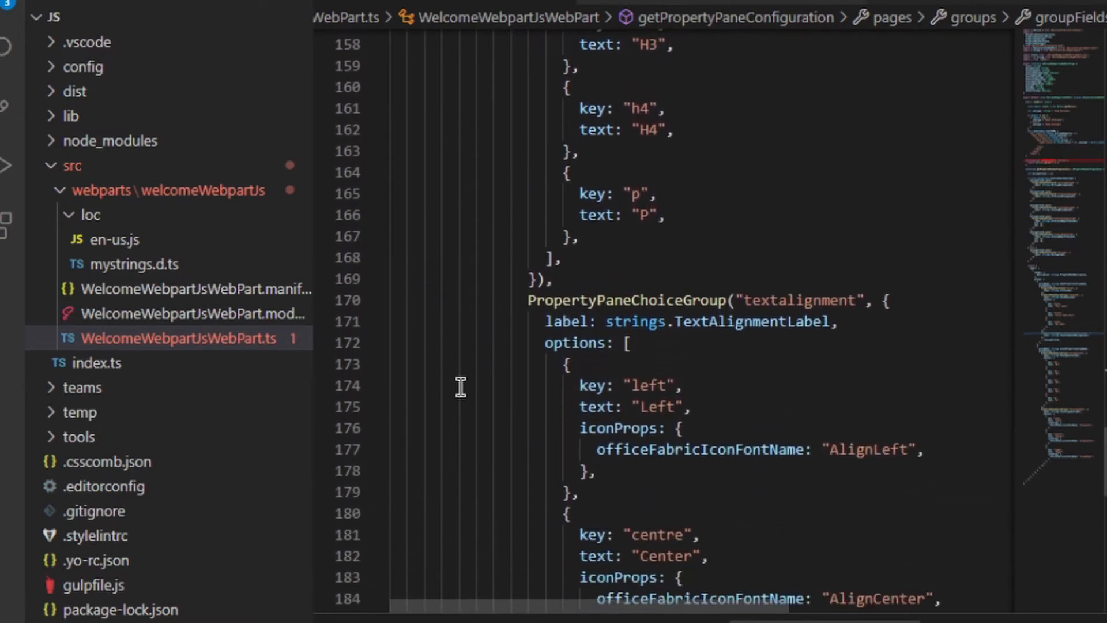
scroll("down", 3)
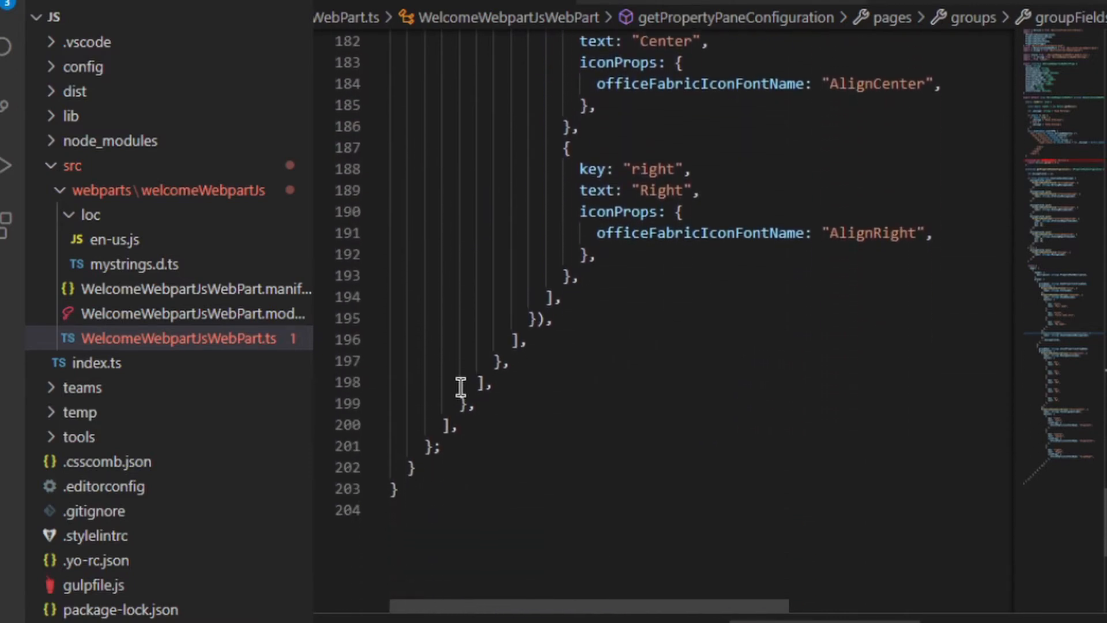
scroll("up", 3)
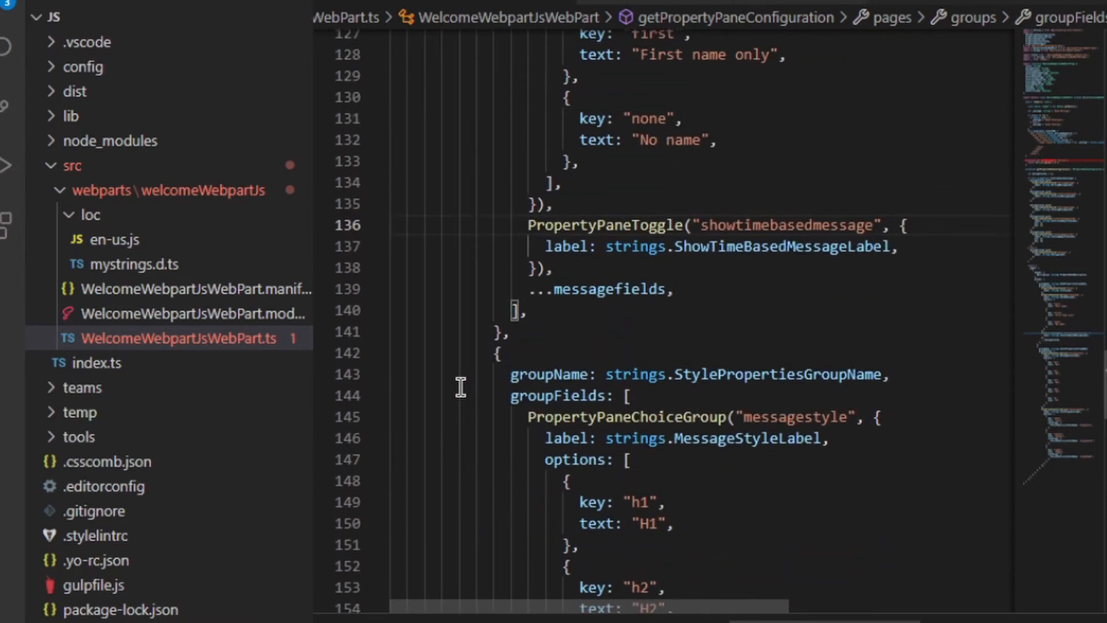
scroll("up", 3)
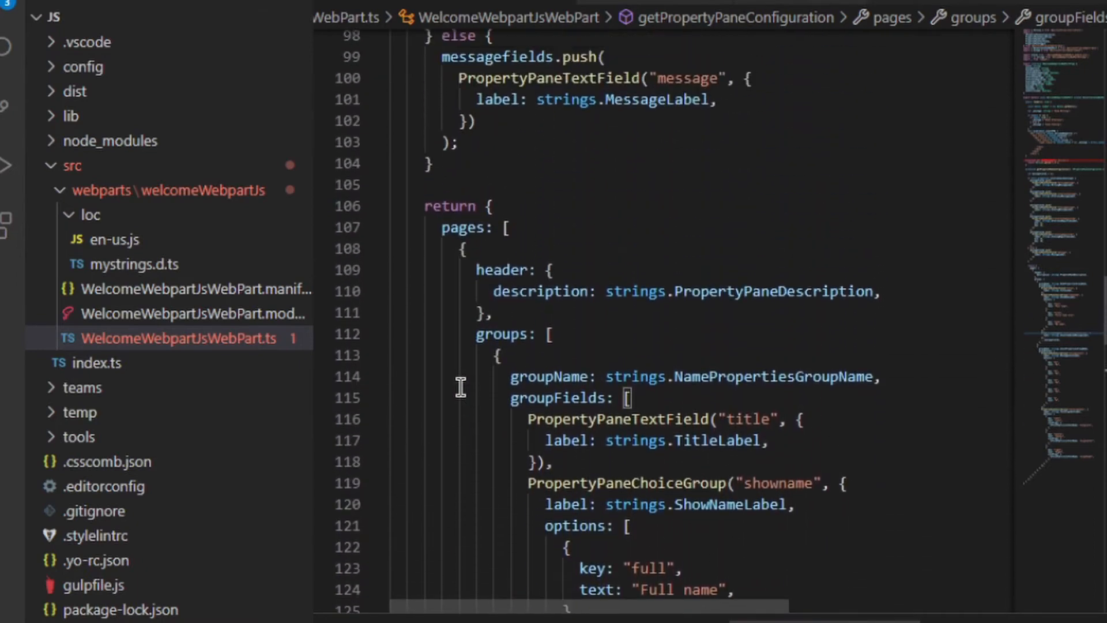
scroll("up", 3)
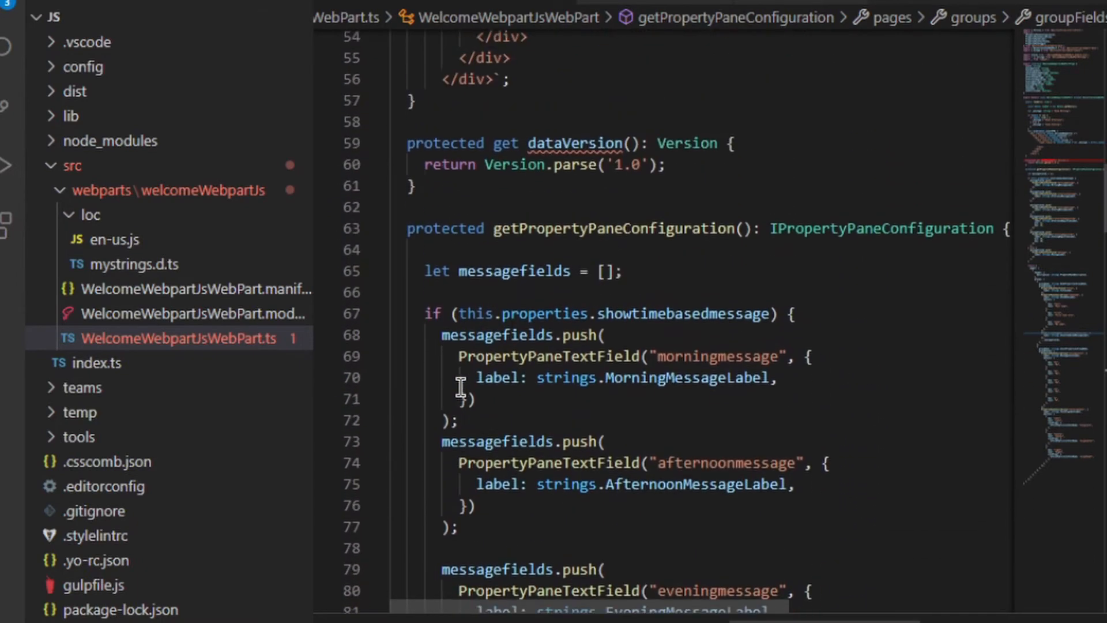
scroll("down", 3)
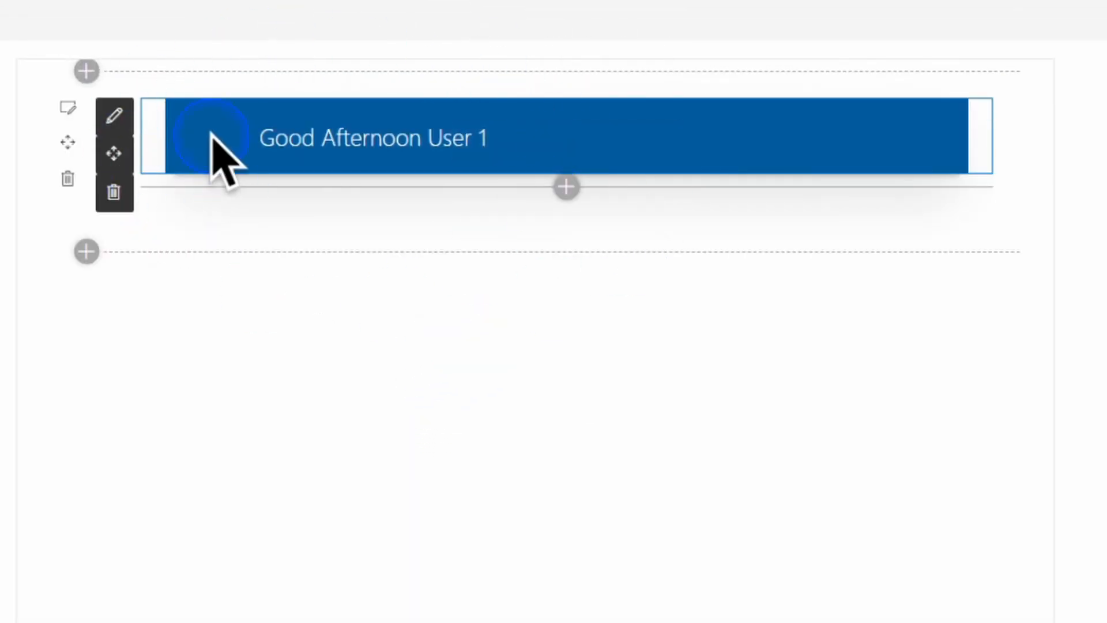
Select the greeting web part to open its Welcome Webpart JS settings.
left_click(114, 116)
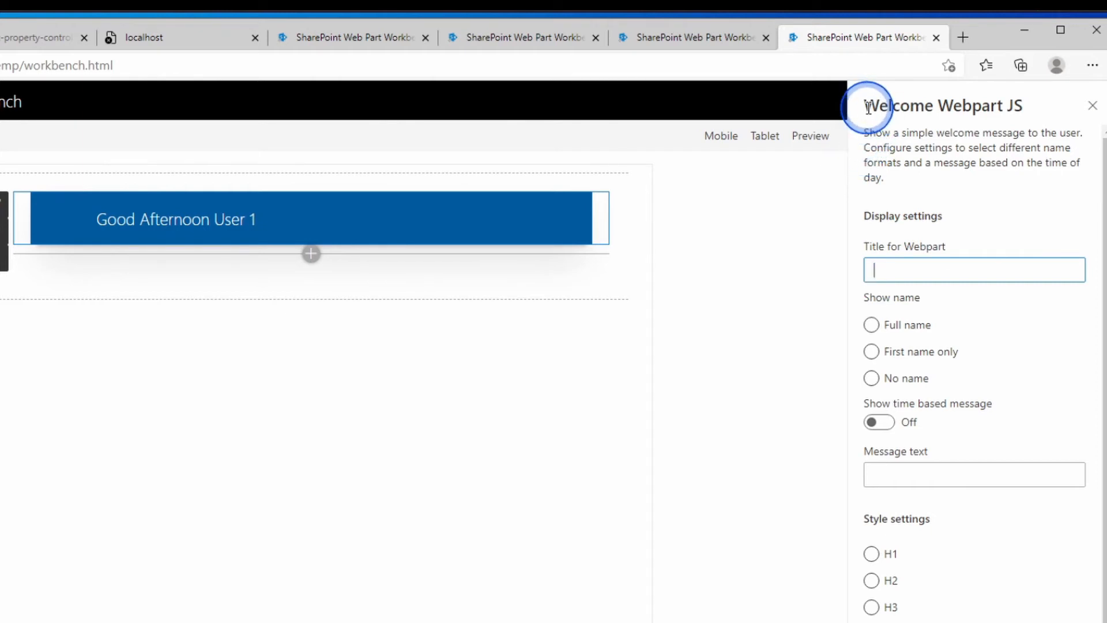
mouse_move(1004, 120)
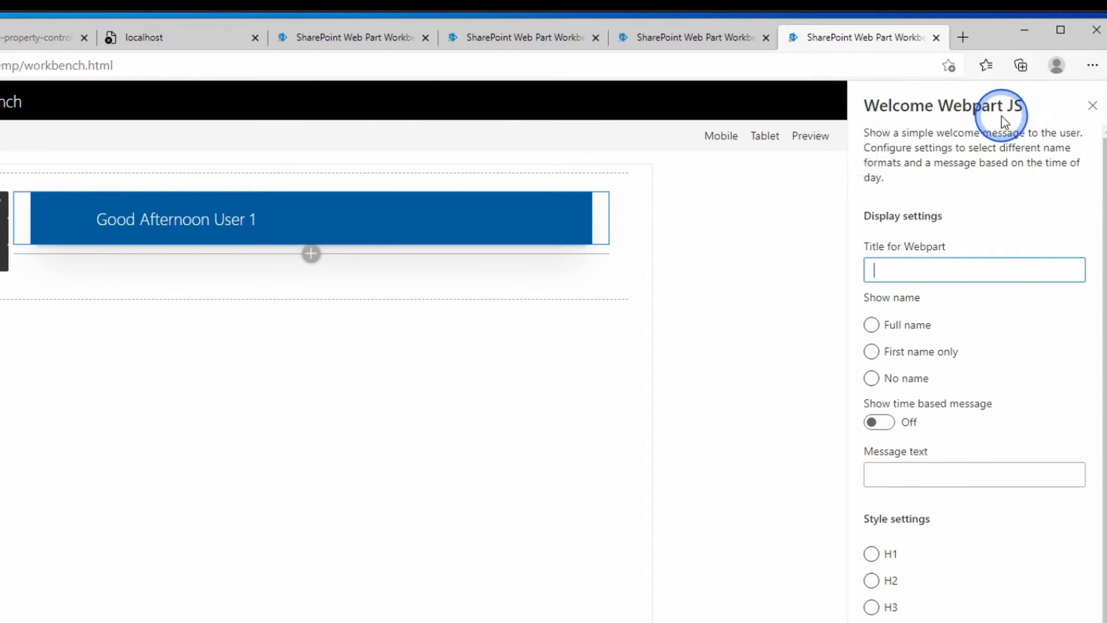
mouse_move(1004, 121)
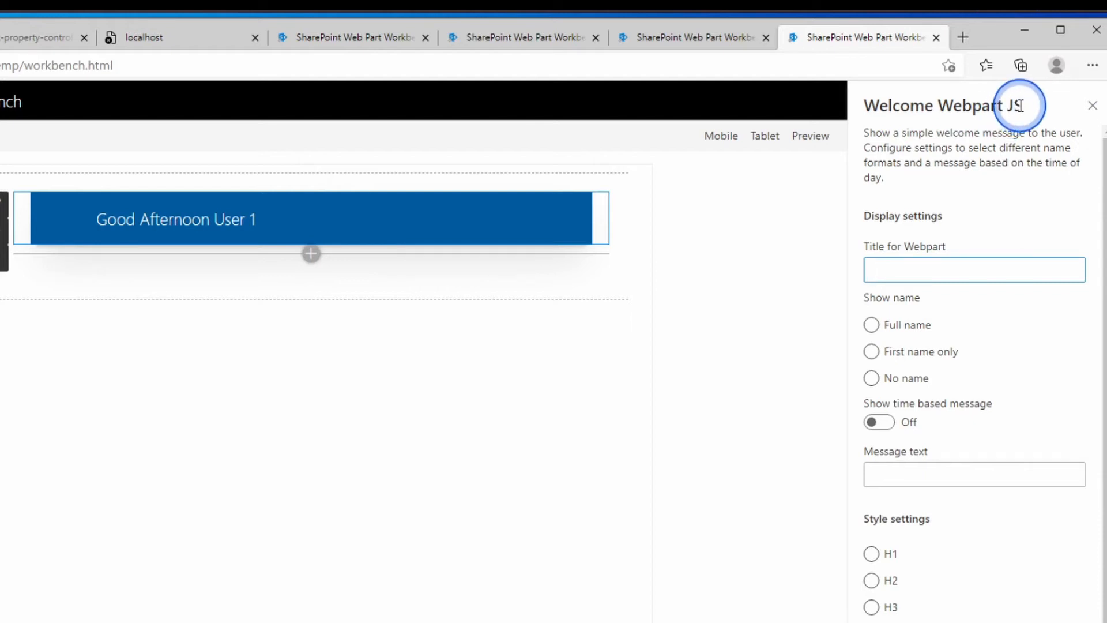
mouse_move(872, 133)
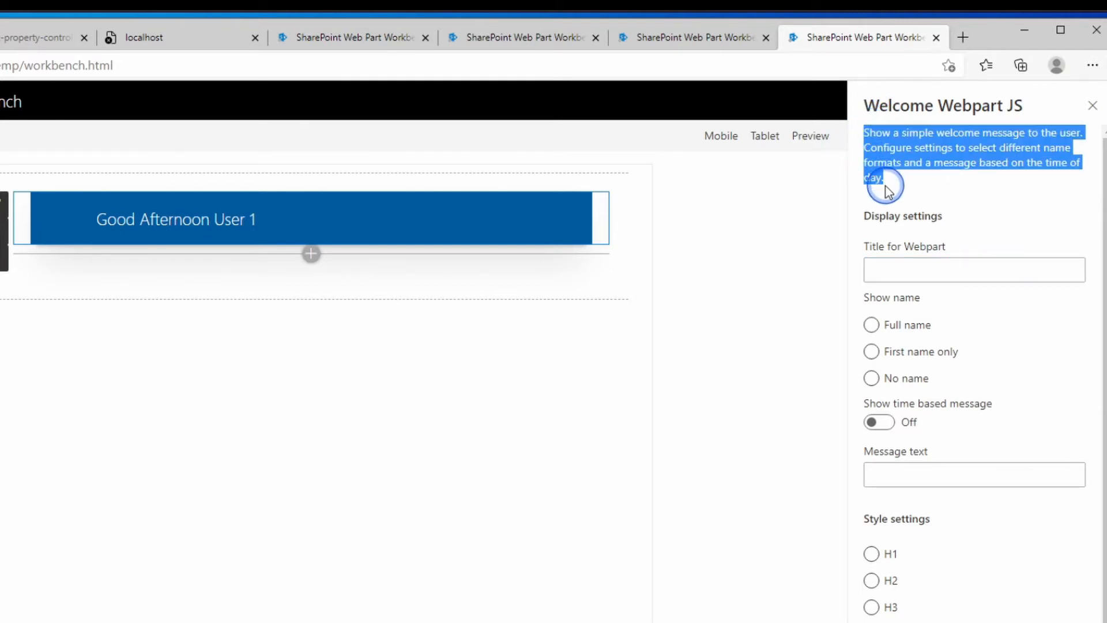
mouse_move(1073, 230)
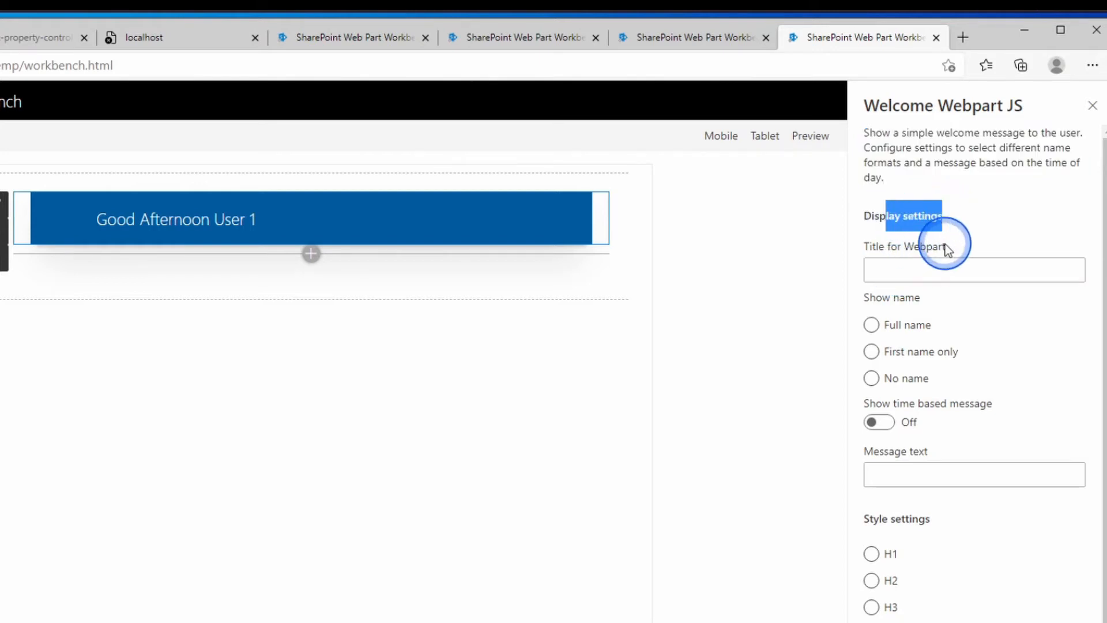
mouse_move(879, 422)
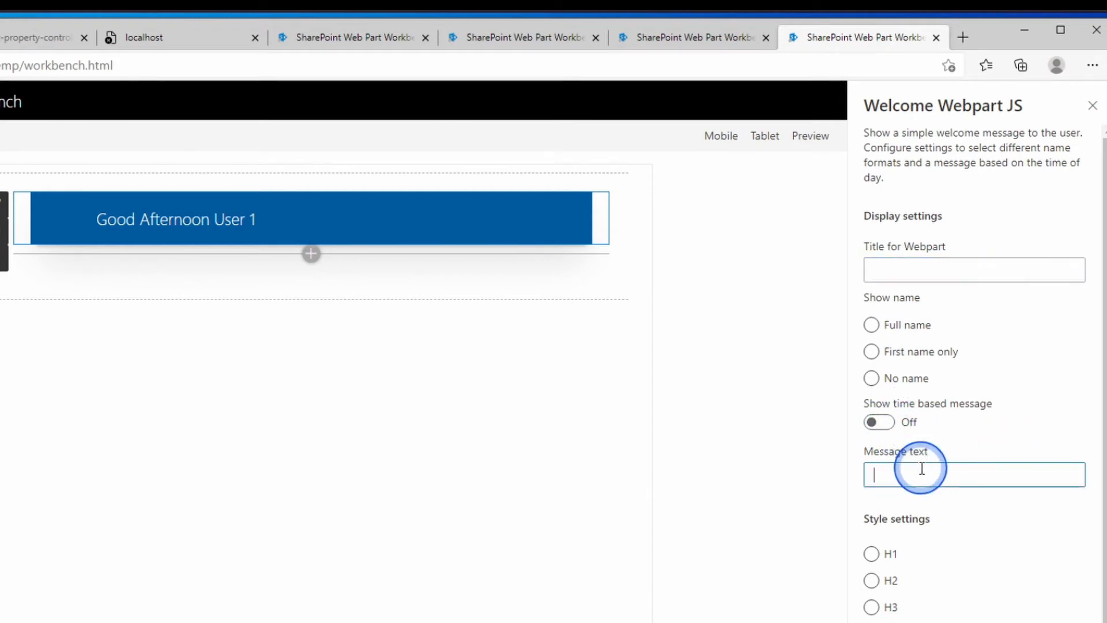
Enter 'Hello' as the Message text in the property pane.
type("Hello")
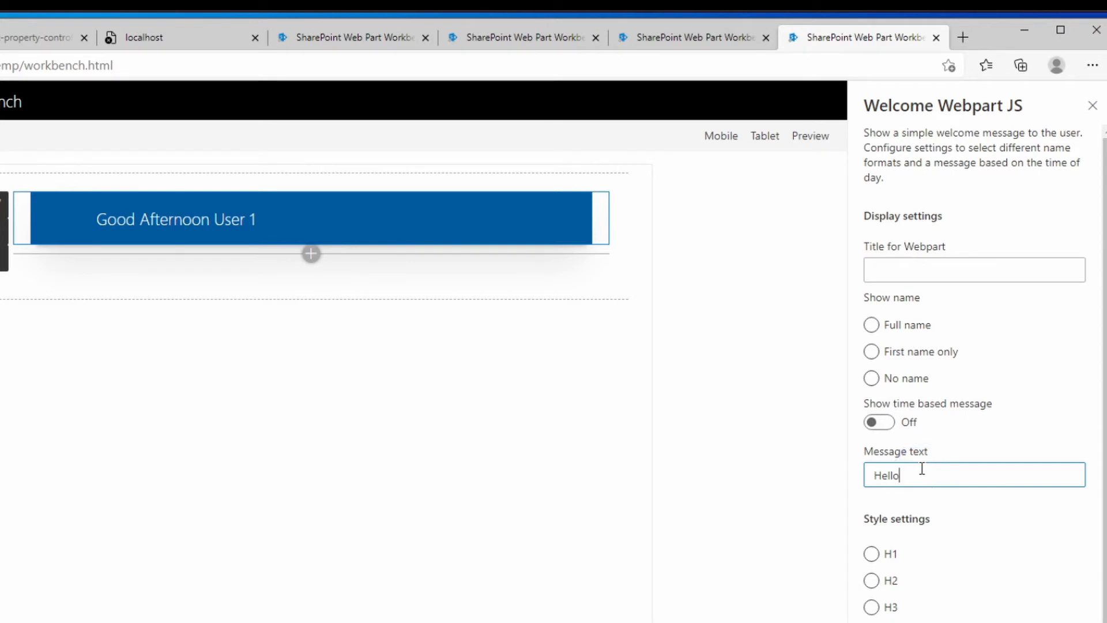
scroll("down", 3)
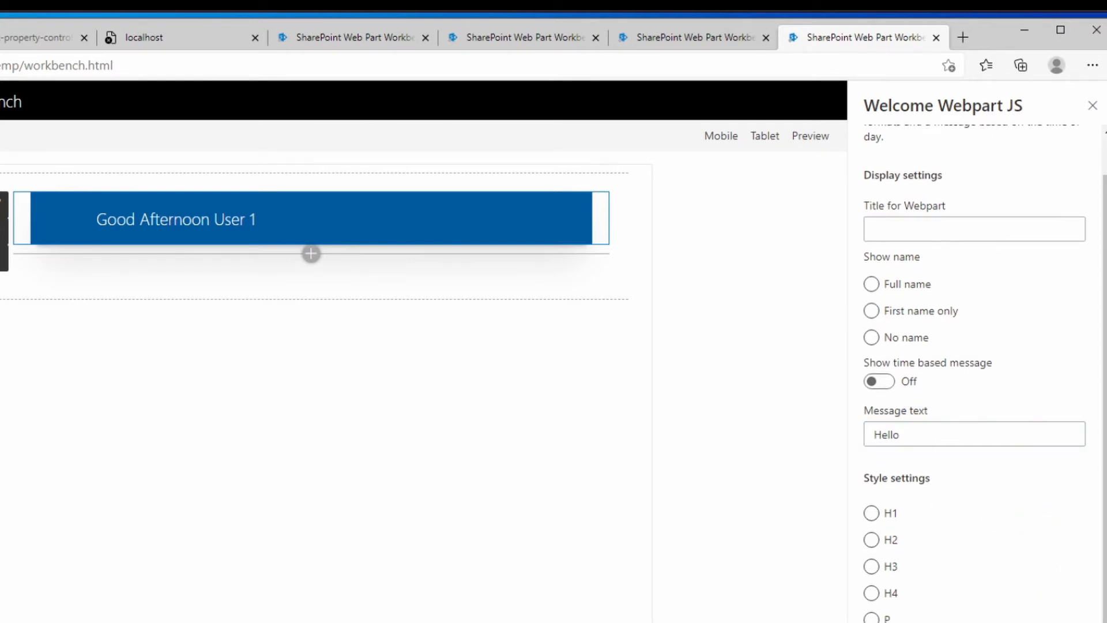
left_click(48, 218)
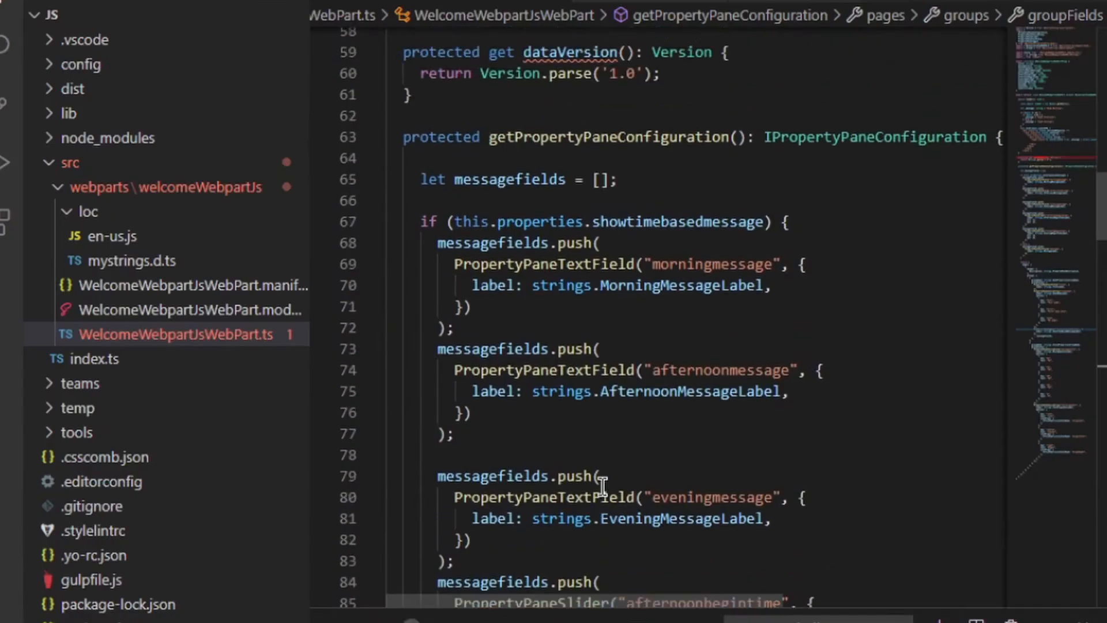
Replace the hardcoded 'Good Morning' in render() with this.properties.message.
scroll("up", 3)
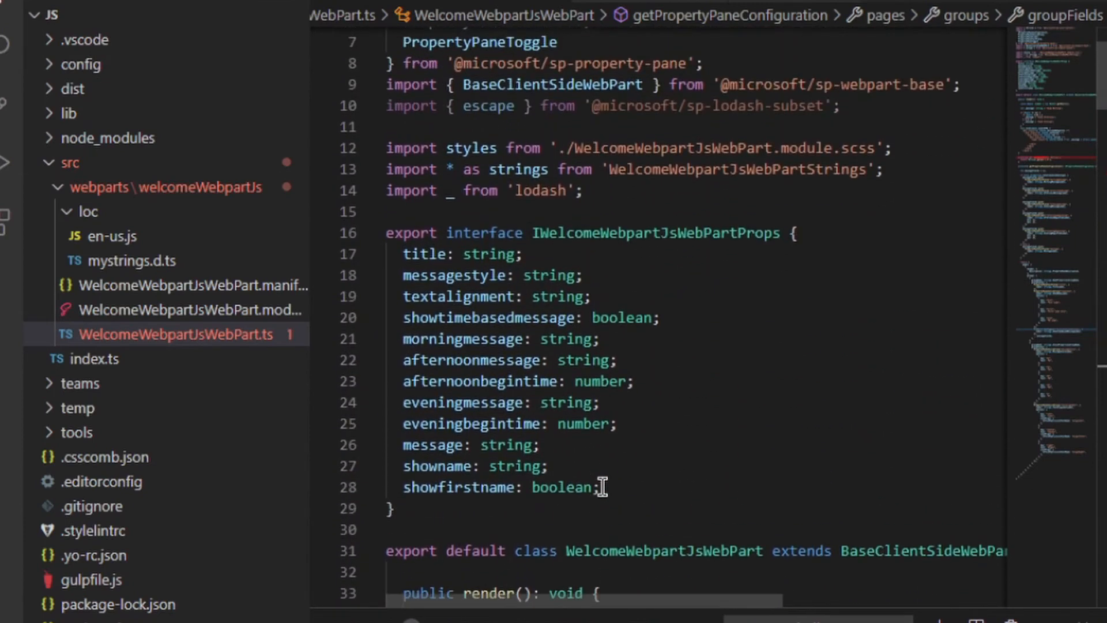
scroll("down", 3)
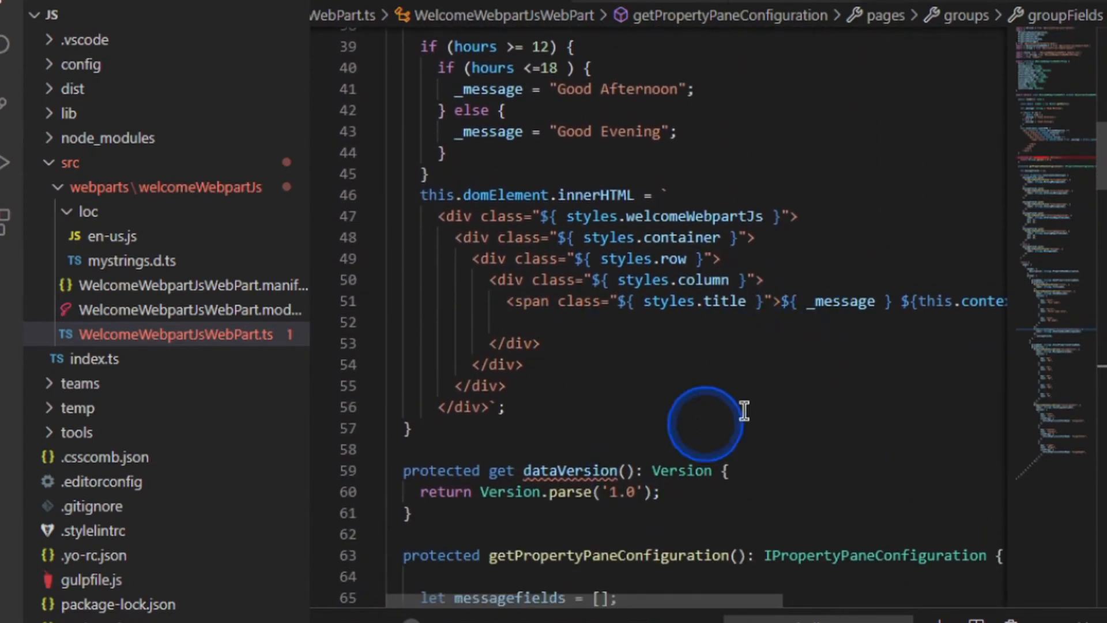
mouse_move(506, 381)
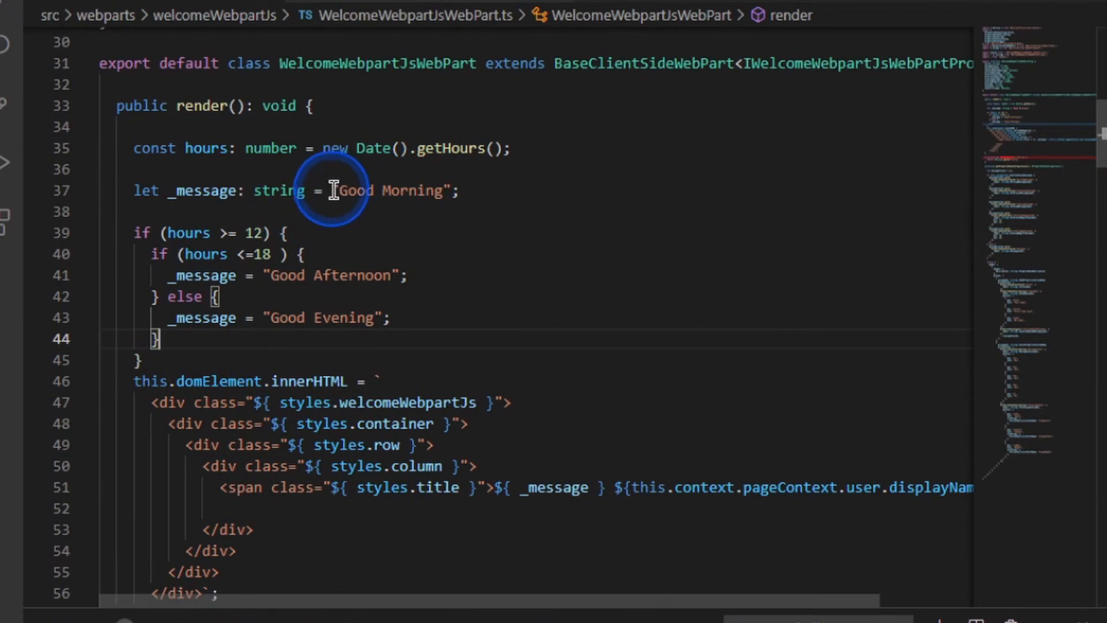
double_click(392, 191)
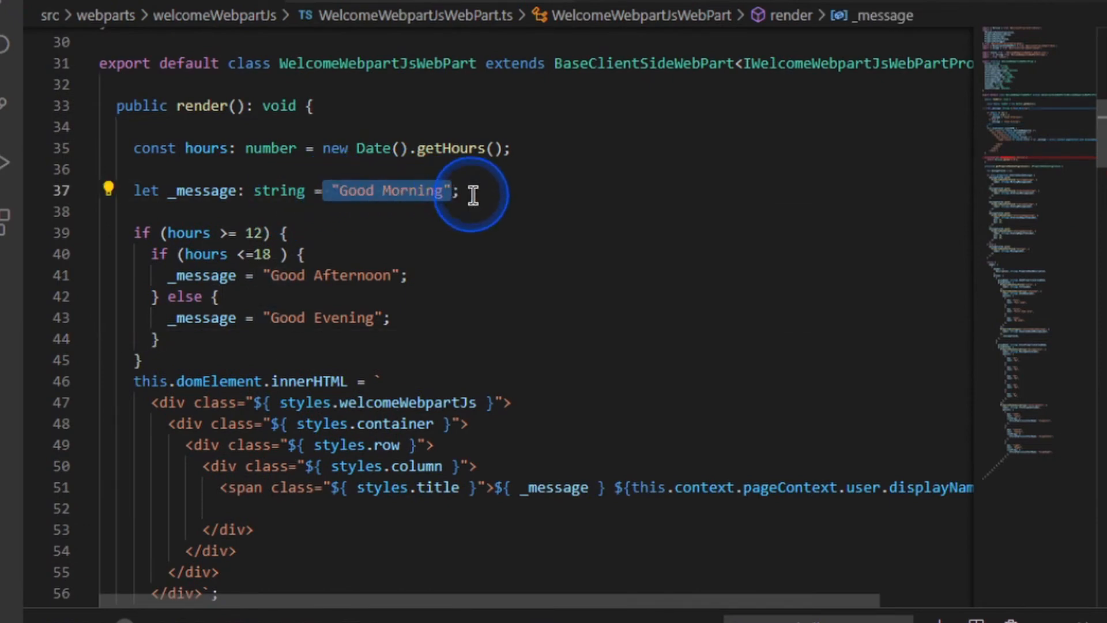
type("this.properties.message")
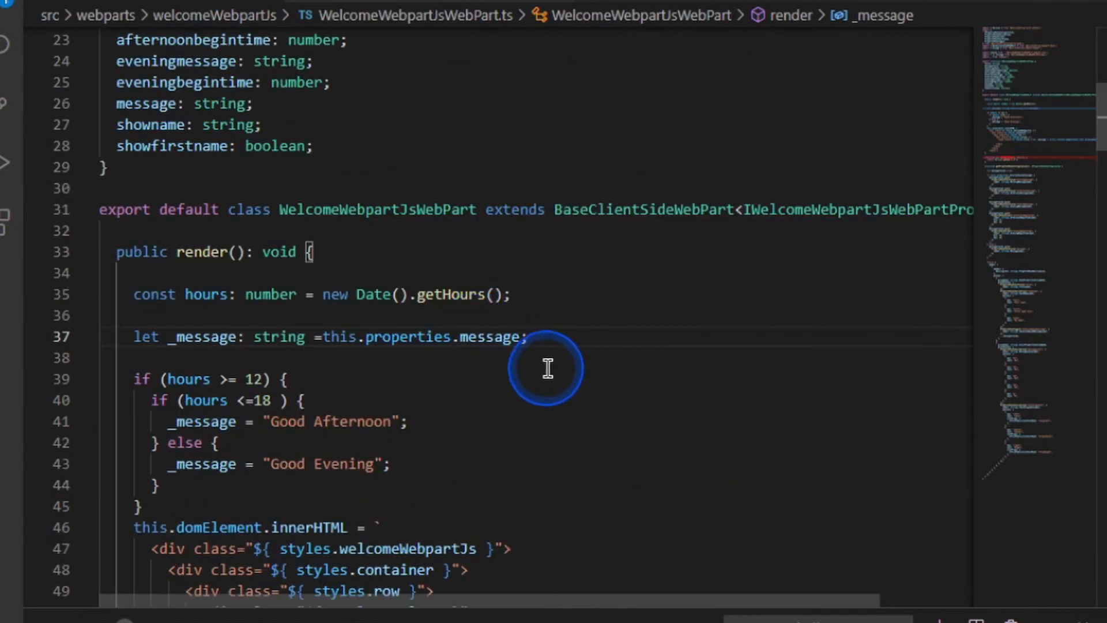
scroll("up", 3)
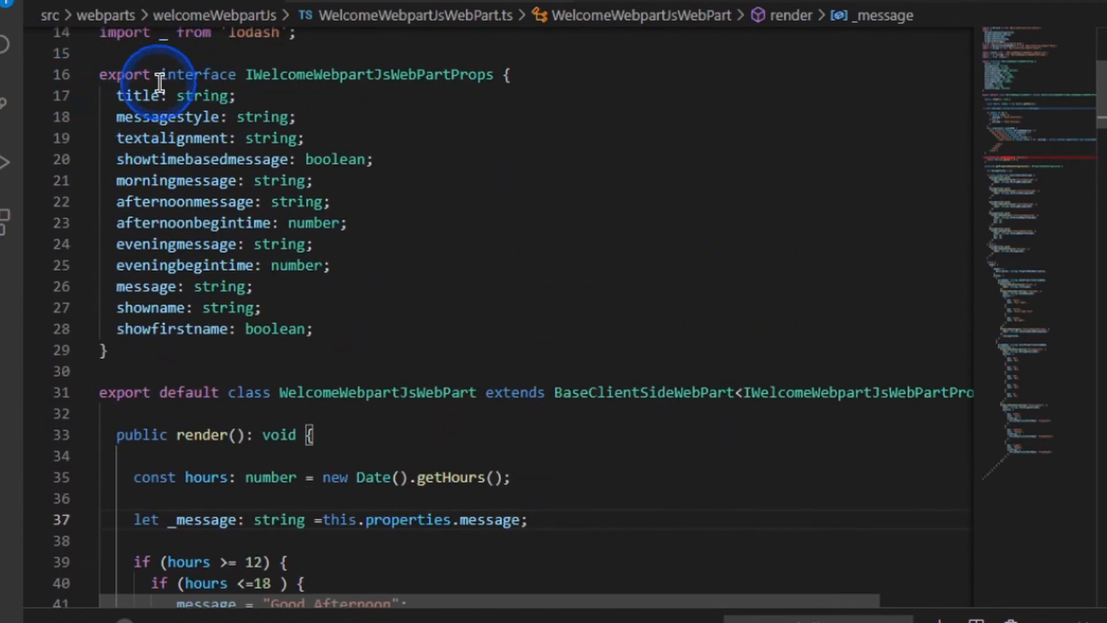
scroll("down", 3)
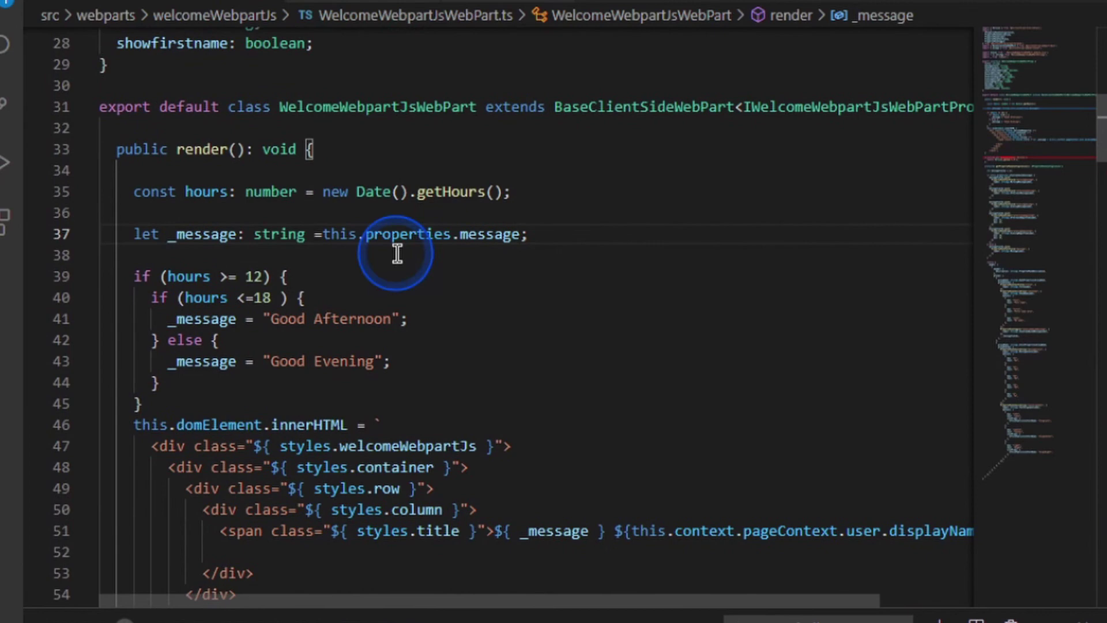
mouse_move(215, 346)
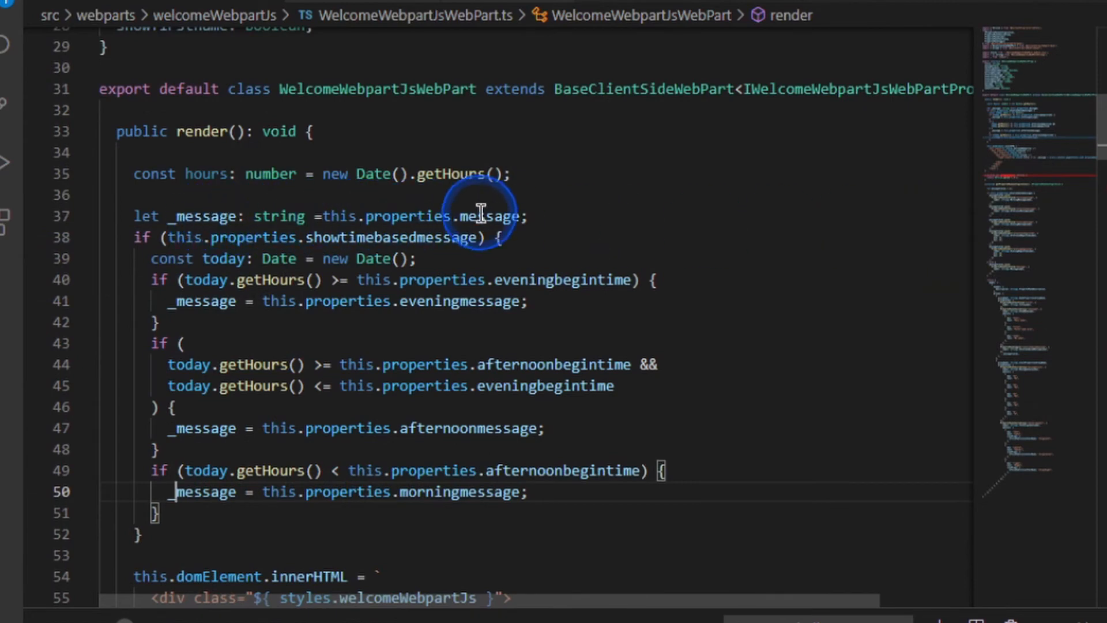
mouse_move(568, 214)
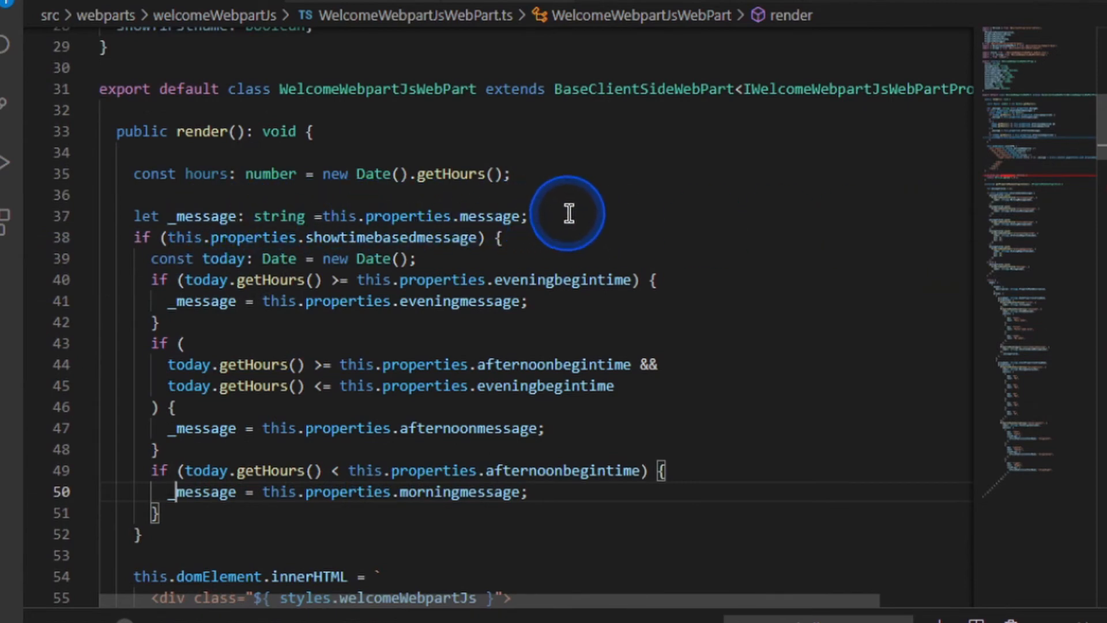
Insert a blank line between the _message declaration and the time-based hour checks.
key("Enter")
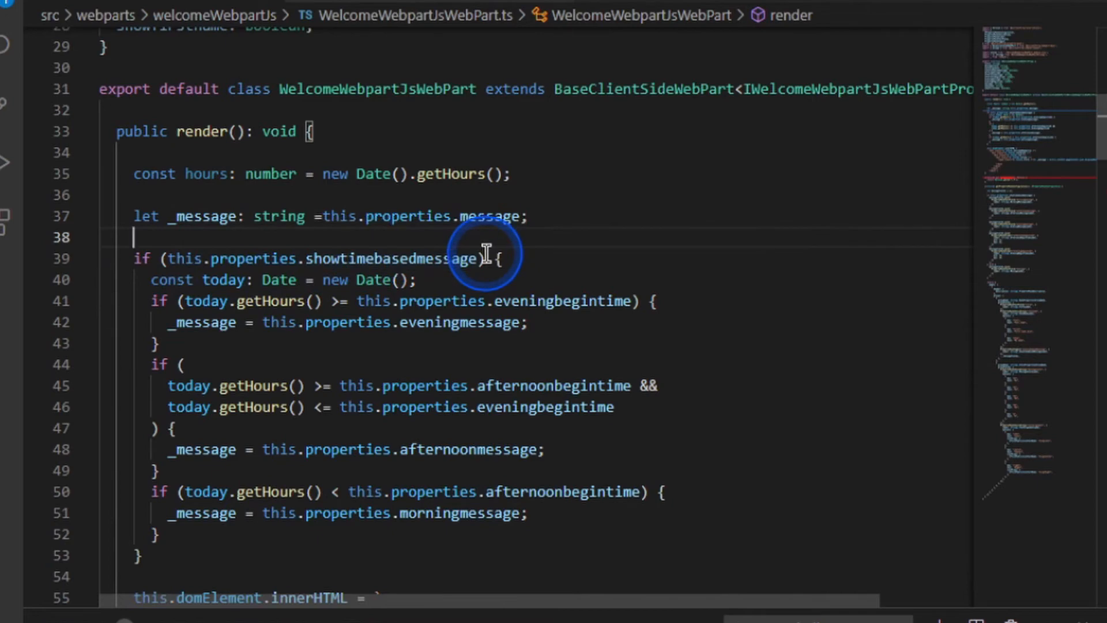
mouse_move(202, 308)
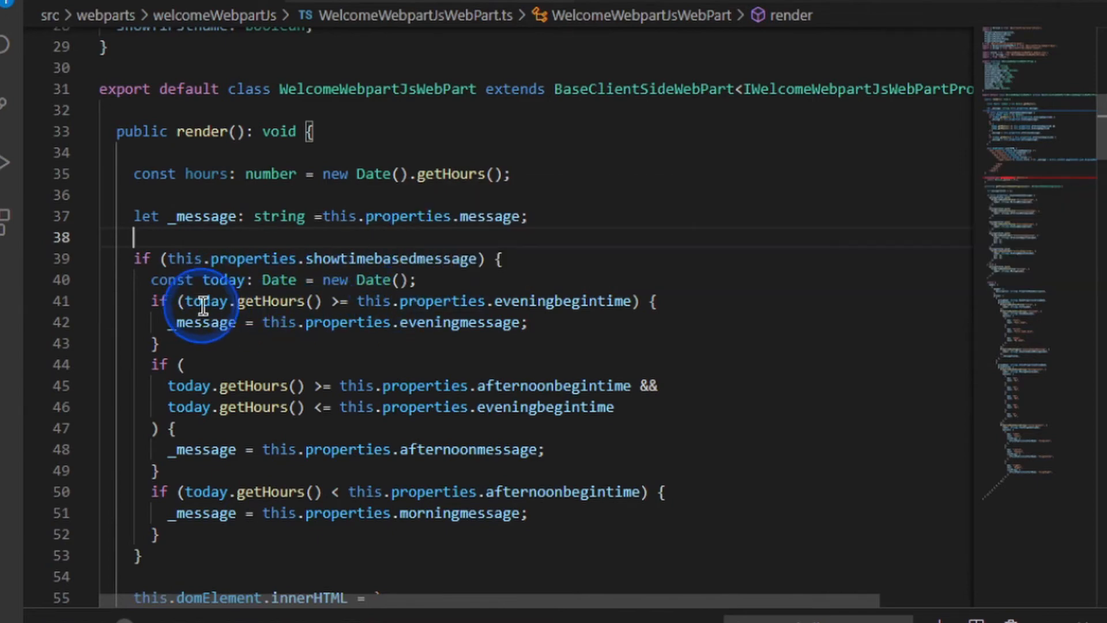
mouse_move(279, 301)
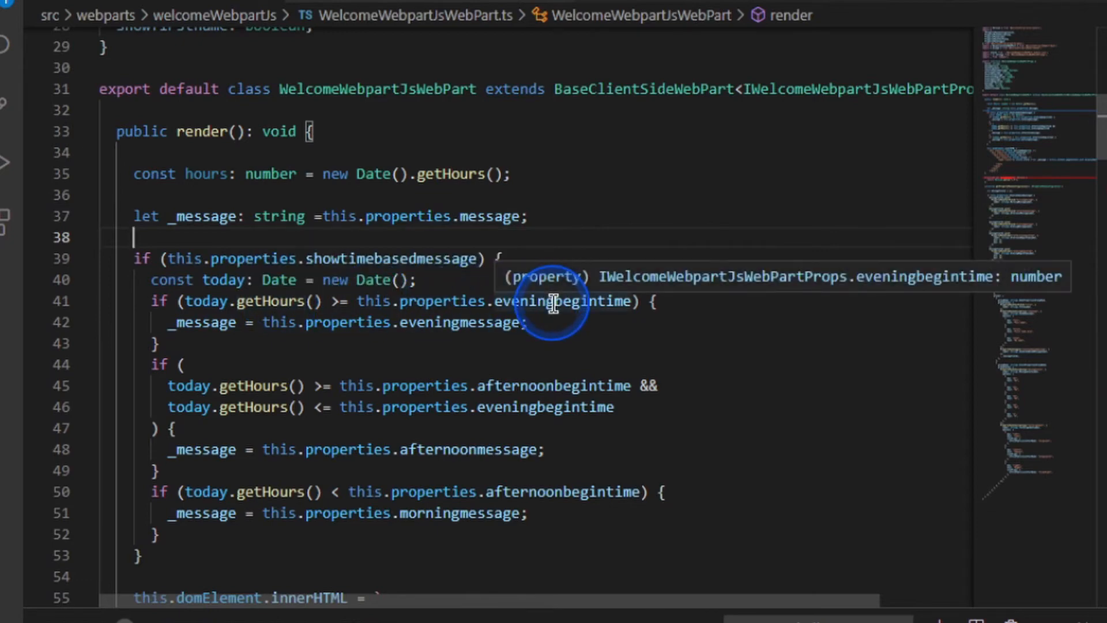
mouse_move(244, 402)
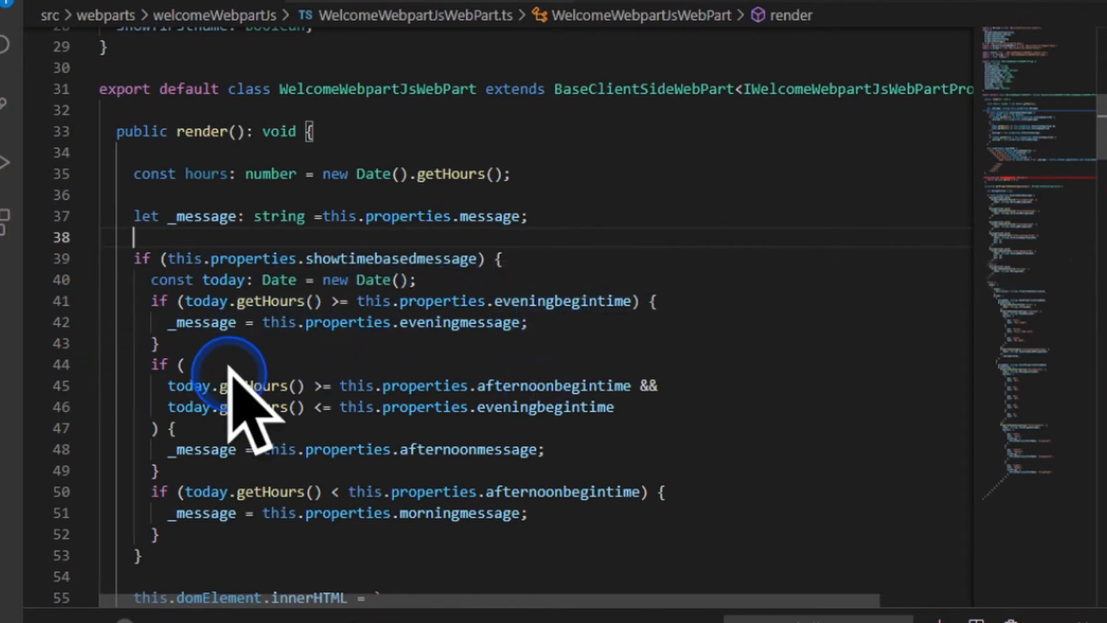
mouse_move(497, 374)
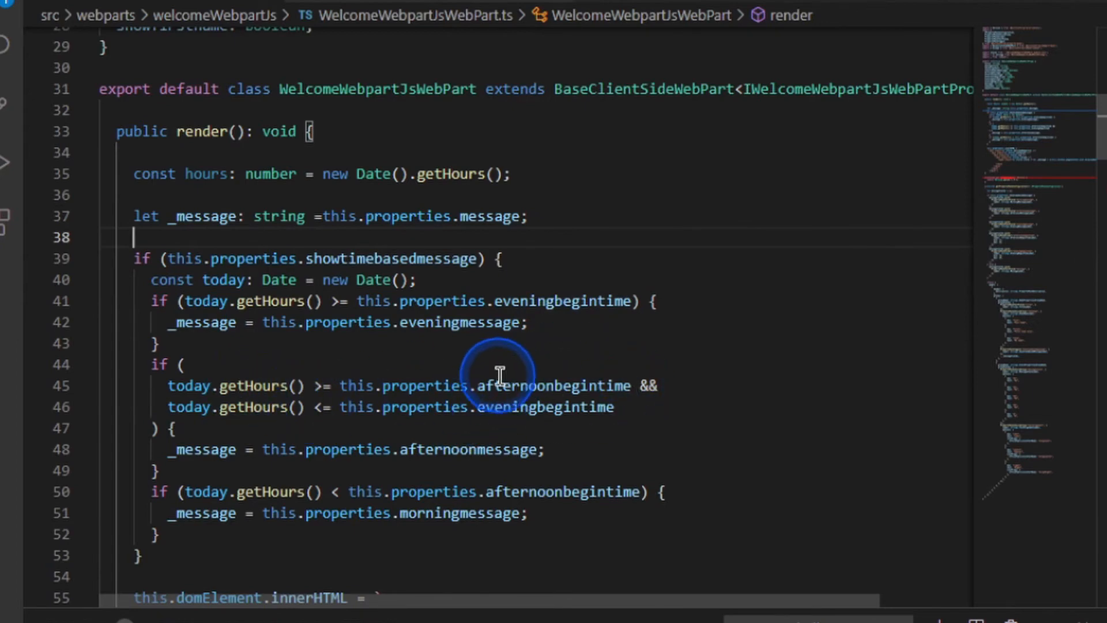
scroll("down", 3)
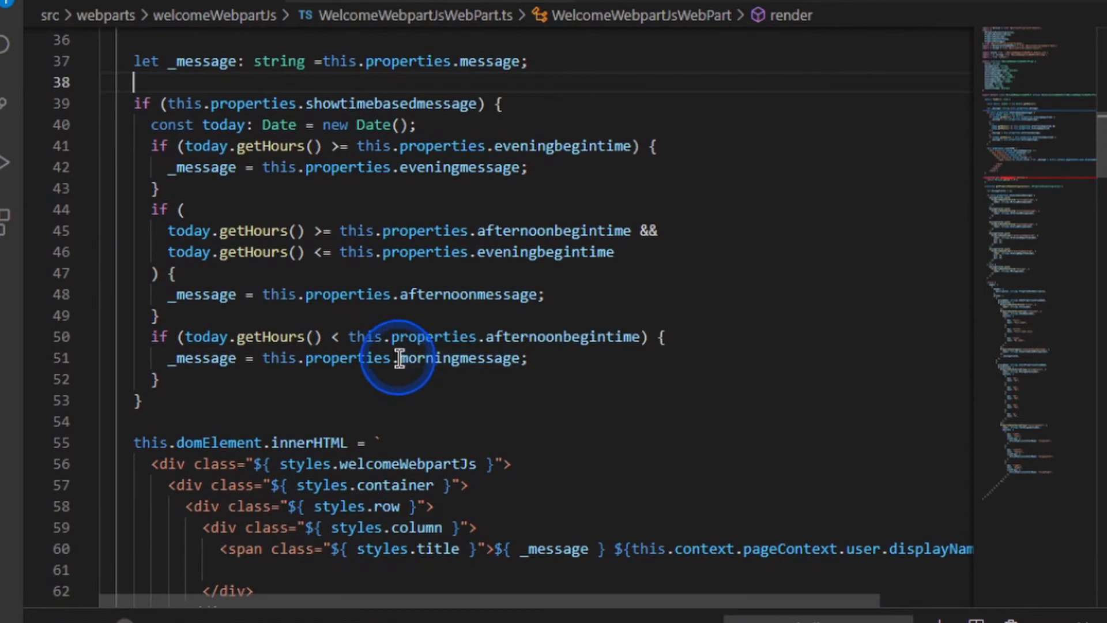
mouse_move(786, 195)
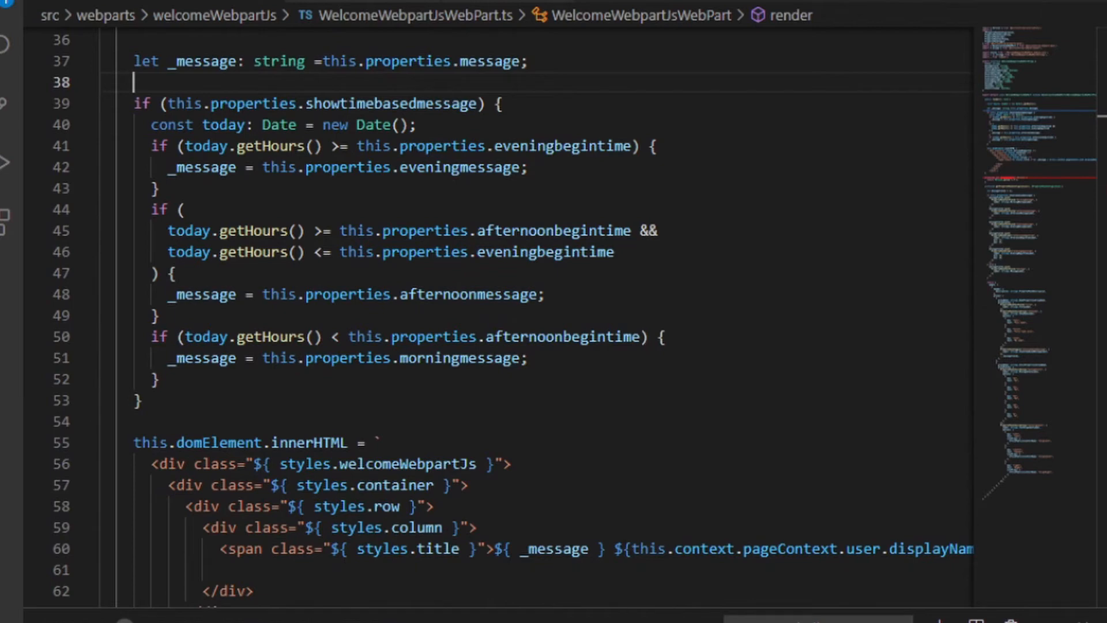
Add the displayName split into nameparts and a showname switch with full and first cases.
left_click(217, 406)
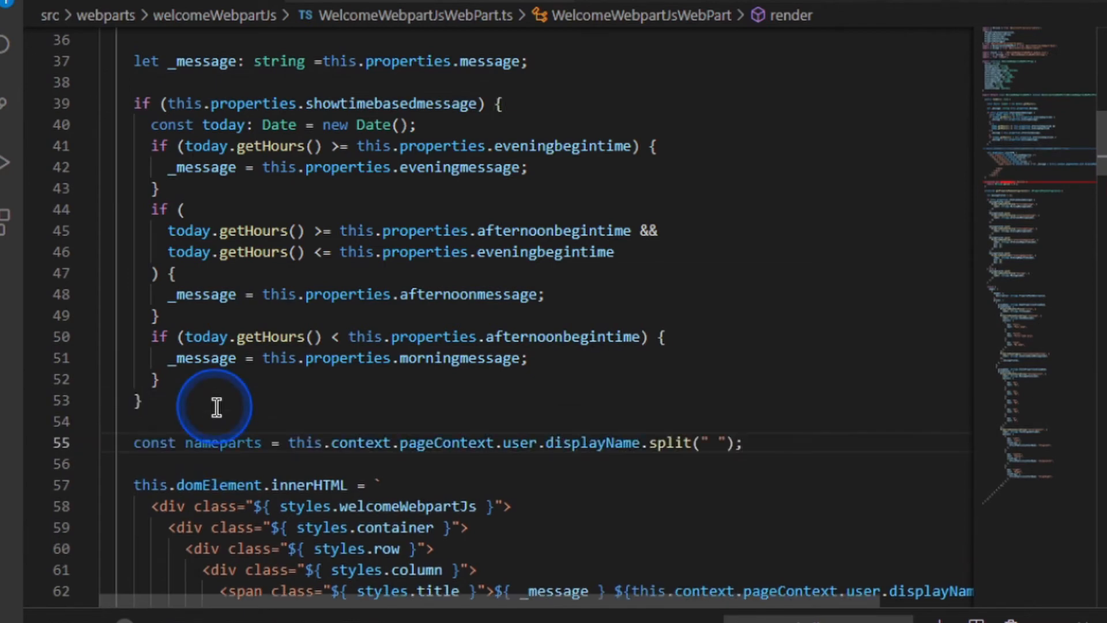
mouse_move(289, 441)
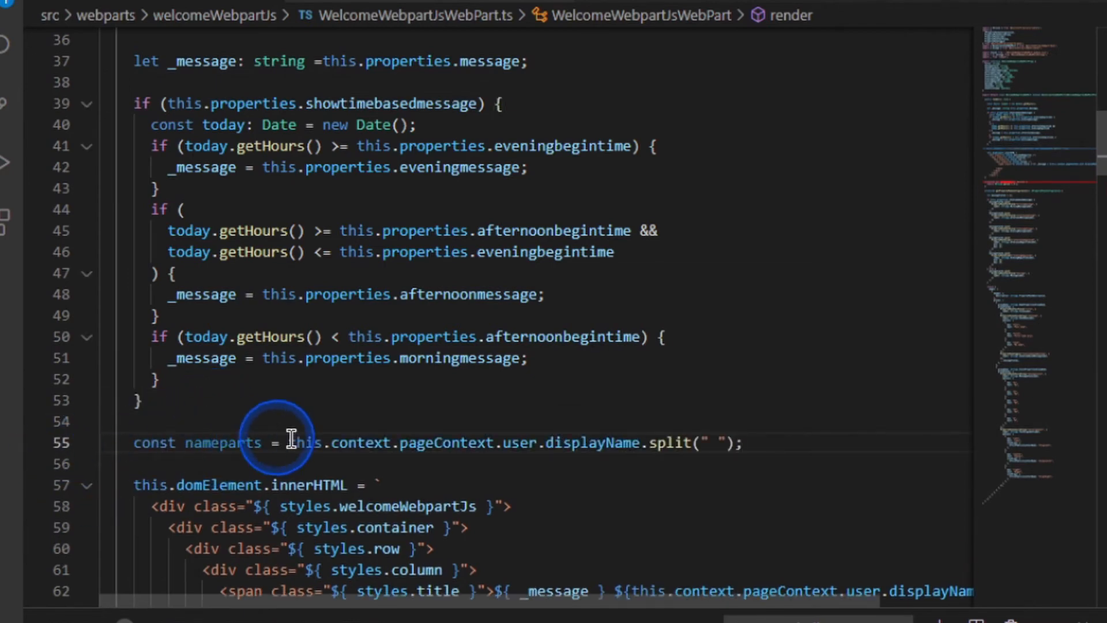
mouse_move(636, 443)
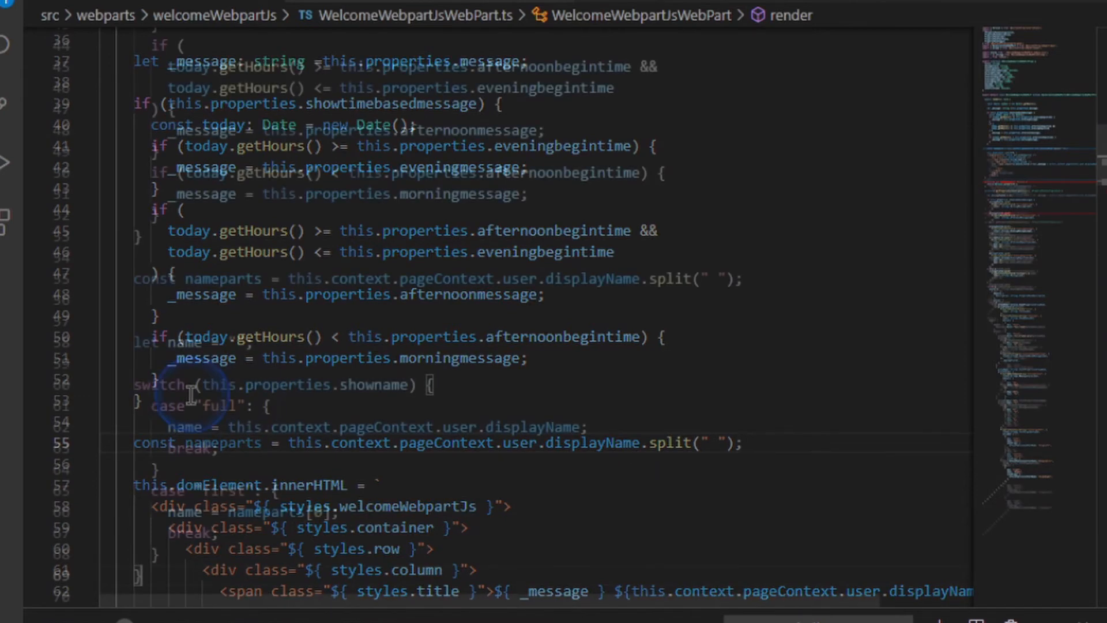
scroll("down", 3)
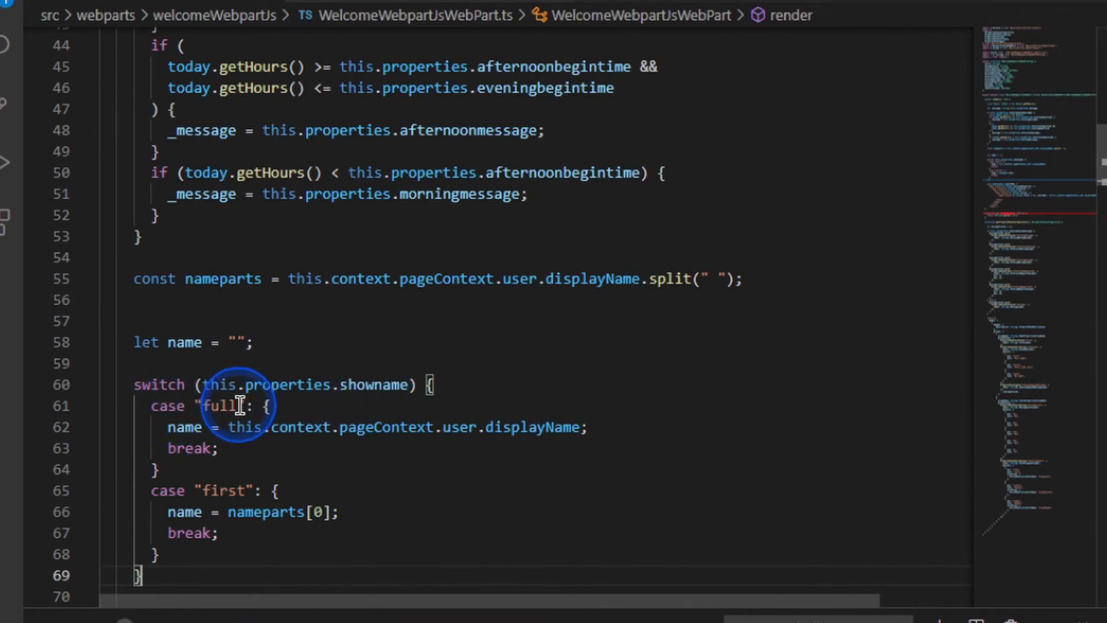
mouse_move(667, 431)
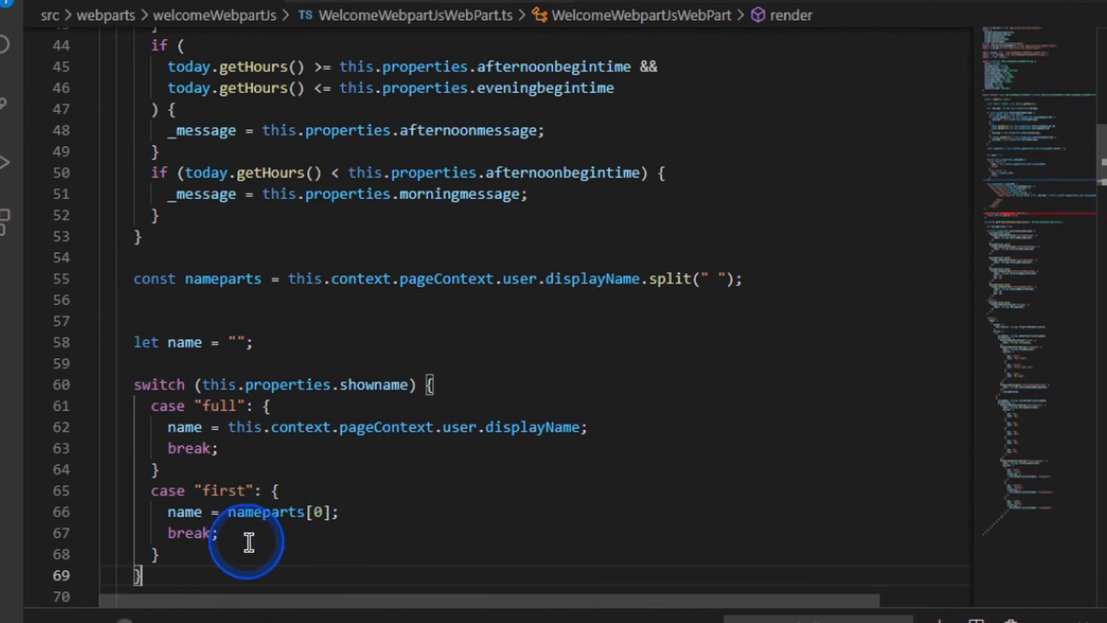
mouse_move(702, 280)
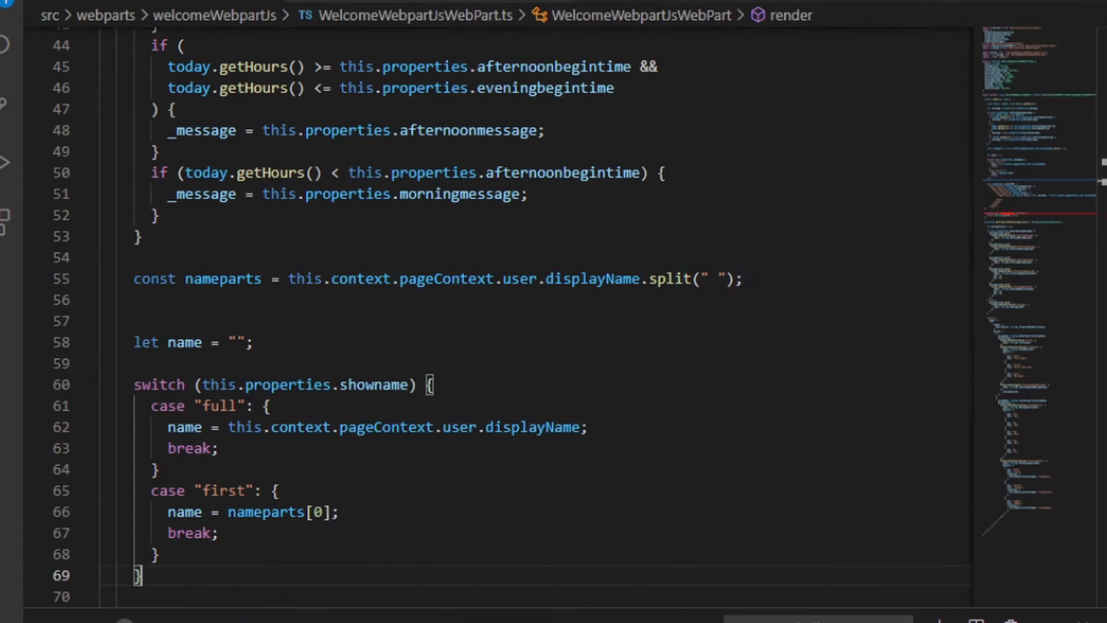
scroll("down", 3)
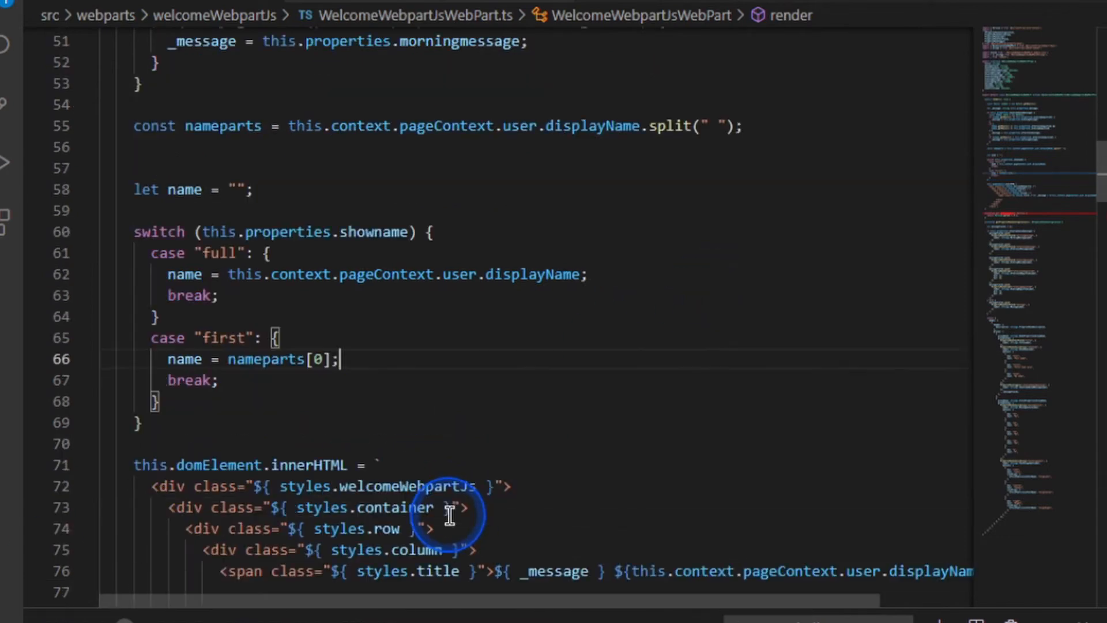
scroll("down", 3)
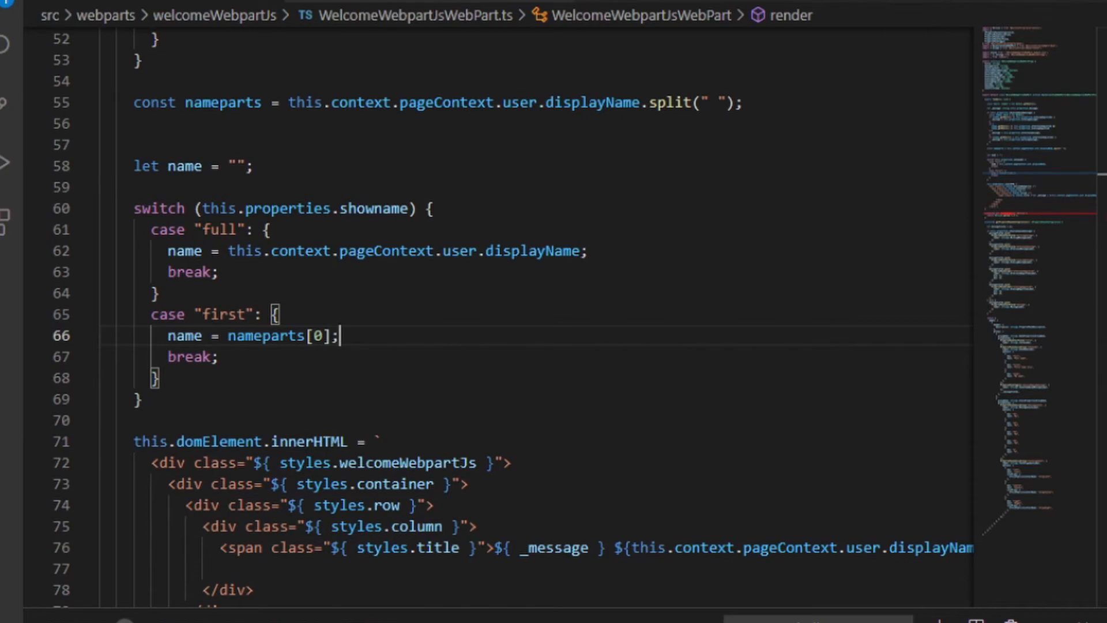
scroll("down", 3)
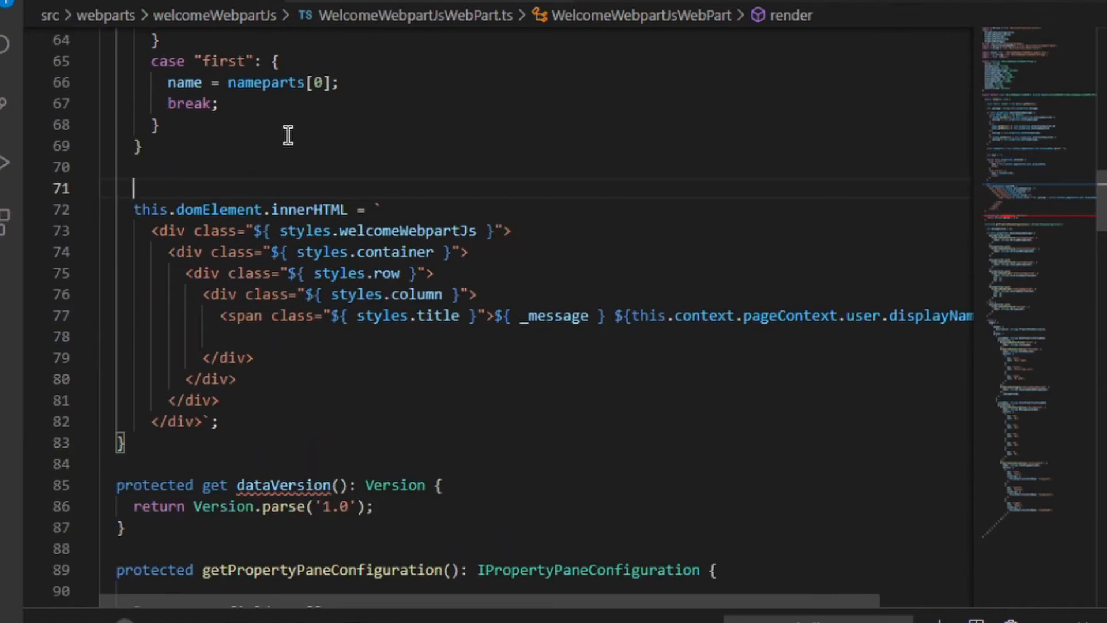
Declare messagecontent as `${_message} ${name}` followed by a blank line.
type("const")
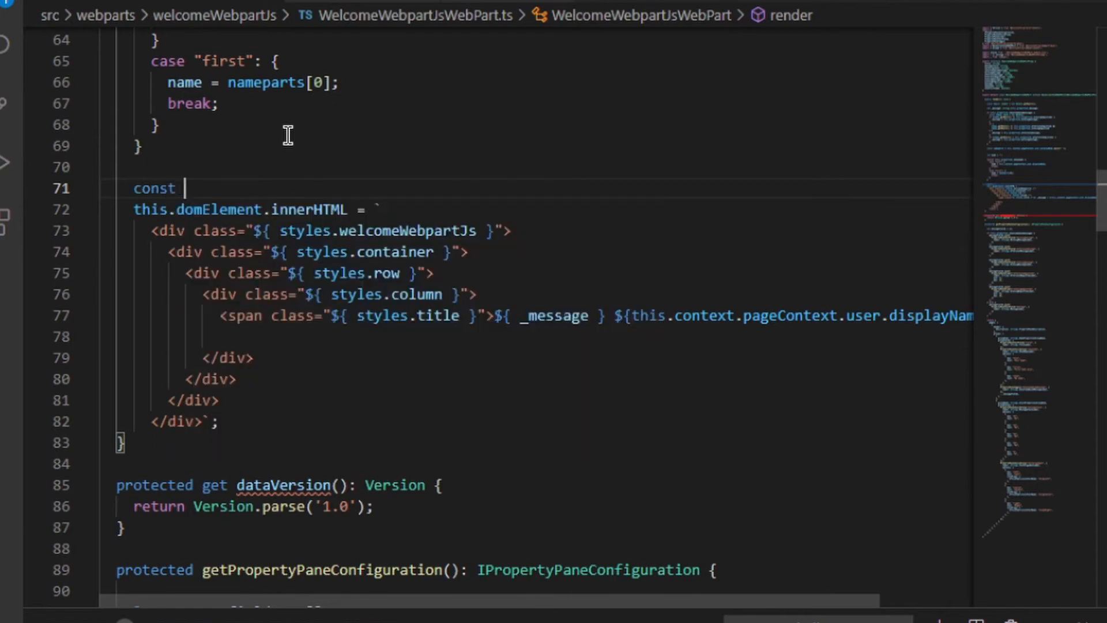
type("messagecontent =")
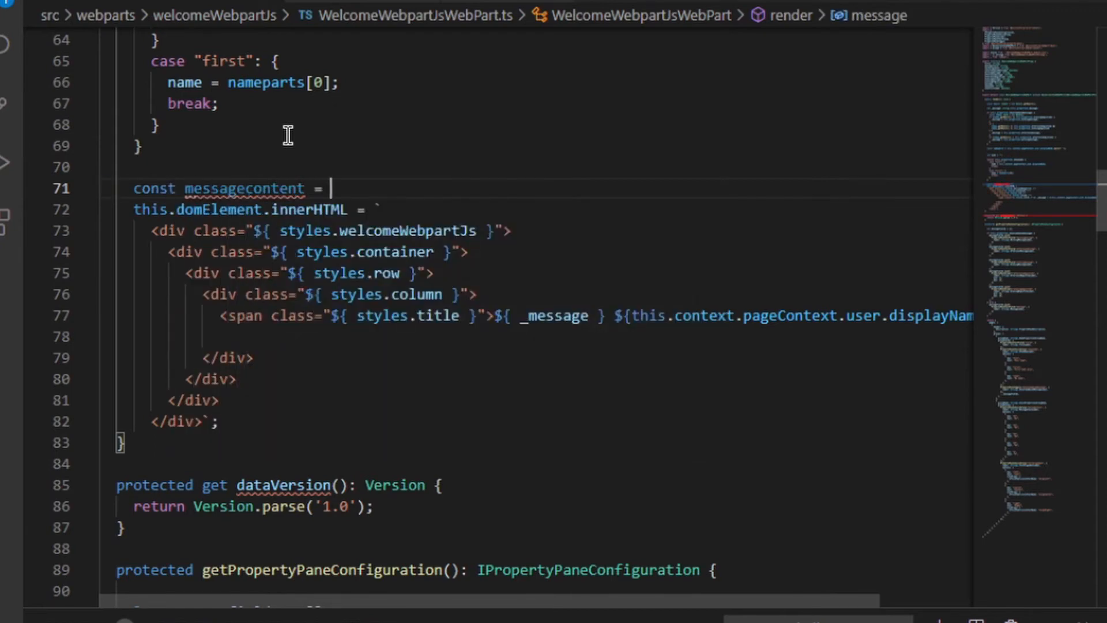
type("`")
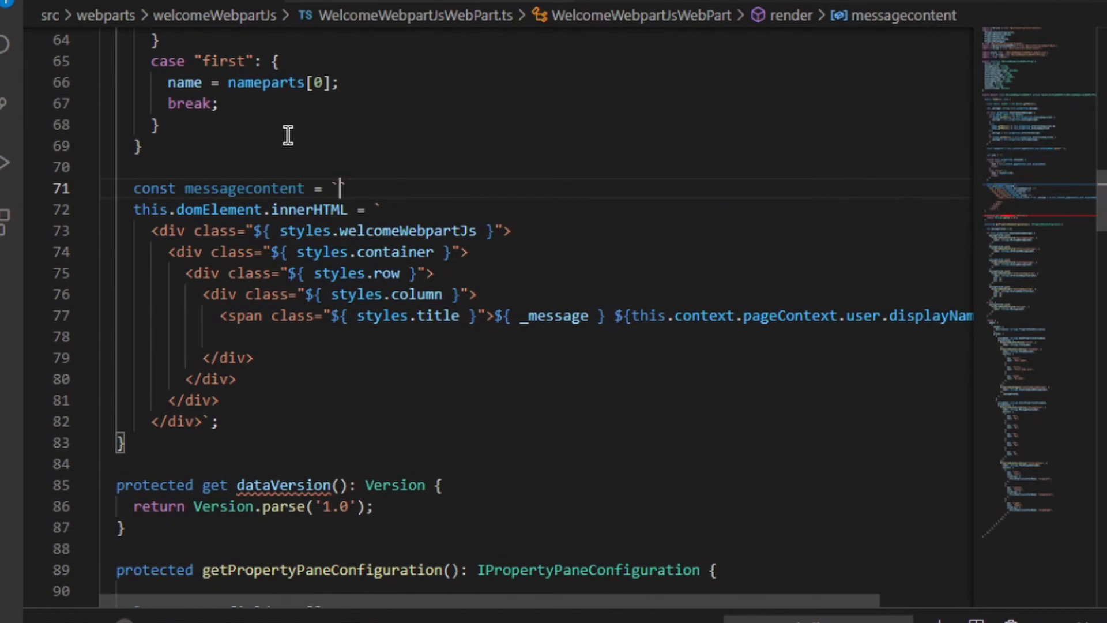
left_click(287, 136)
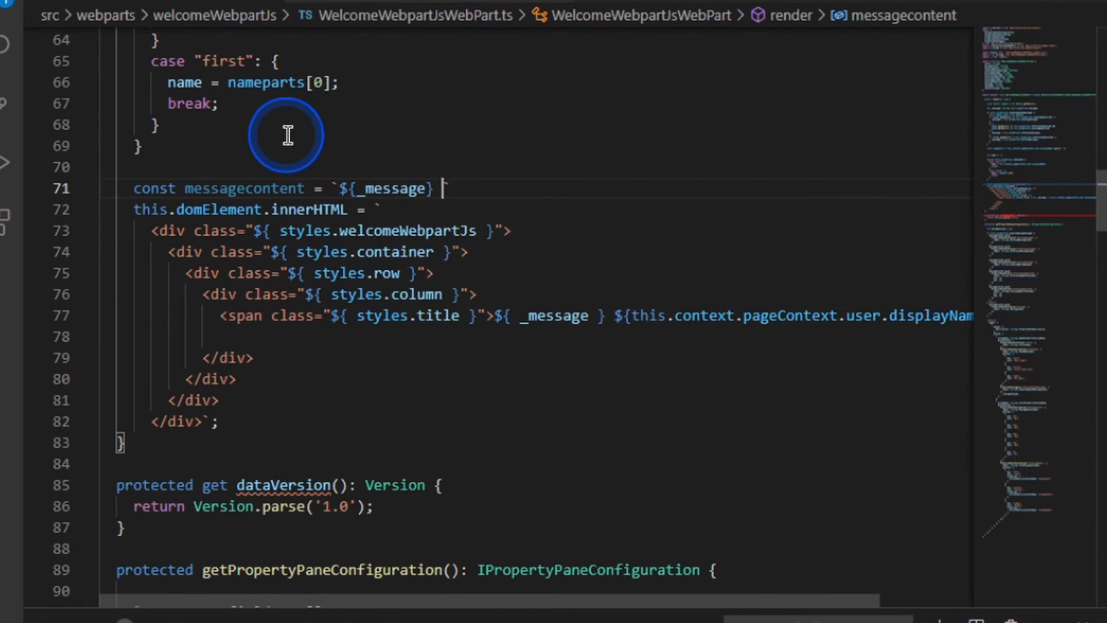
type("${name}")
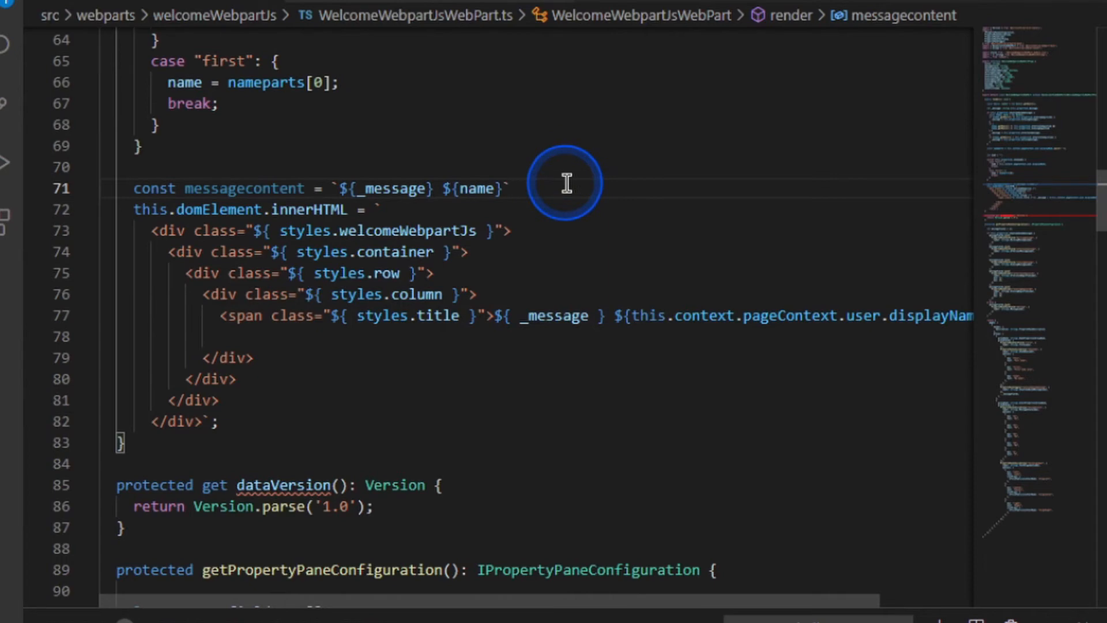
key("Enter")
type("${messagecontent}")
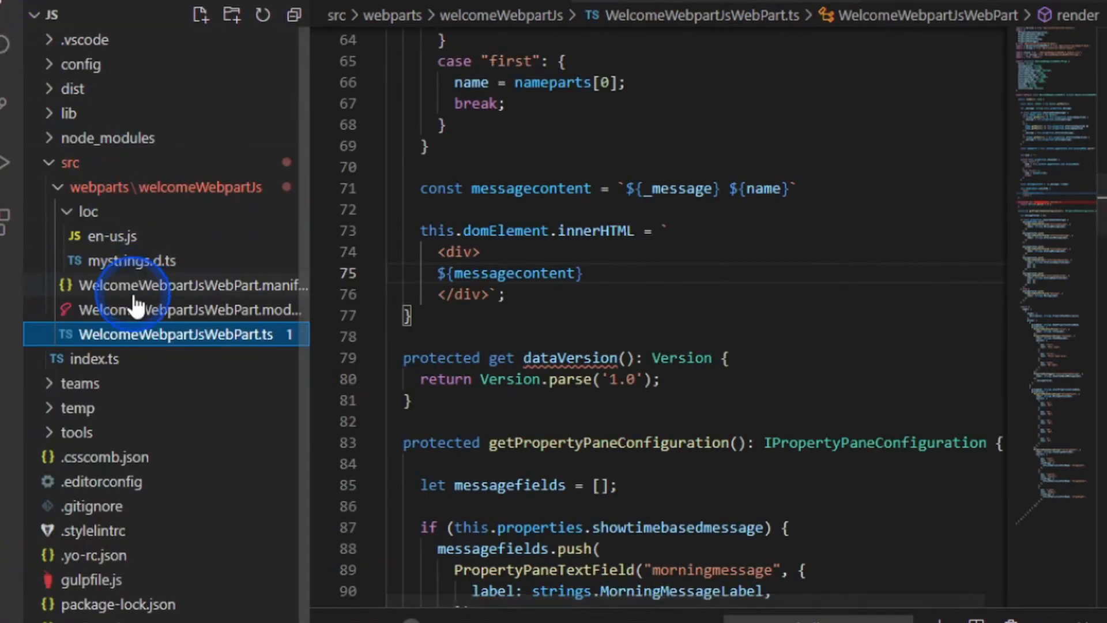
mouse_move(250, 290)
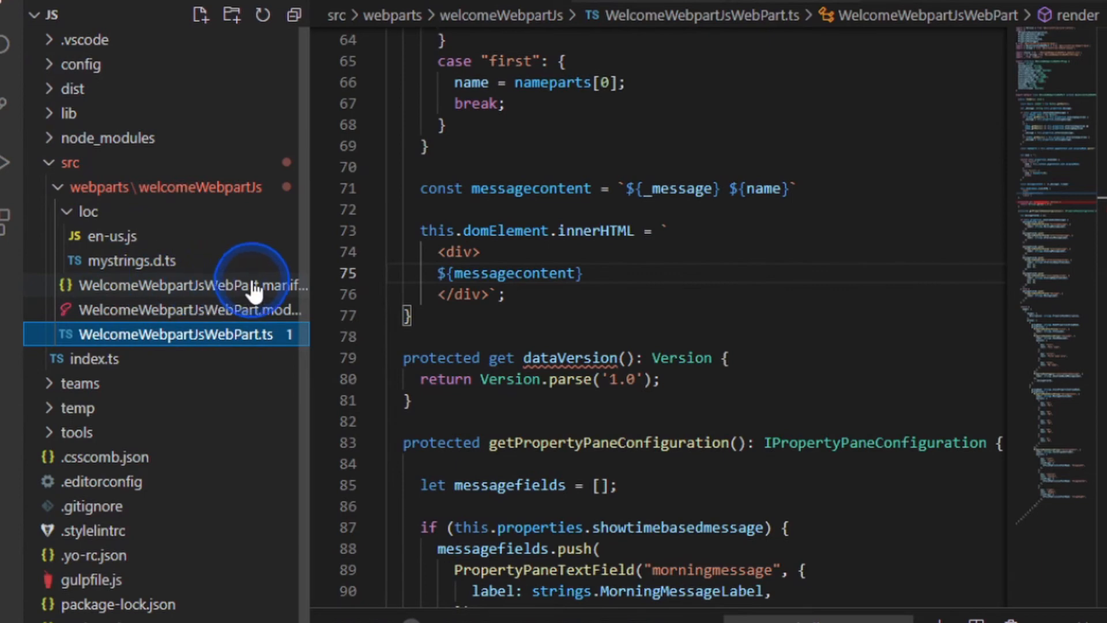
Preset h2 style, left alignment, full name, Hello and begin hours 12 and 17 in the manifest.
left_click(191, 286)
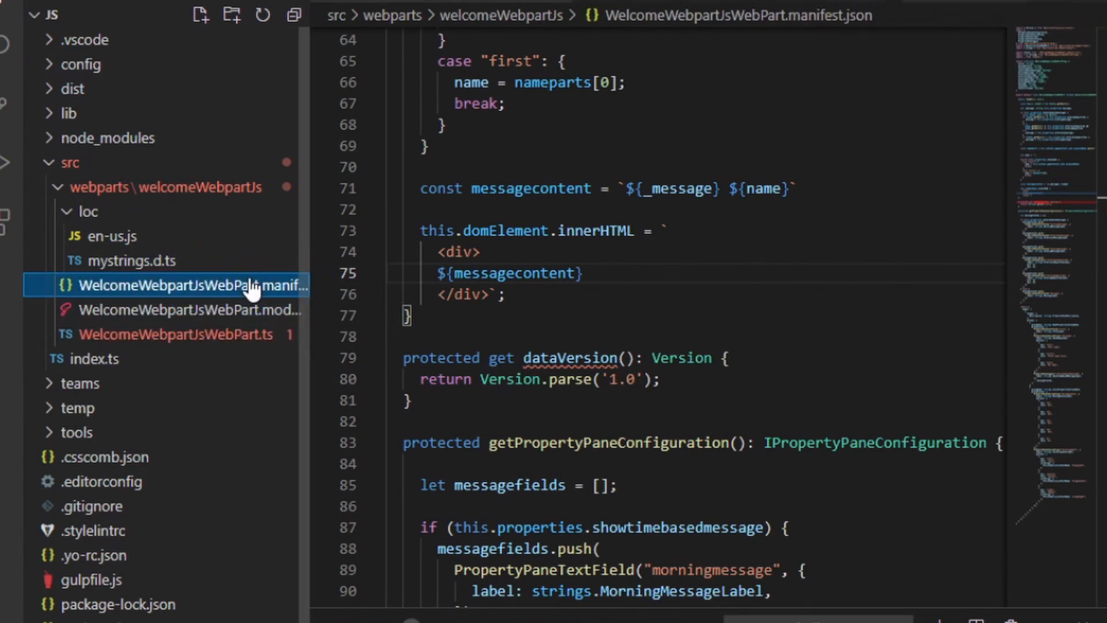
left_click(176, 285)
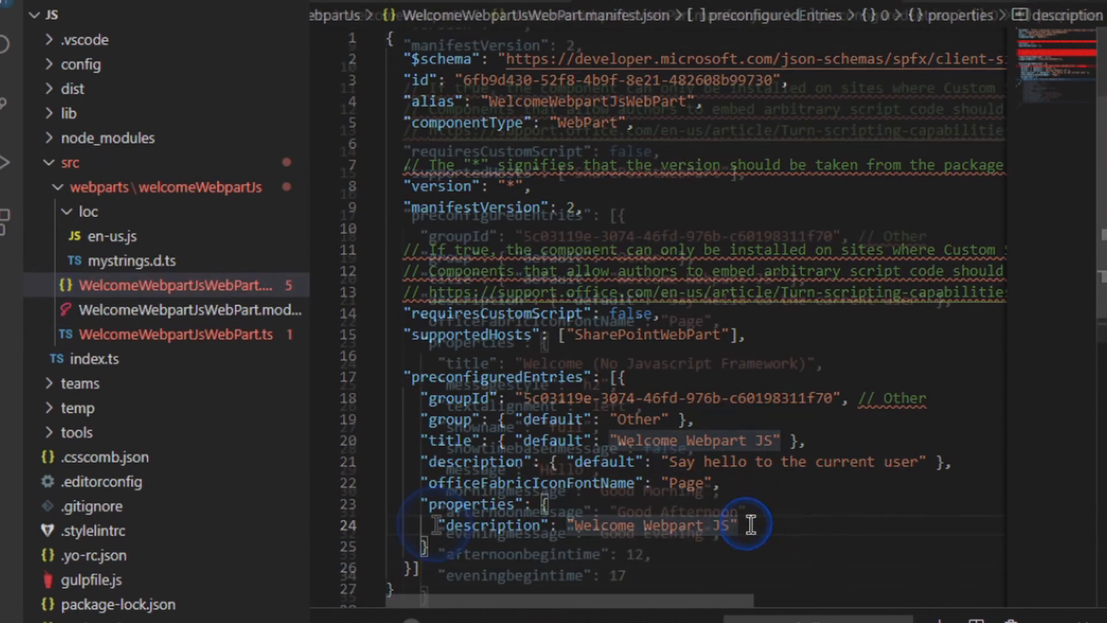
scroll("down", 3)
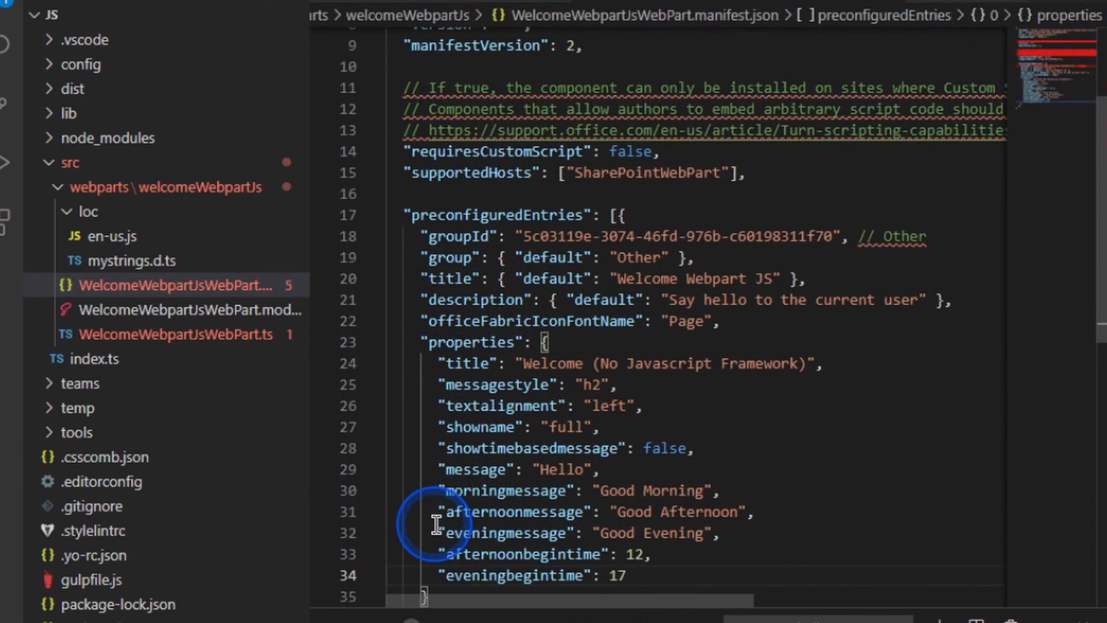
mouse_move(523, 431)
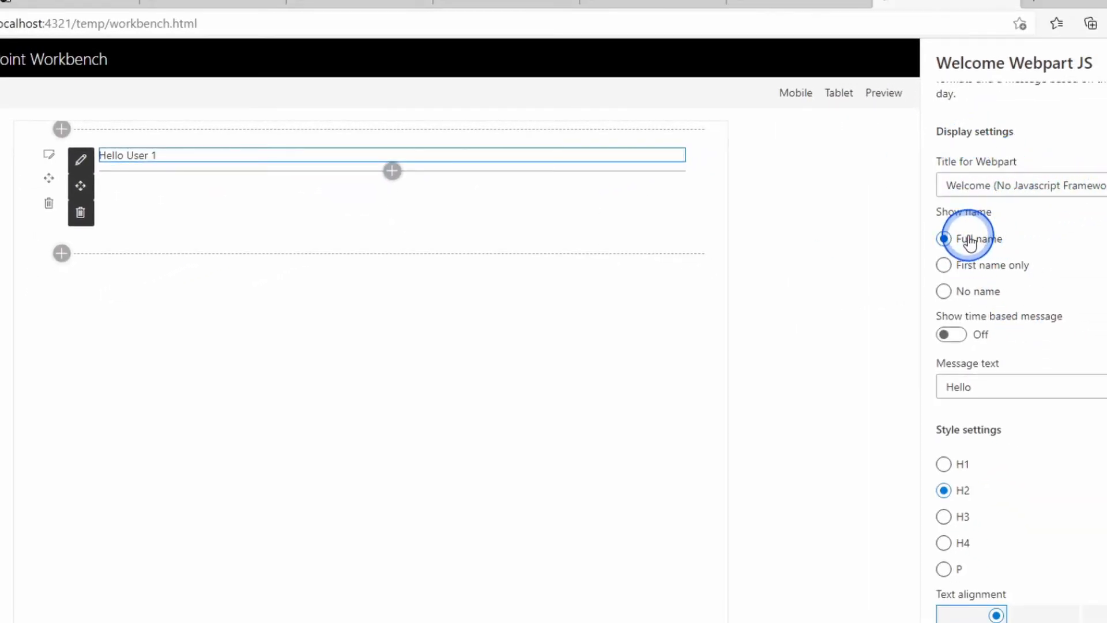
Greet by first name only, enable time-based messages, and edit texts like 'Coffee Time' and 'Soon be home time'.
left_click(943, 265)
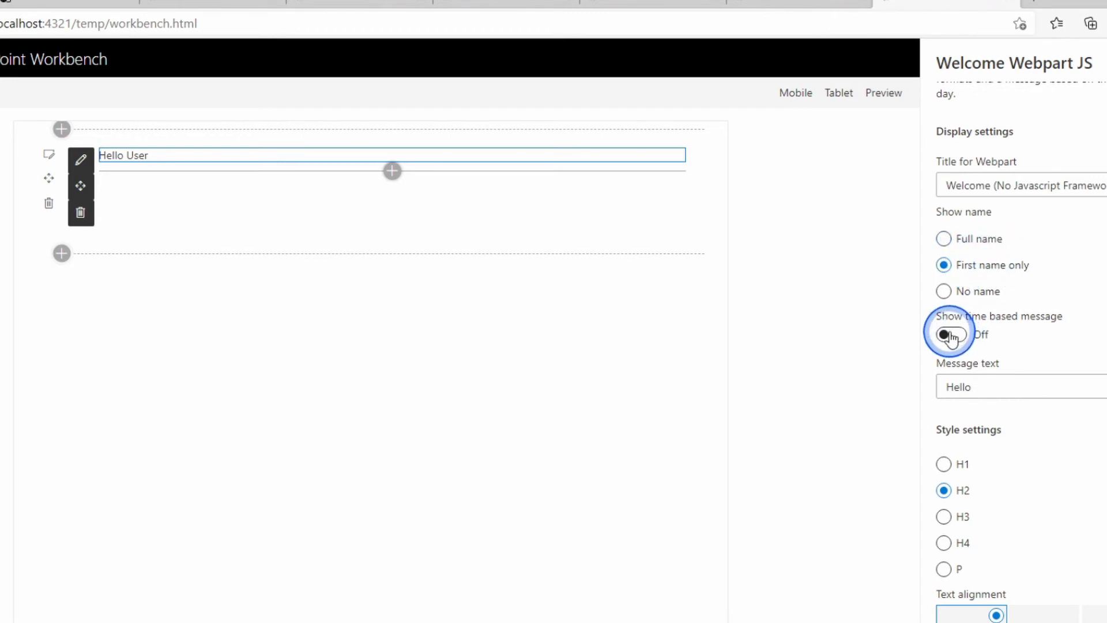
left_click(948, 333)
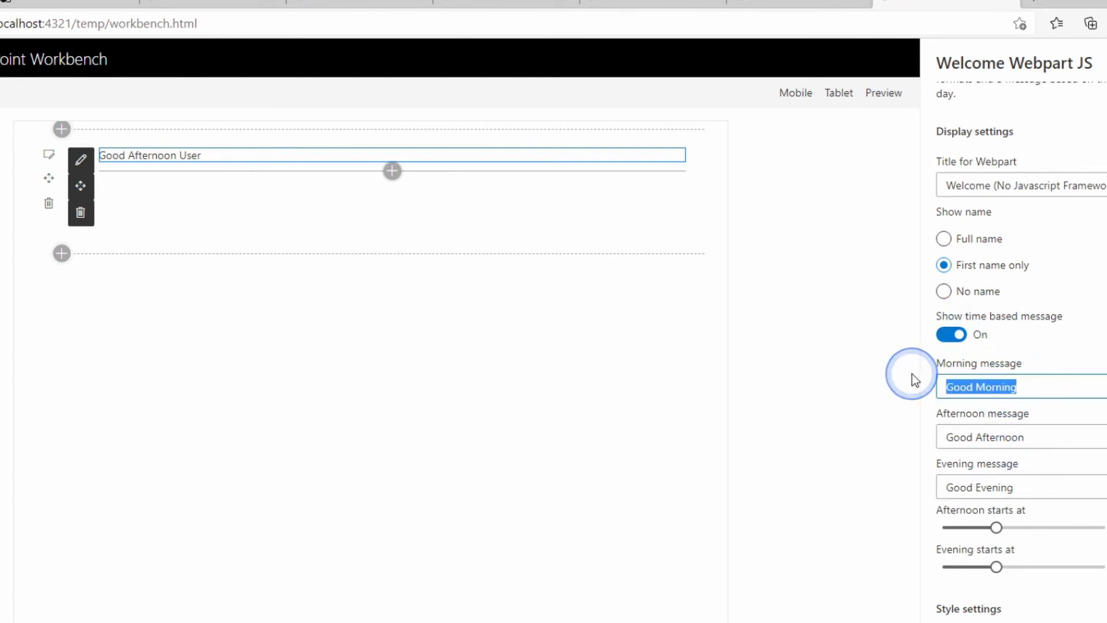
type("Coffee Ti")
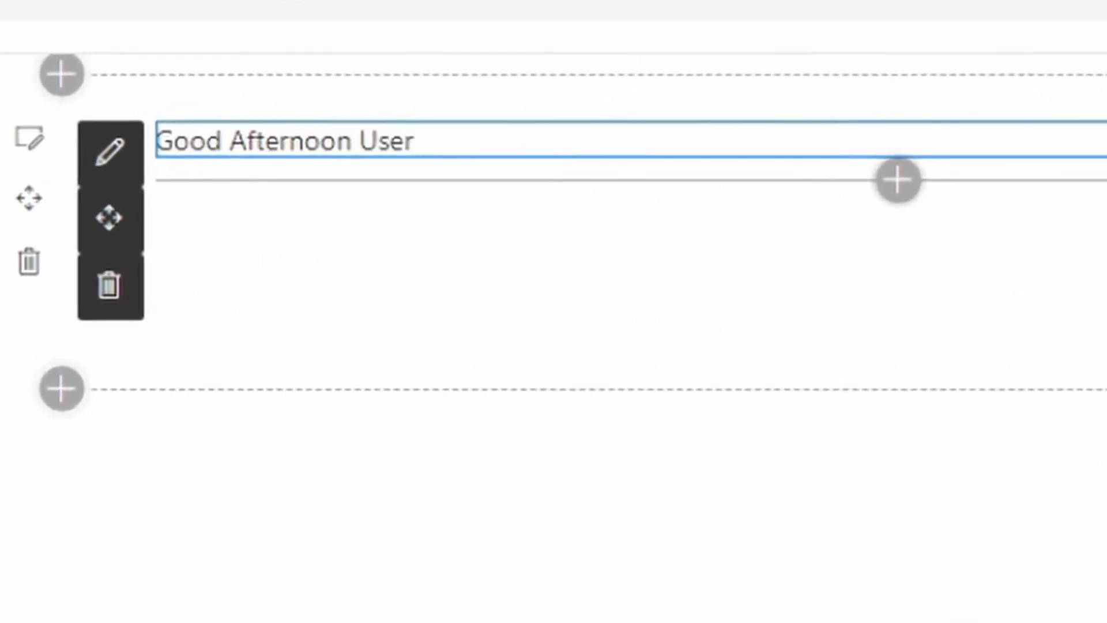
type("Soon b User")
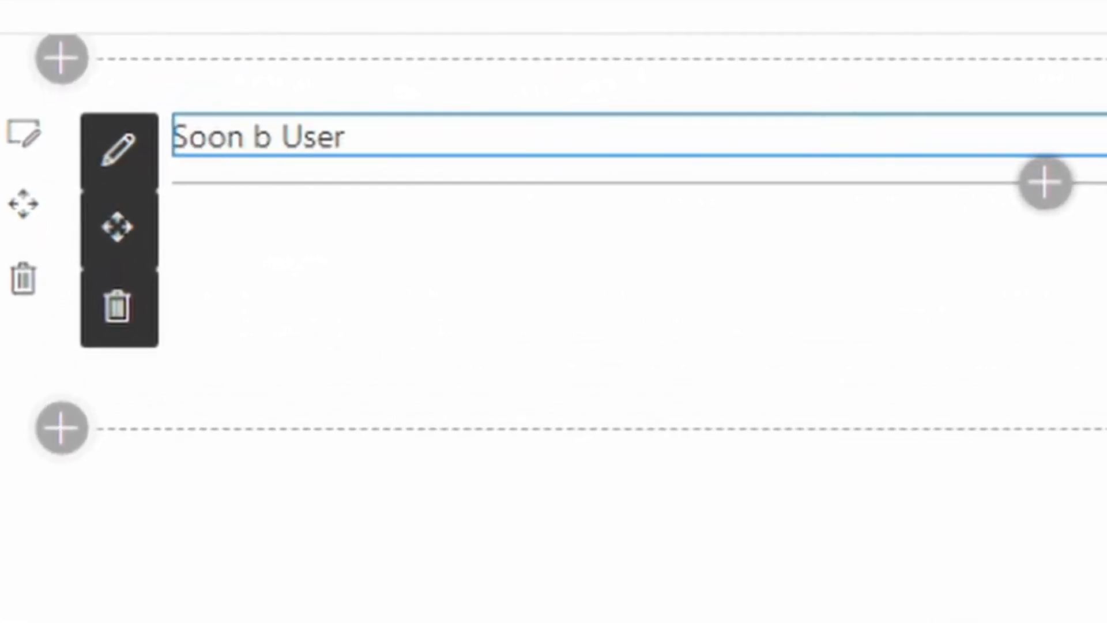
type("e home time")
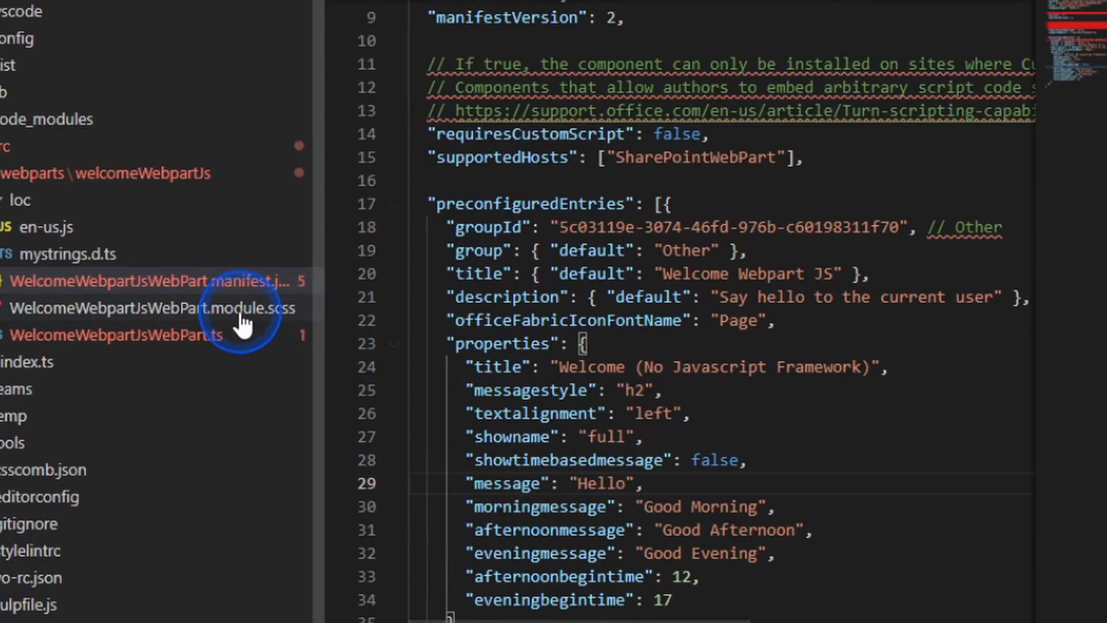
In WelcomeWebpartJsWebPart.module.scss, replace the old style blocks with .left, .right and .center text-align rules.
left_click(141, 308)
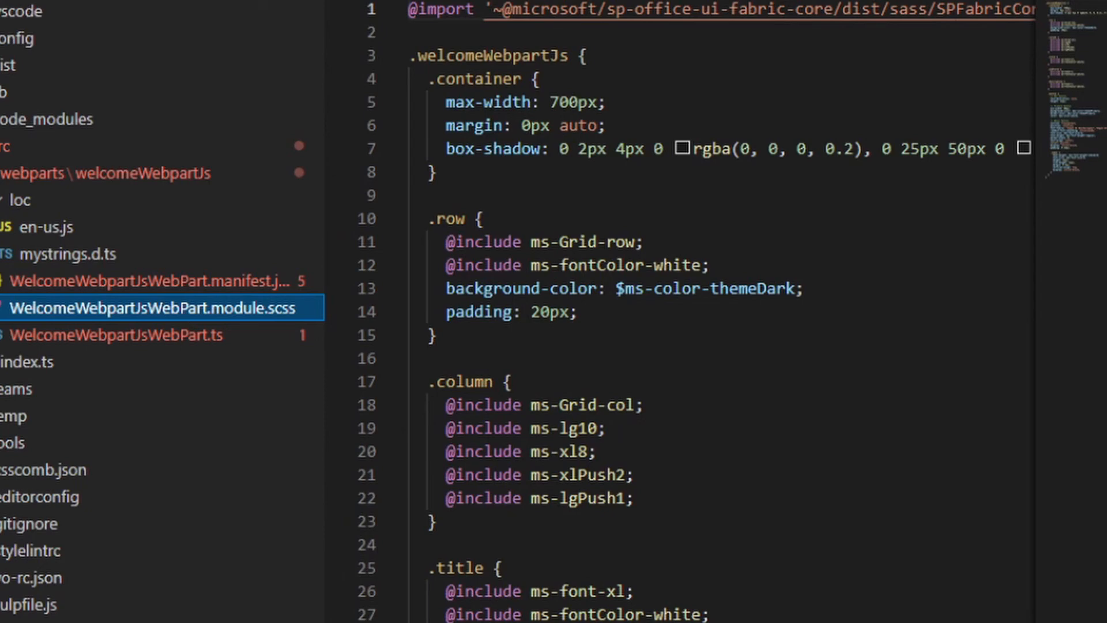
left_click(409, 44)
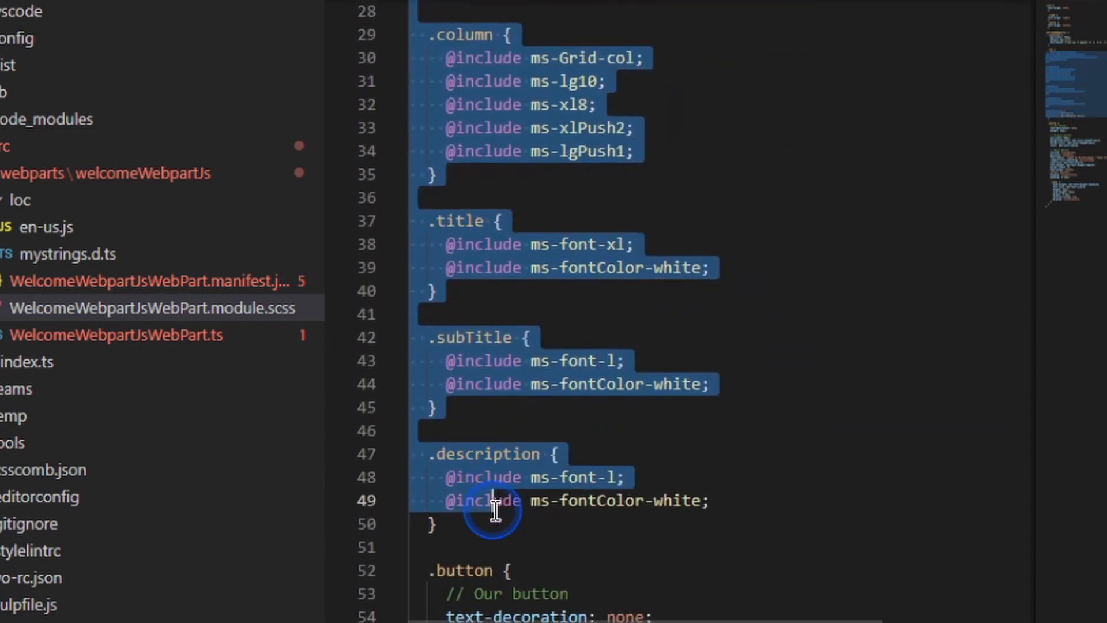
scroll("up", 3)
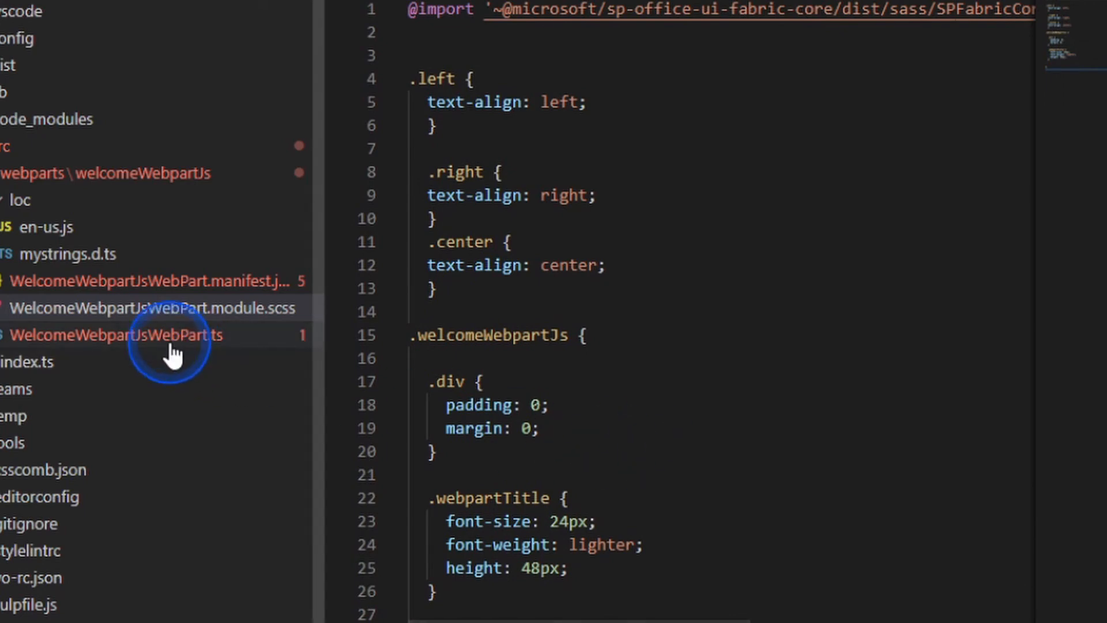
In WelcomeWebpartJsWebPart.ts, add the textalign ternary and open messagecontent with a messagestyle tag and class.
left_click(117, 334)
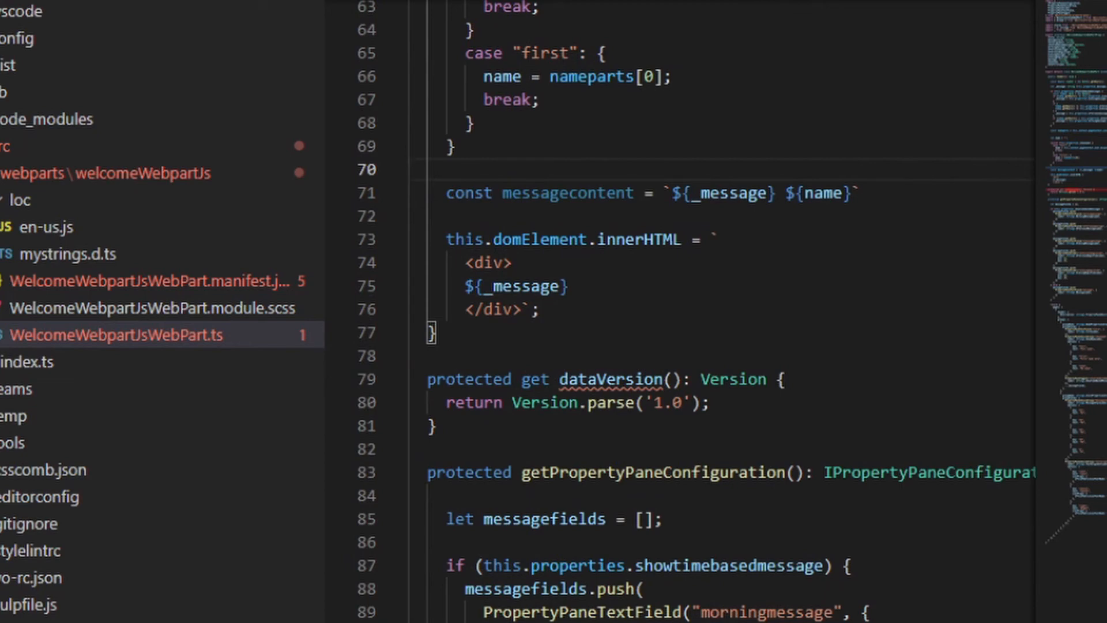
left_click(454, 146)
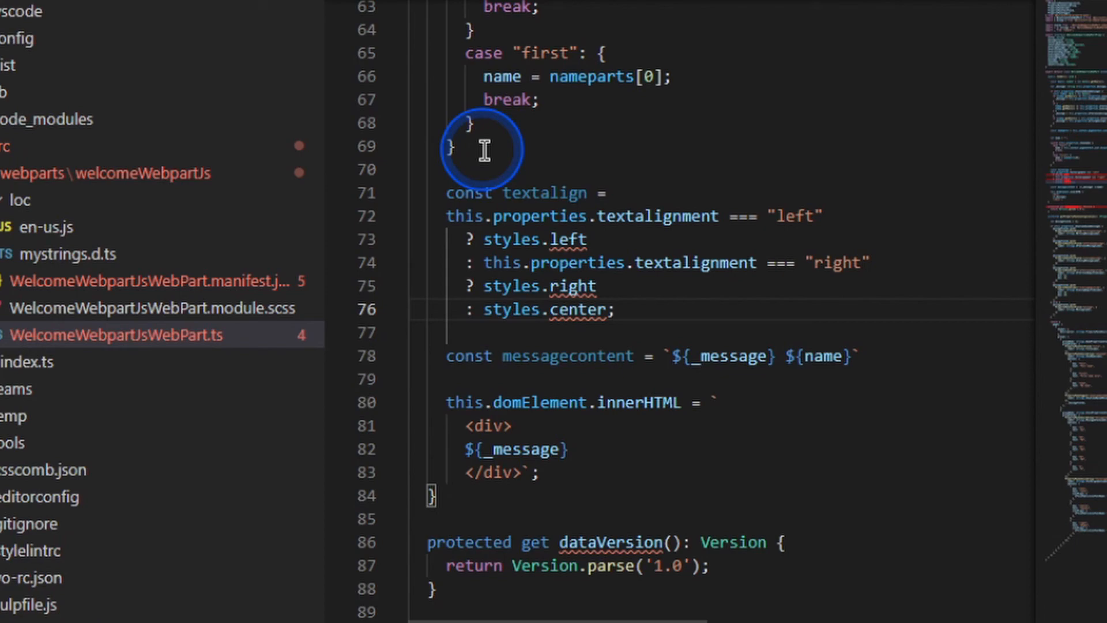
mouse_move(544, 366)
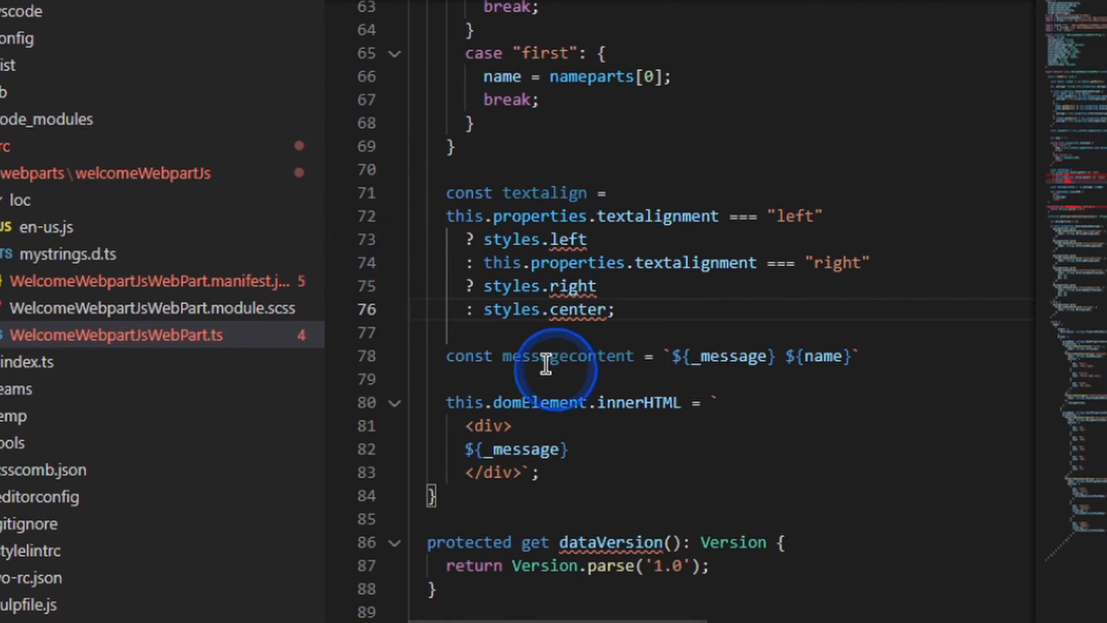
mouse_move(667, 356)
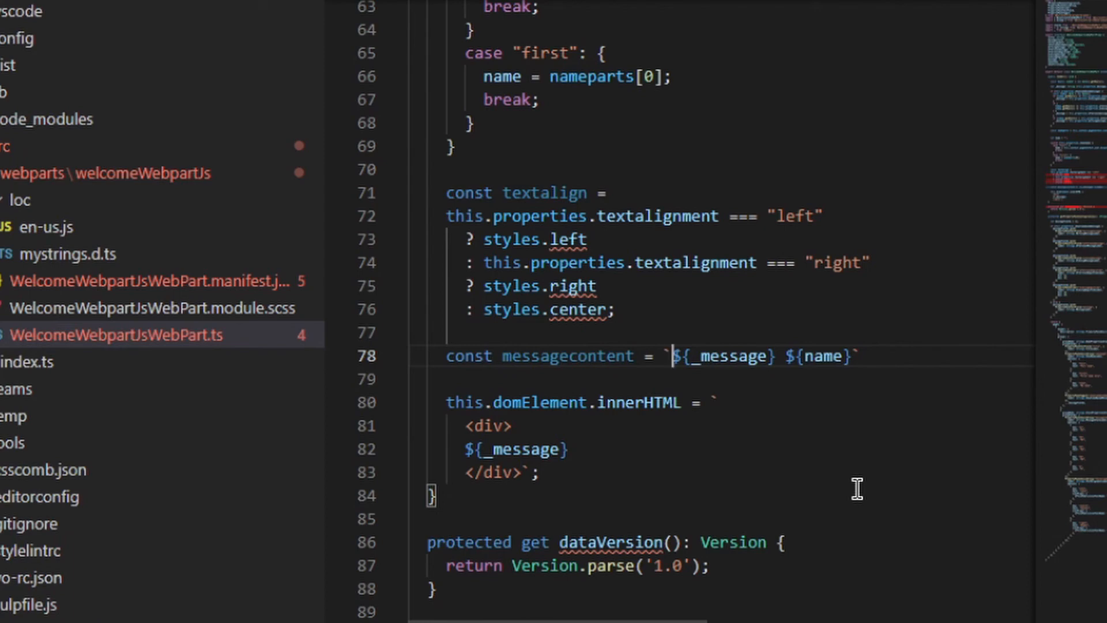
left_click(856, 490)
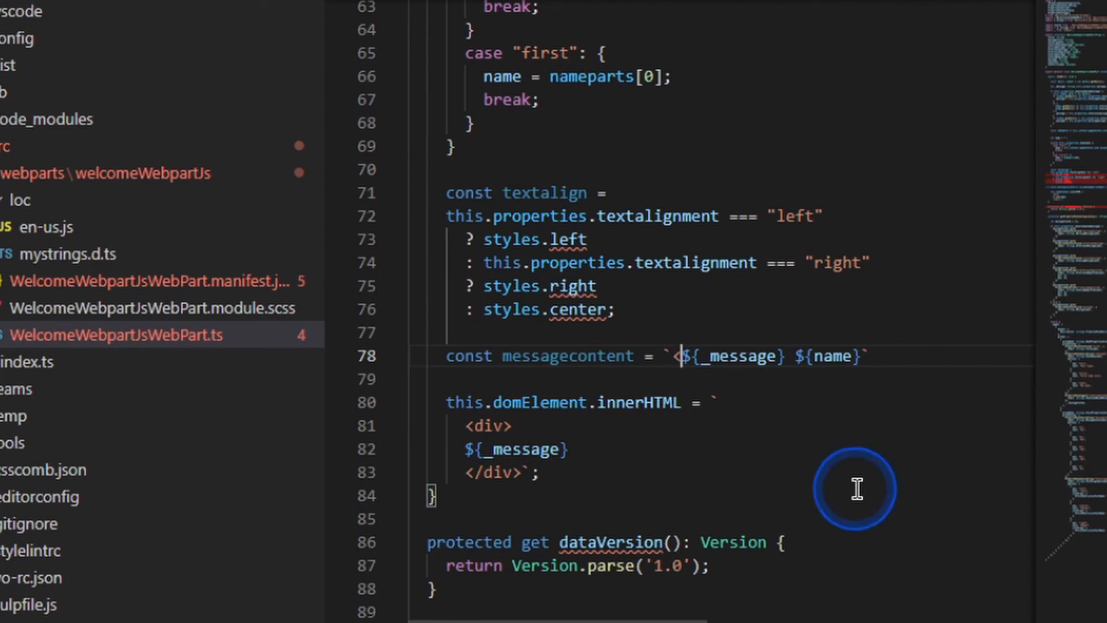
type("${")
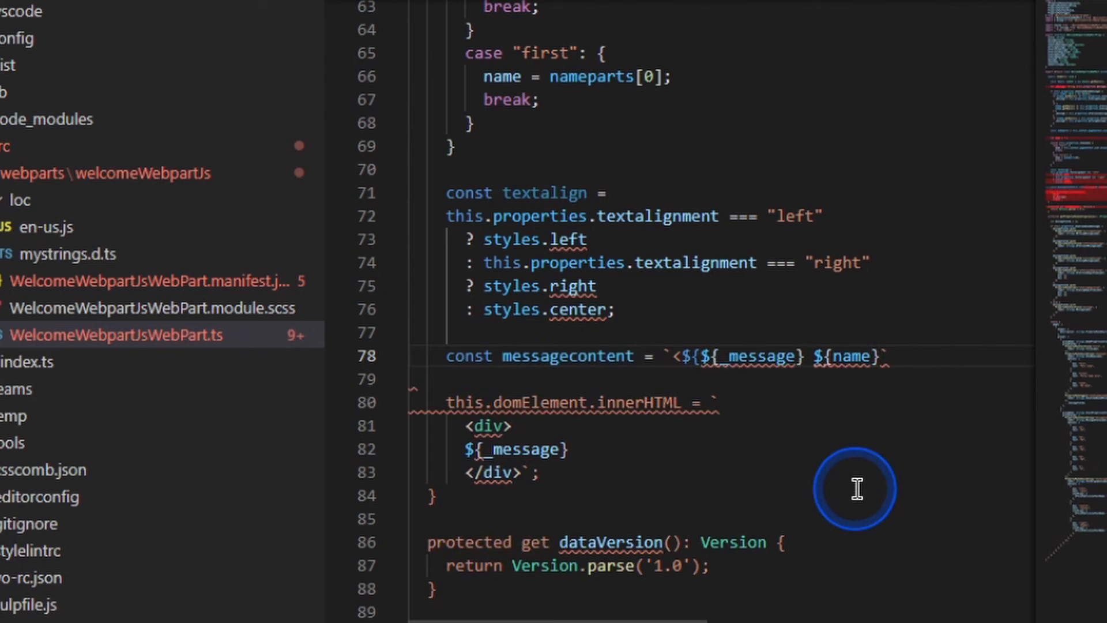
type("this.")
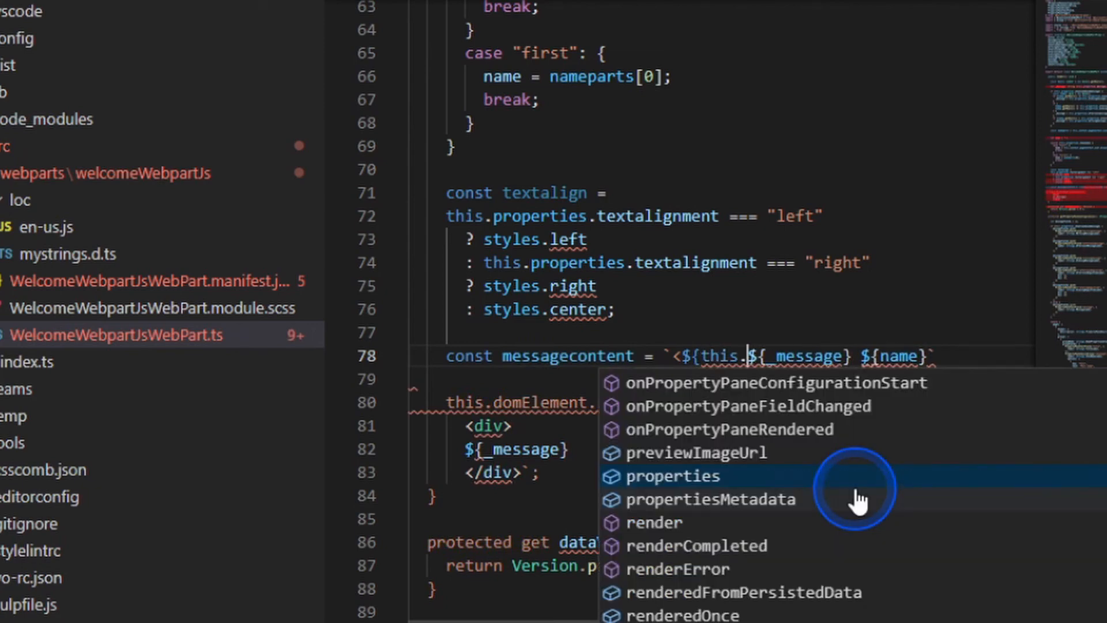
left_click(673, 475)
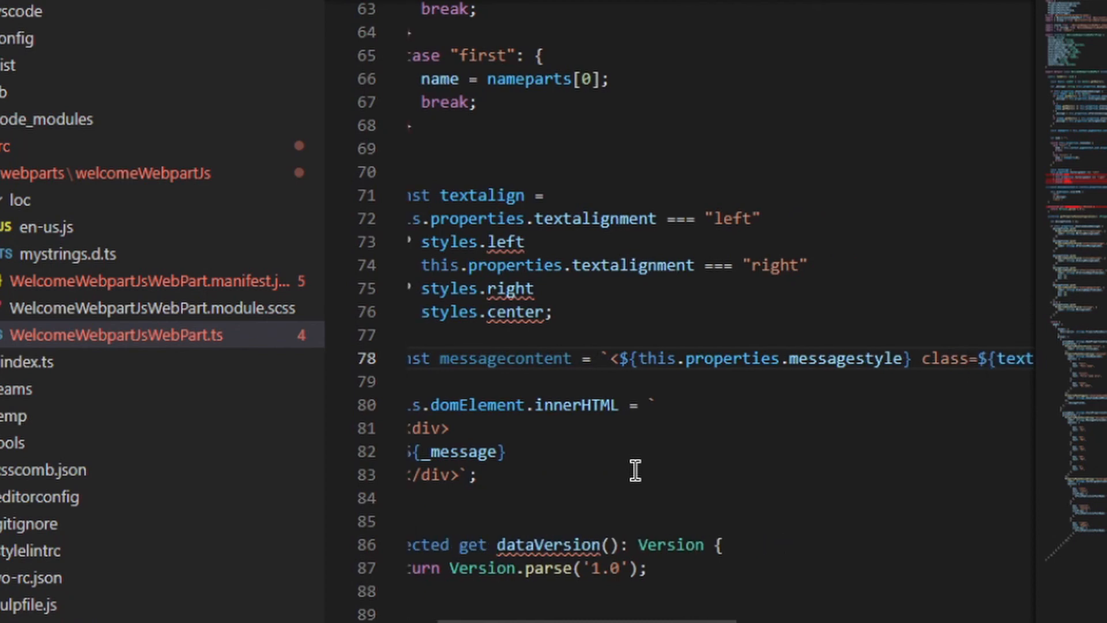
left_click(720, 365)
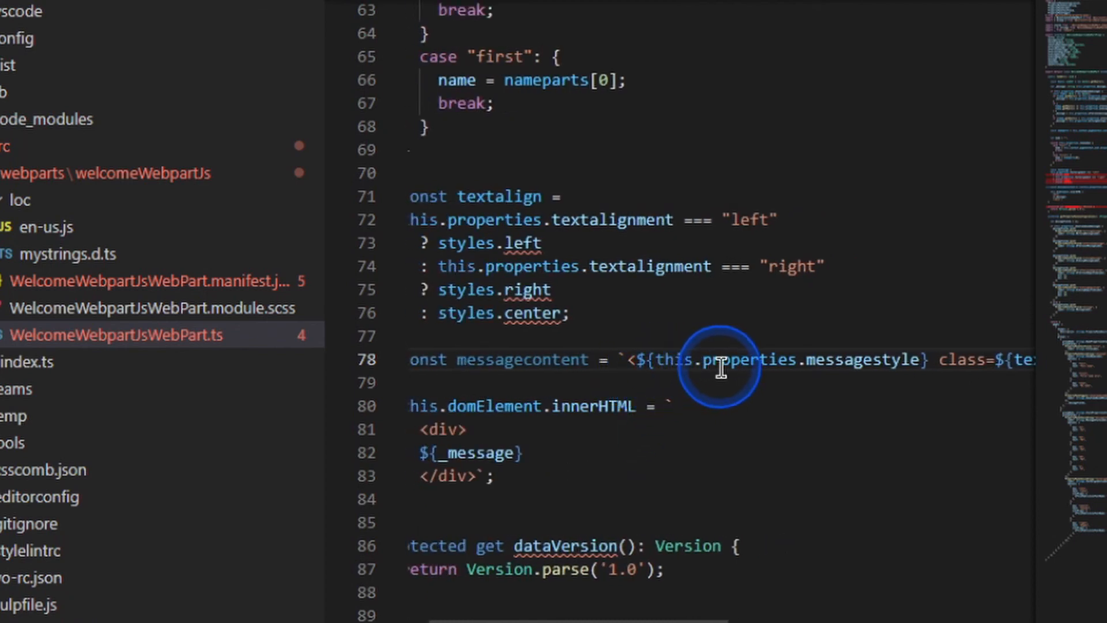
mouse_move(858, 360)
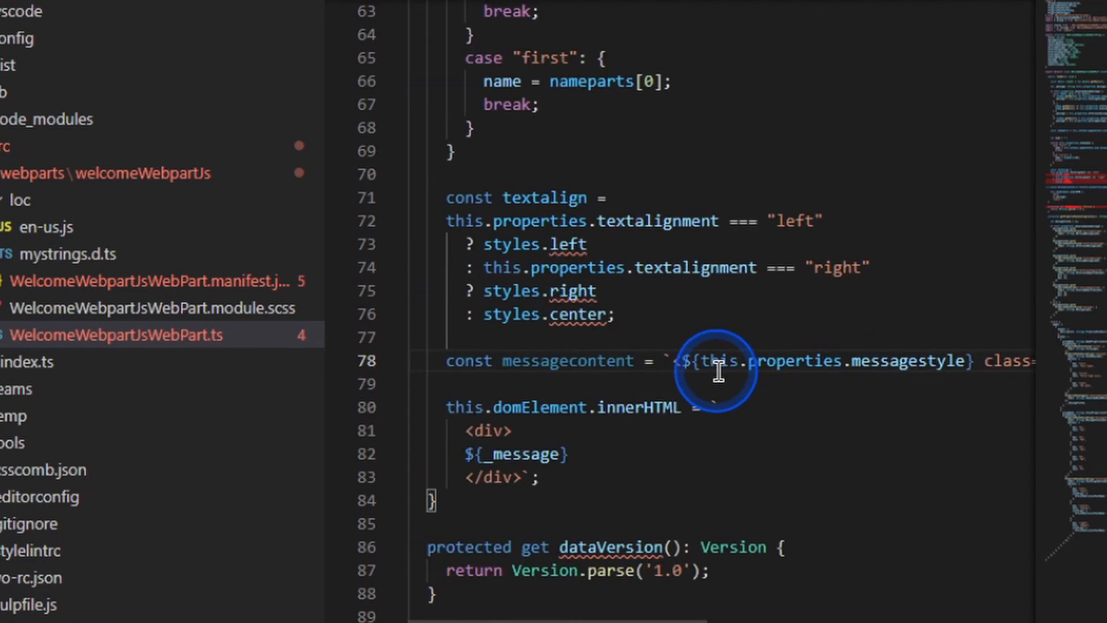
mouse_move(572, 311)
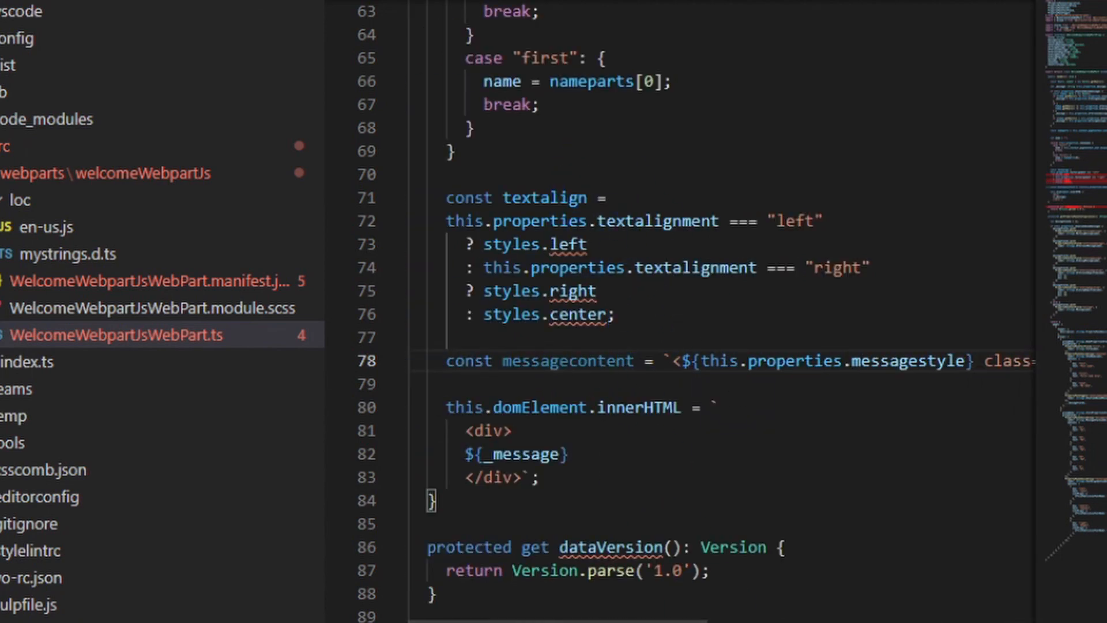
left_click(507, 116)
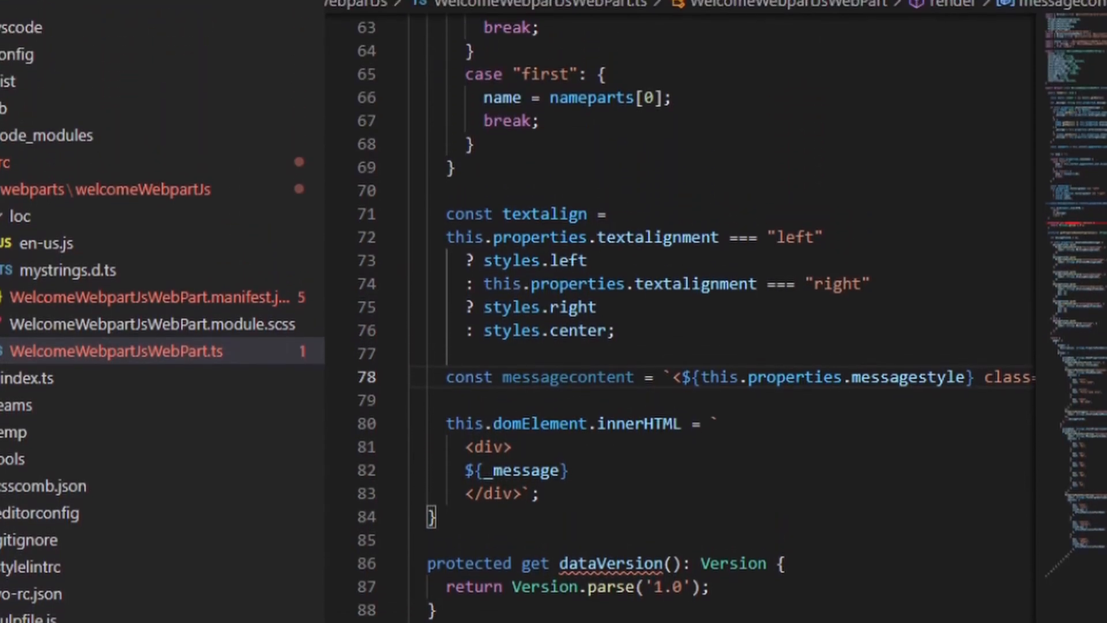
Add the Welcome Webpart JS web part and test left, right, then center greeting alignment.
left_click(540, 103)
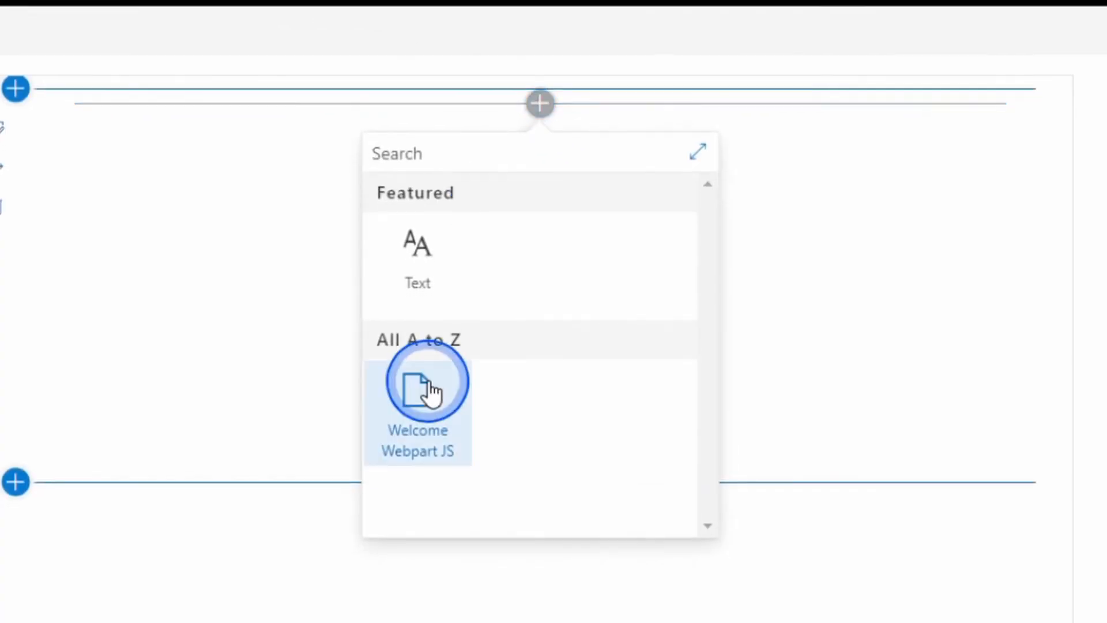
left_click(417, 385)
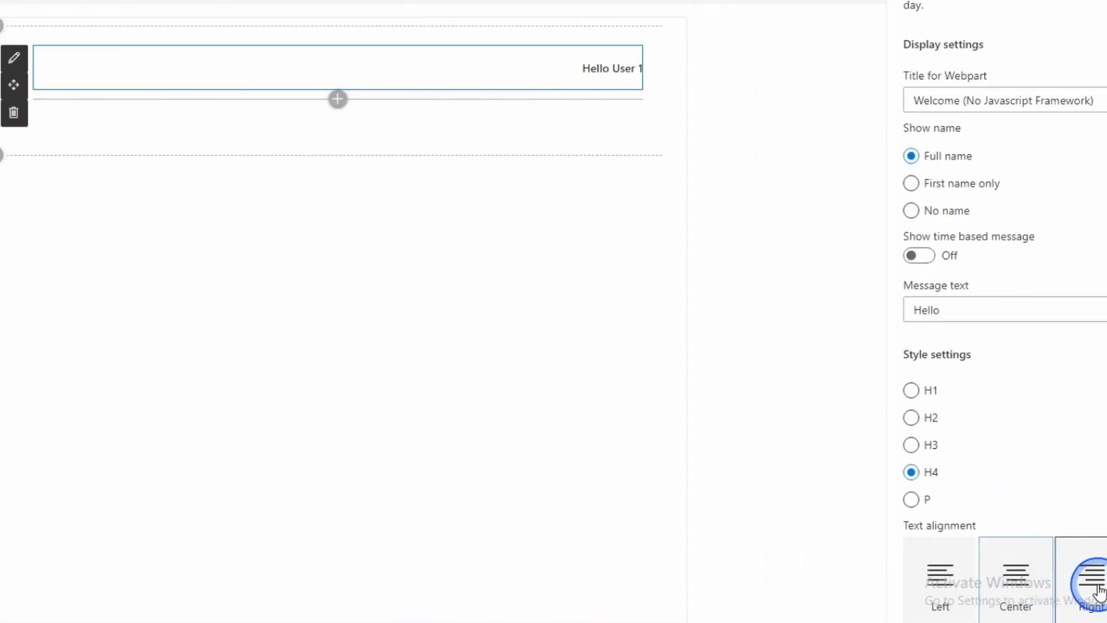
left_click(940, 579)
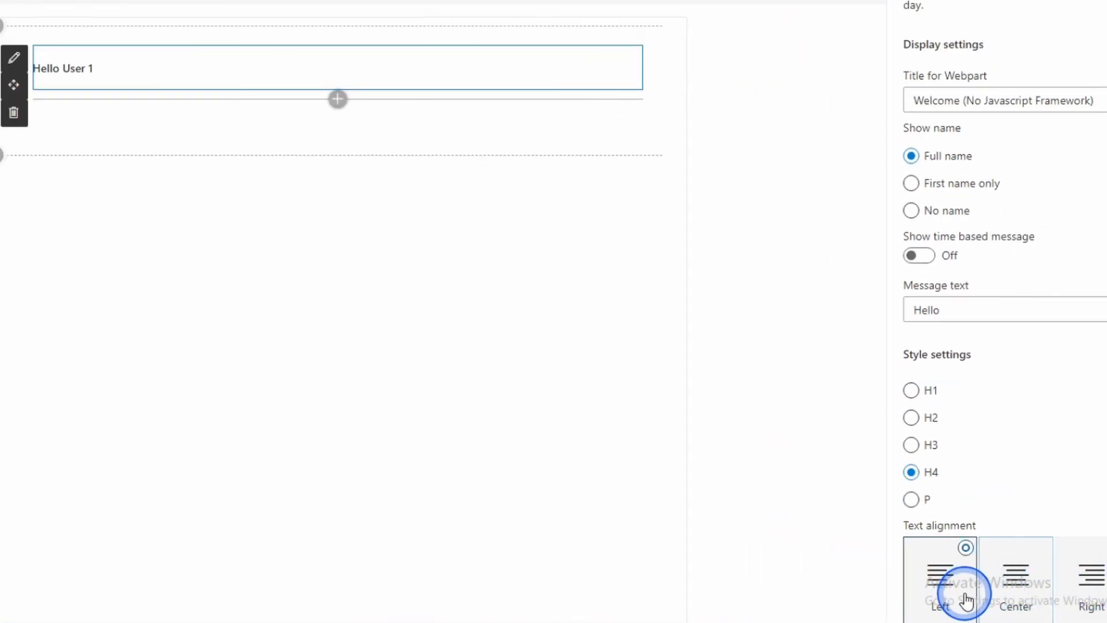
left_click(940, 579)
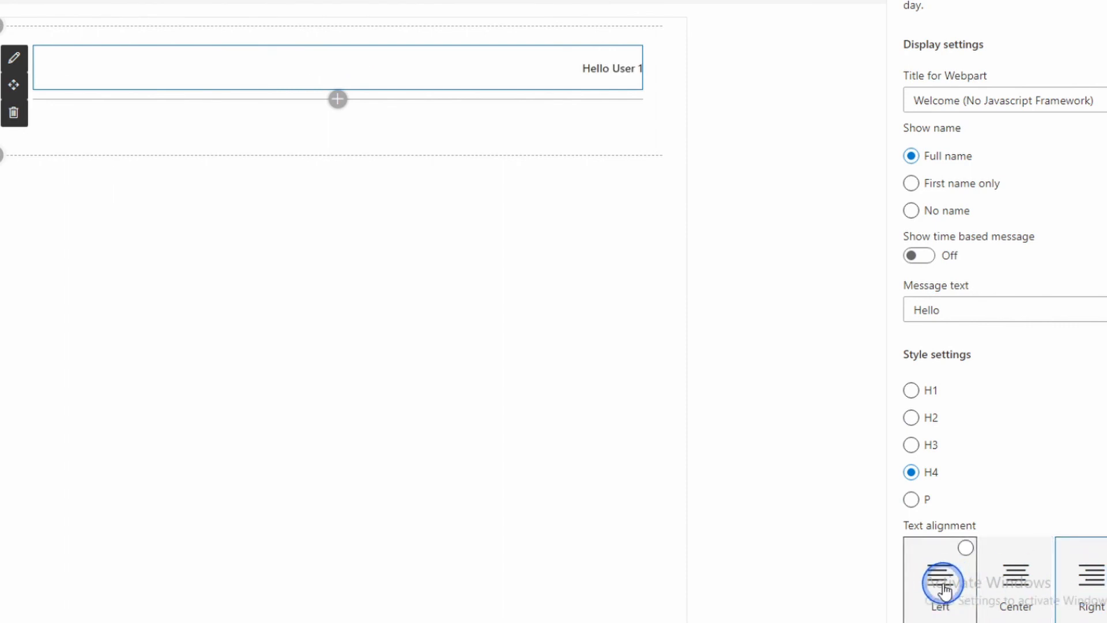
left_click(1015, 571)
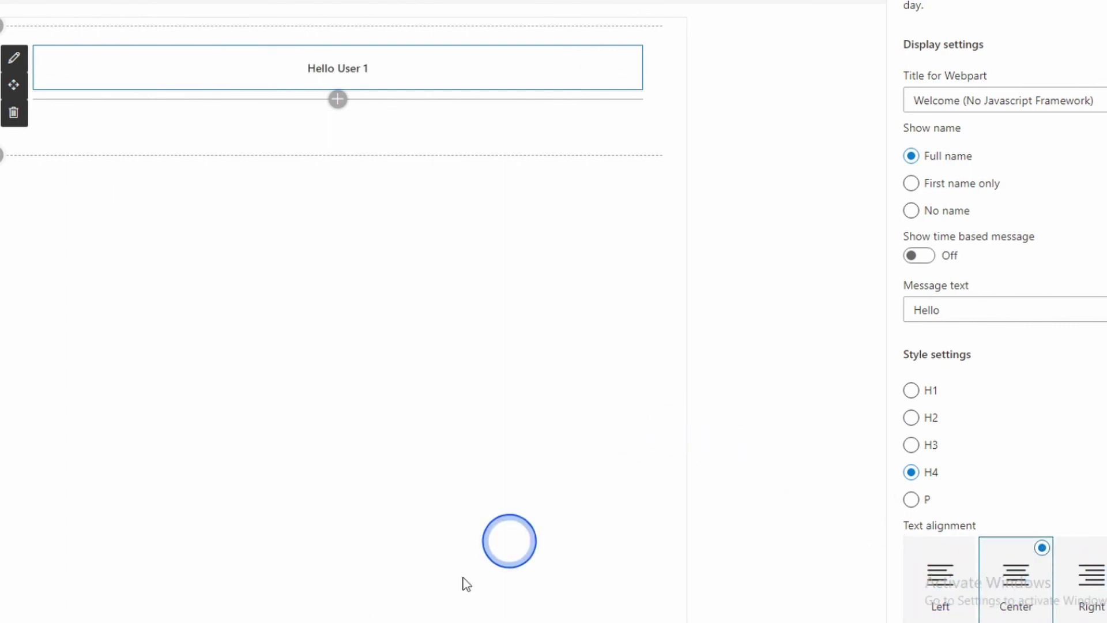
key("alt+tab")
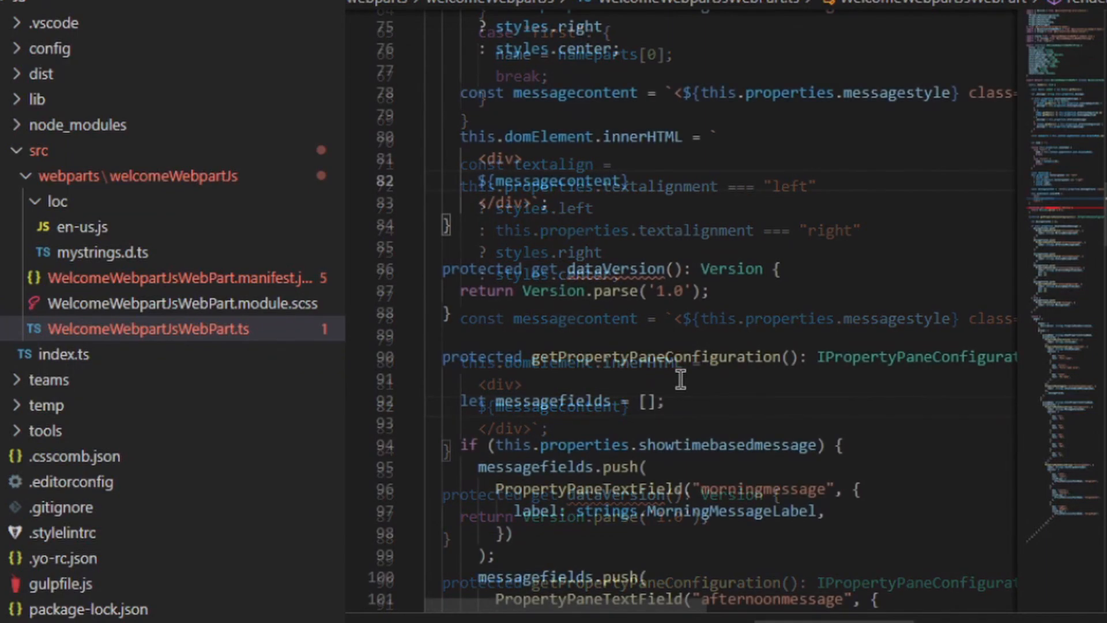